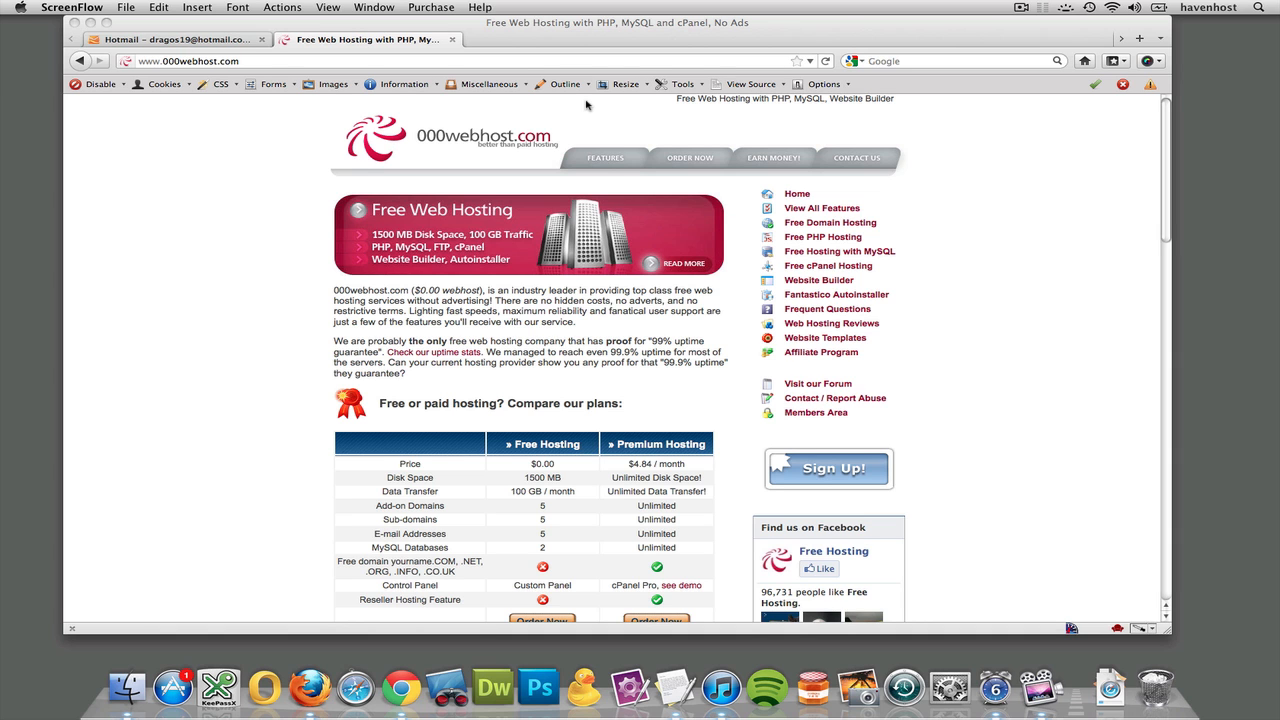
pyautogui.moveTo(313, 175)
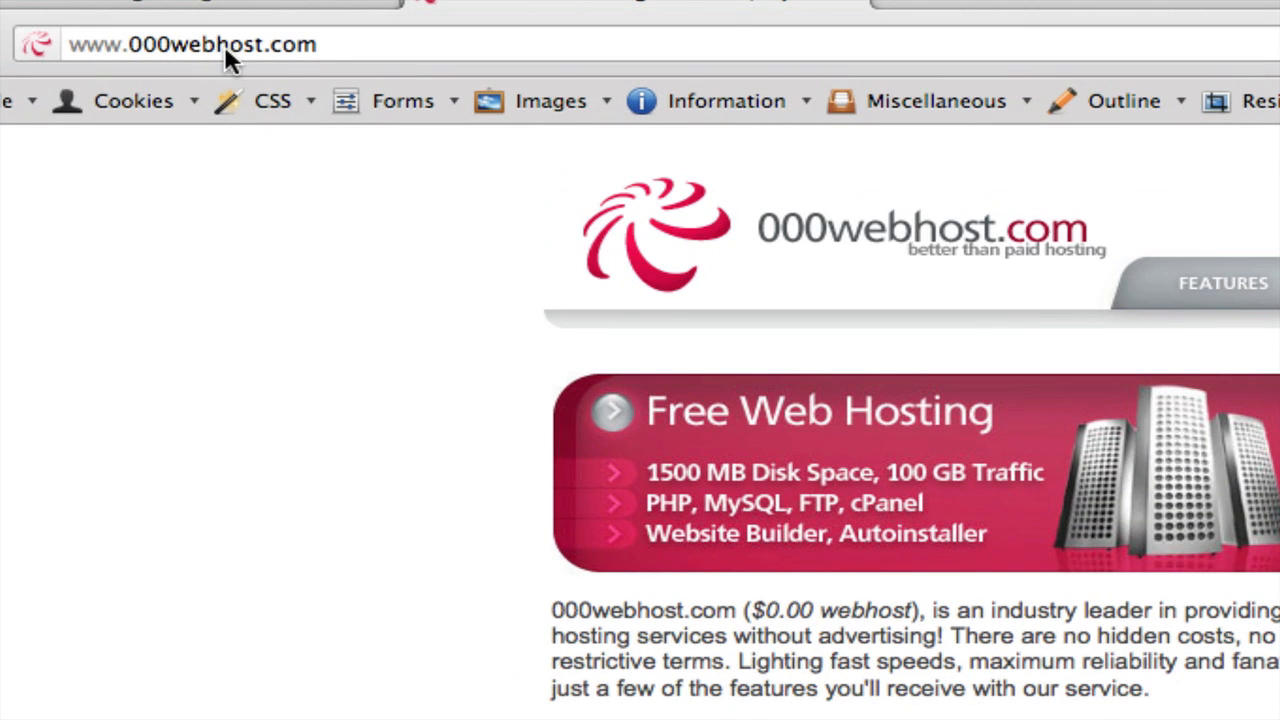
pyautogui.moveTo(172, 62)
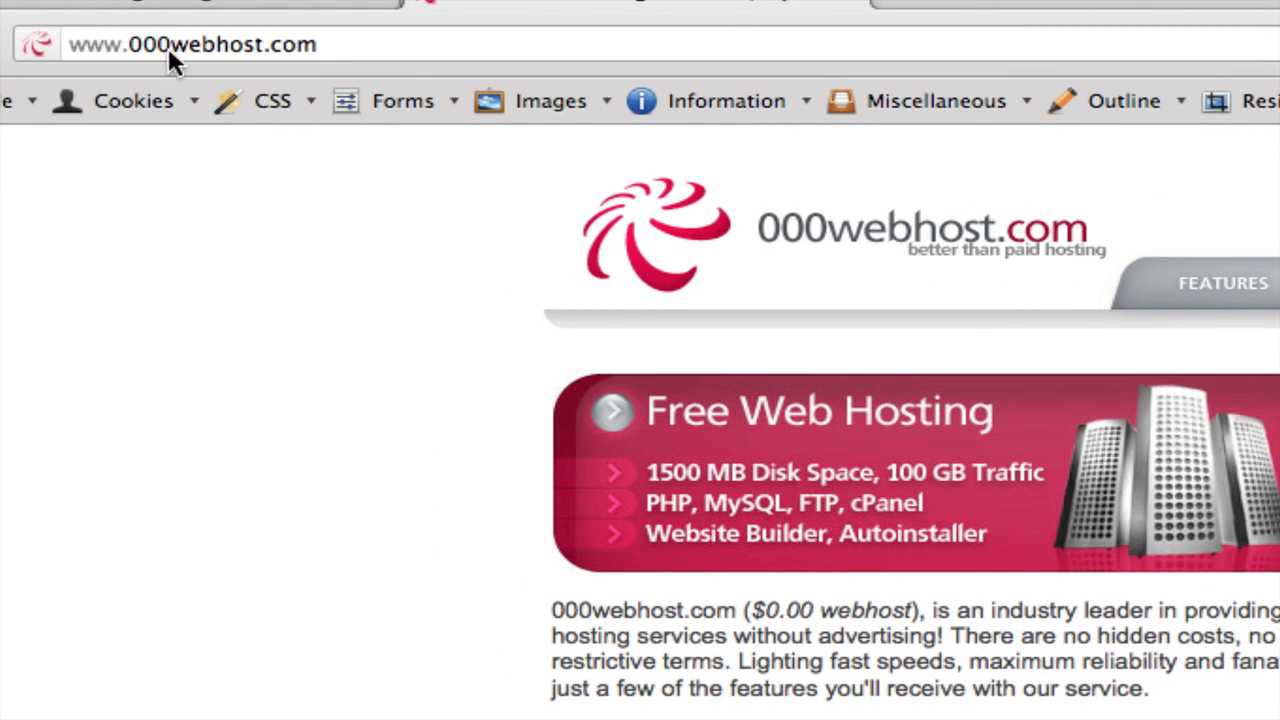
pyautogui.moveTo(130, 65)
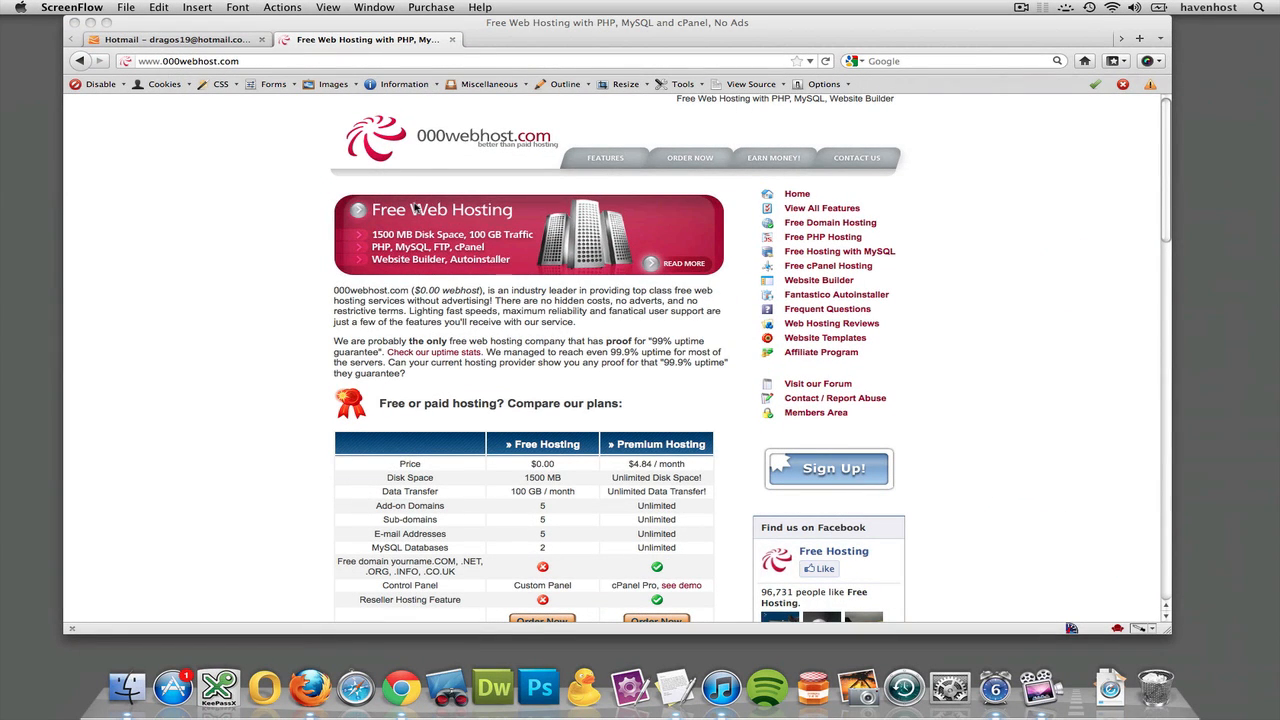
# Step: Scroll through the 000webhost page and open the Members Area login page
pyautogui.scroll(-3)
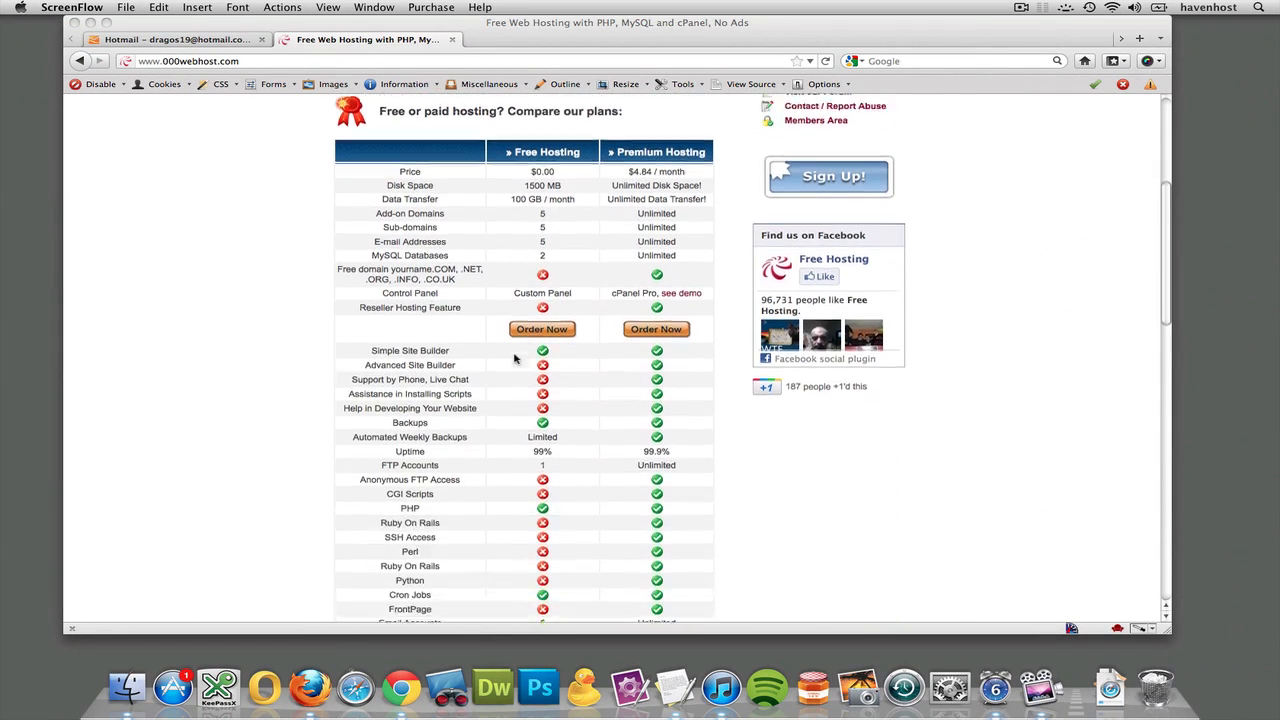
pyautogui.scroll(3)
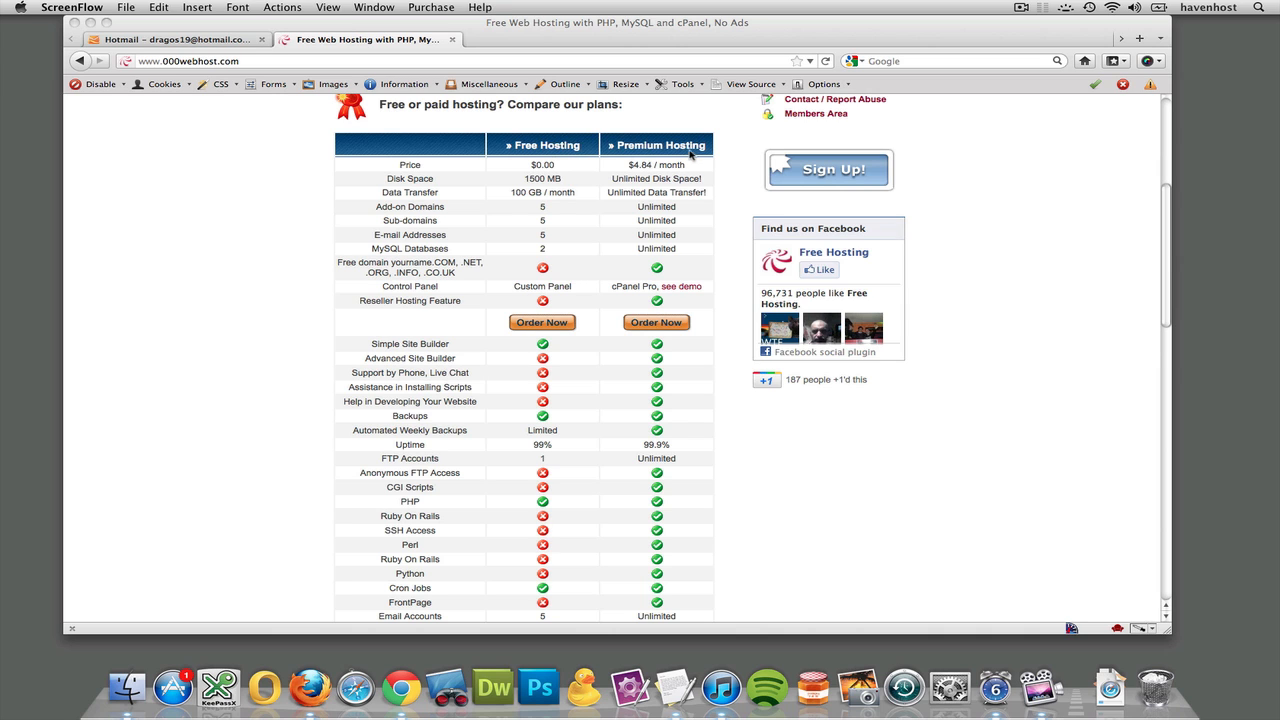
pyautogui.moveTo(553, 195)
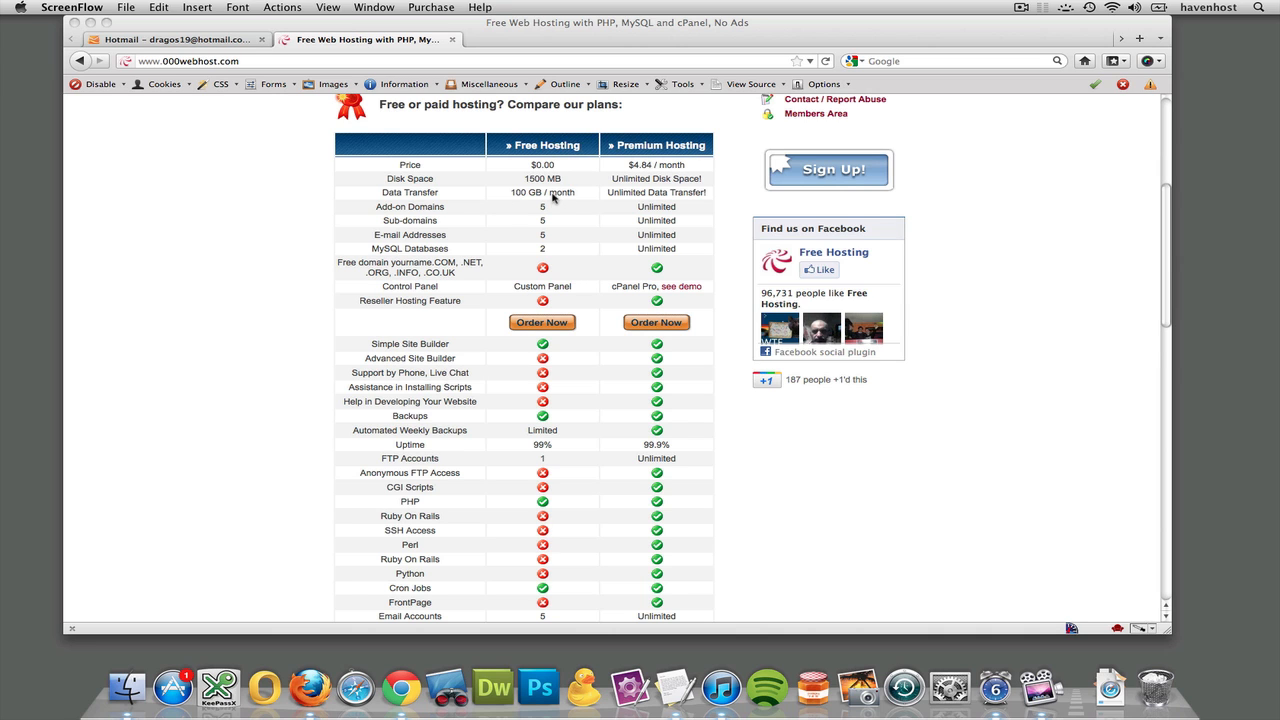
pyautogui.scroll(-3)
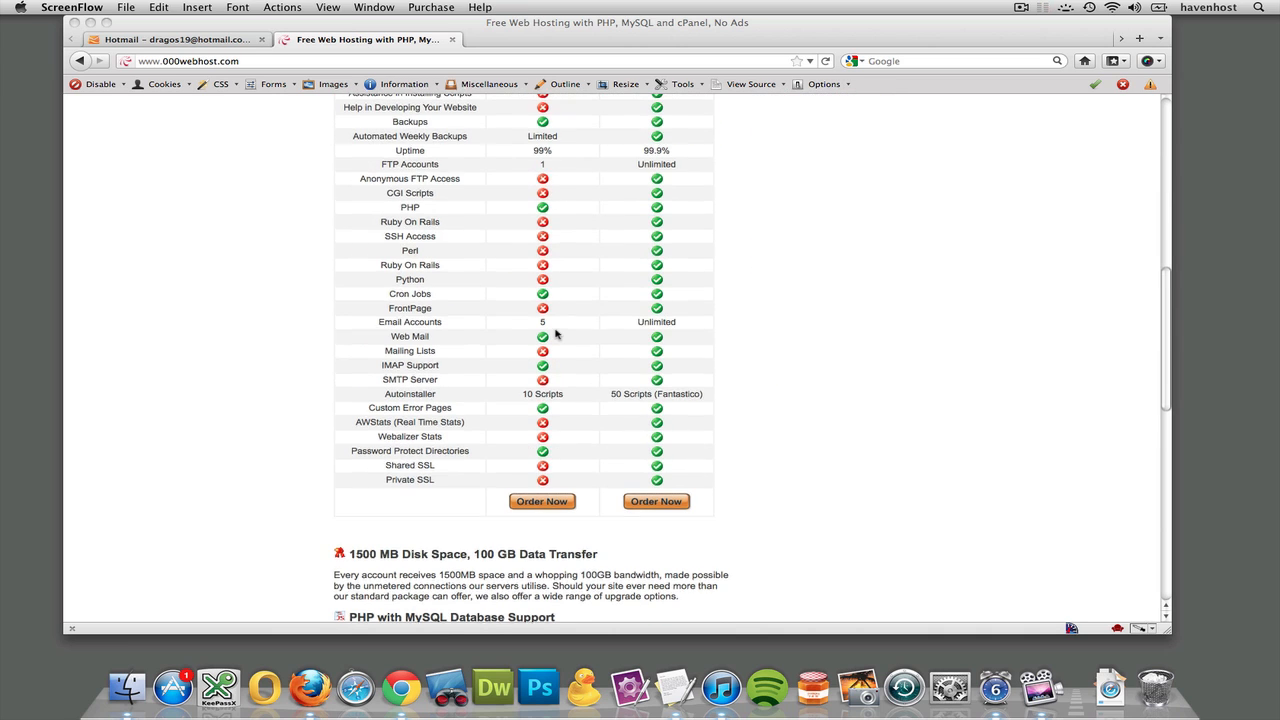
pyautogui.scroll(3)
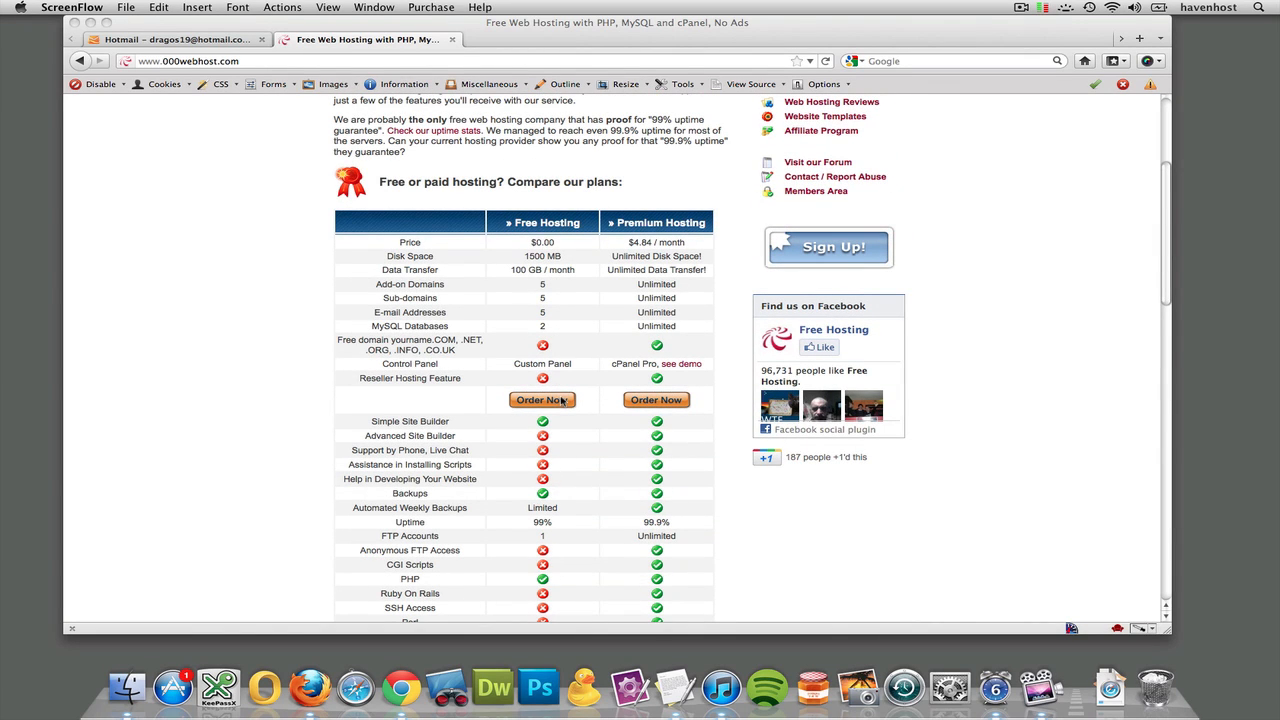
pyautogui.moveTo(663, 304)
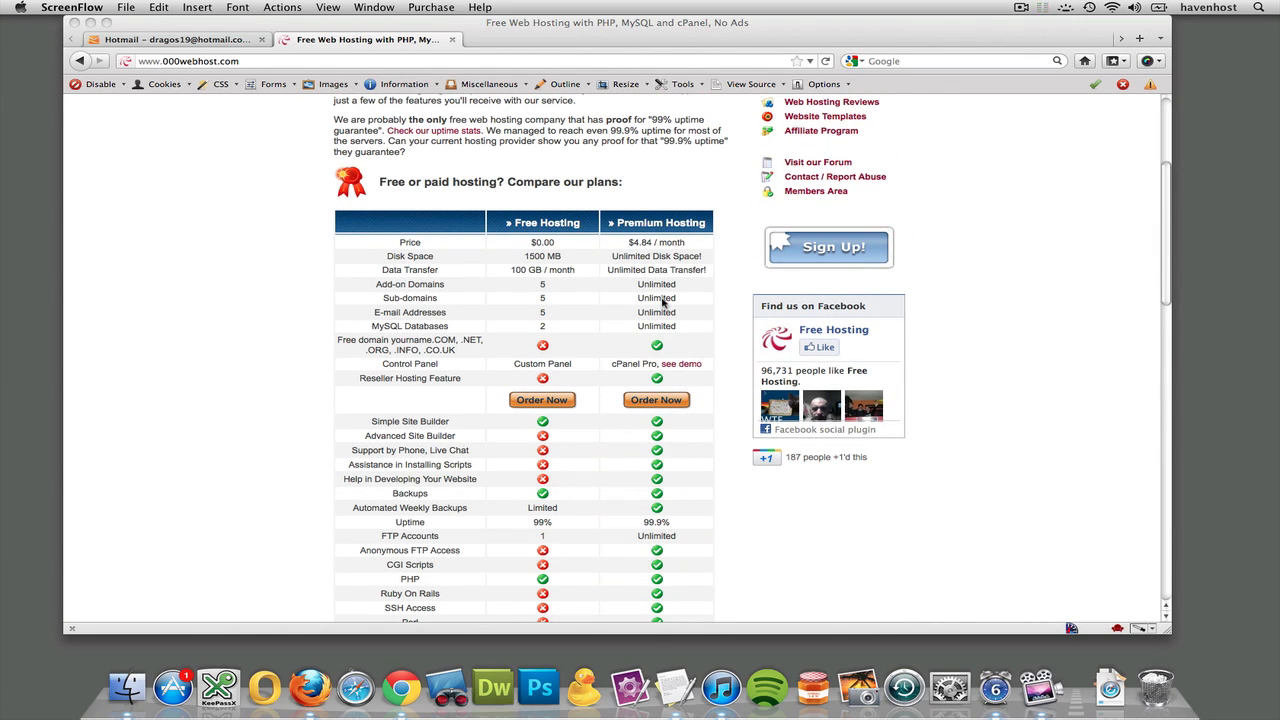
pyautogui.moveTo(665, 225)
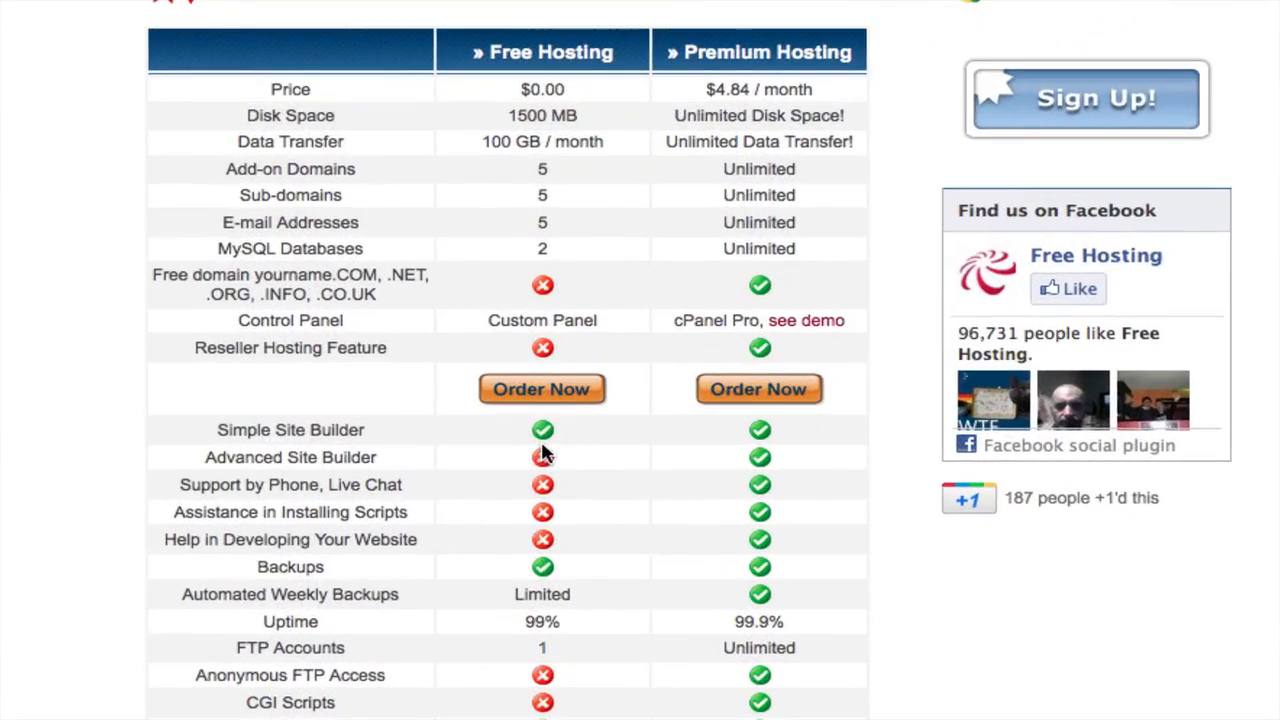
pyautogui.scroll(-3)
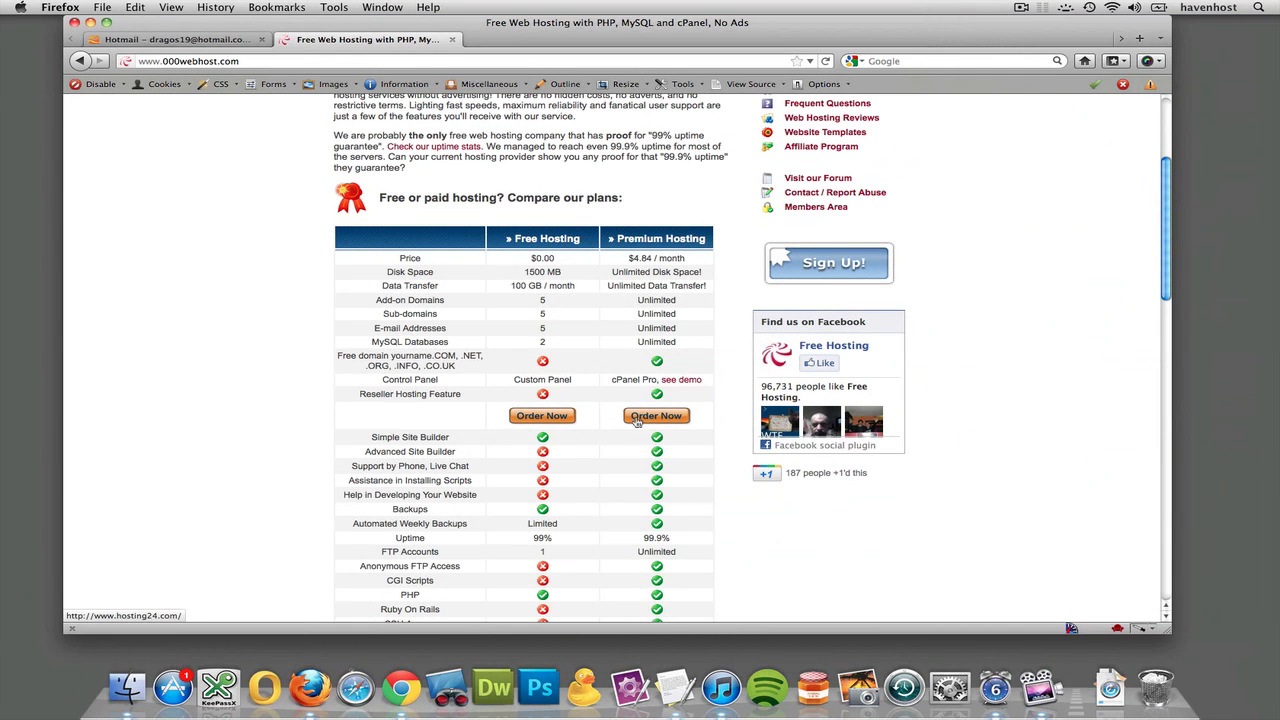
pyautogui.moveTo(598, 347)
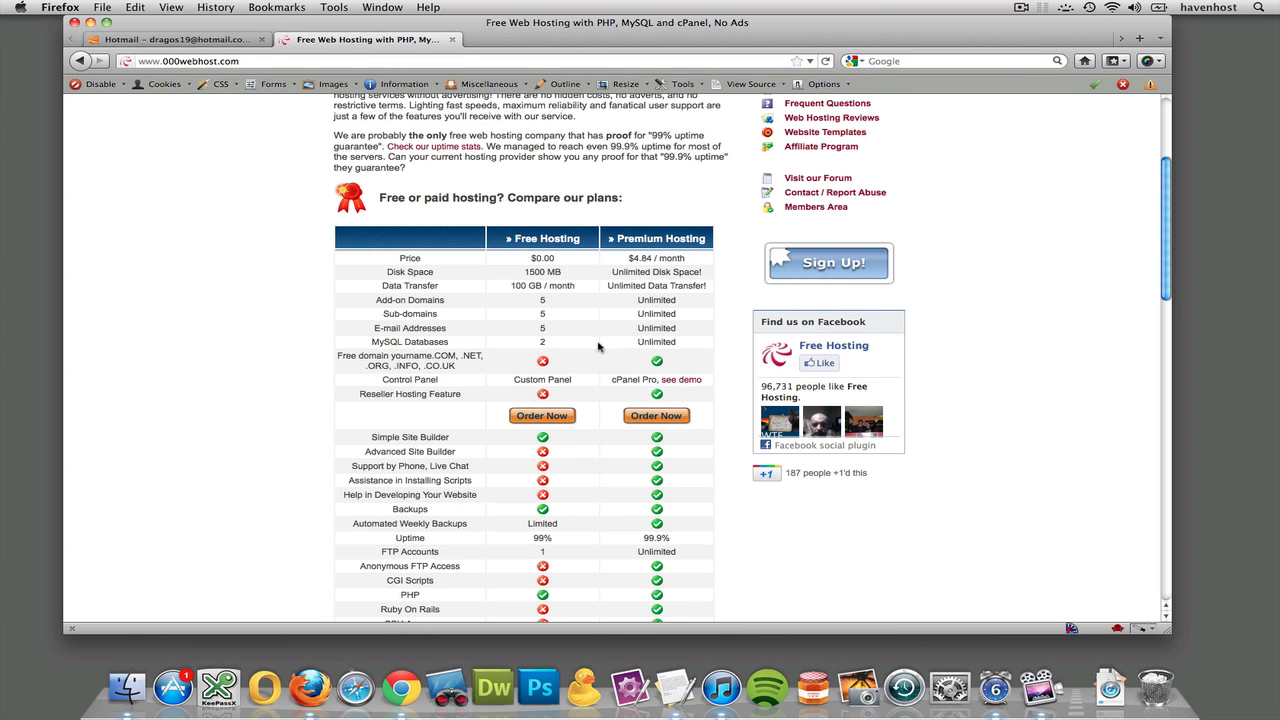
pyautogui.scroll(3)
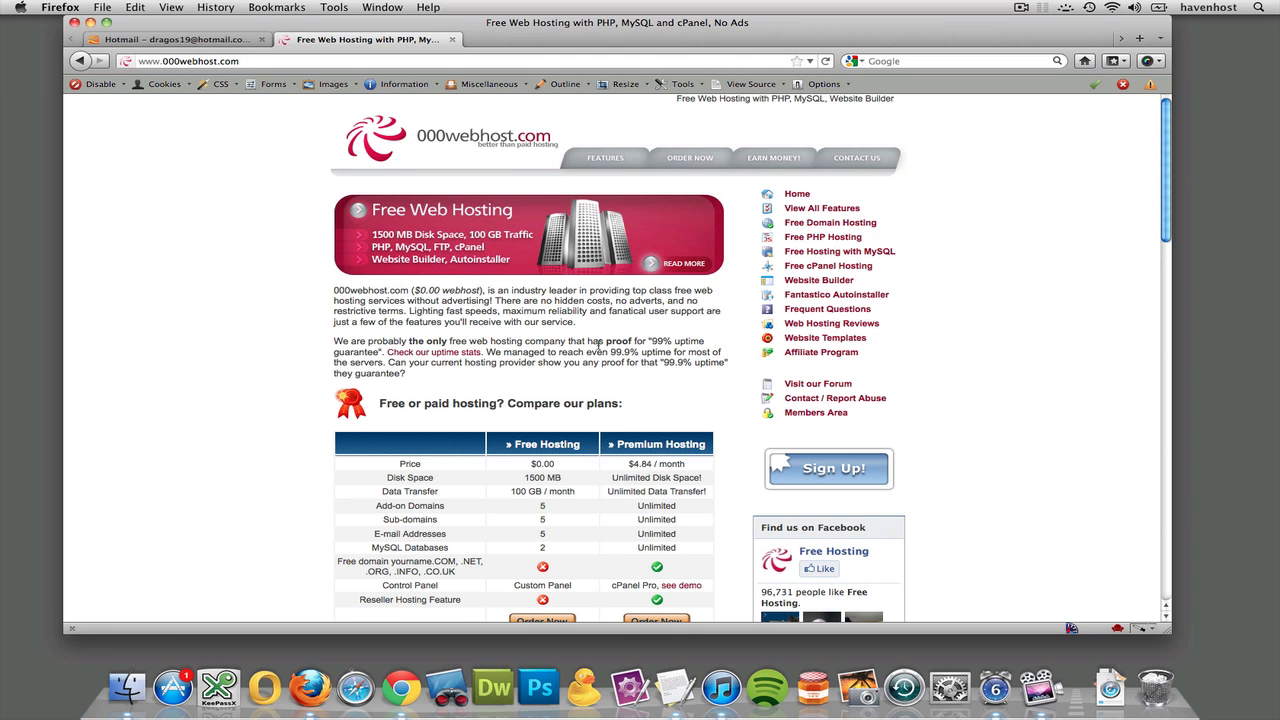
pyautogui.scroll(-3)
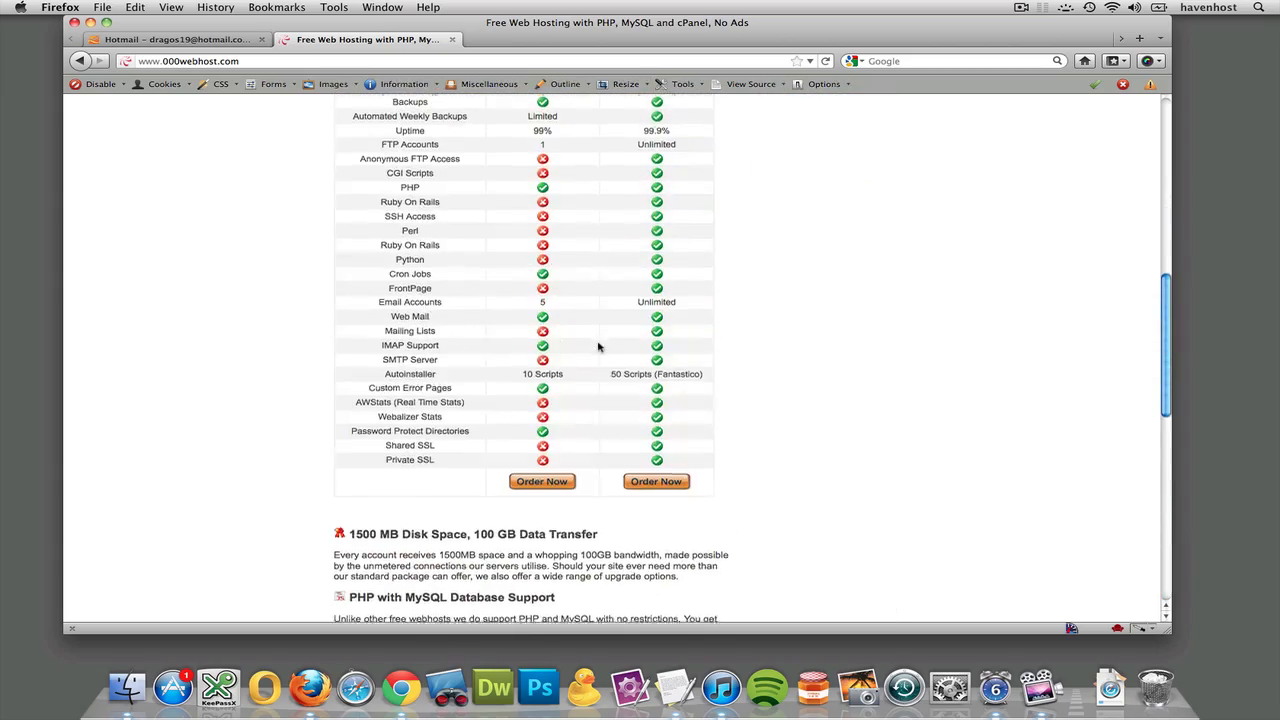
pyautogui.scroll(3)
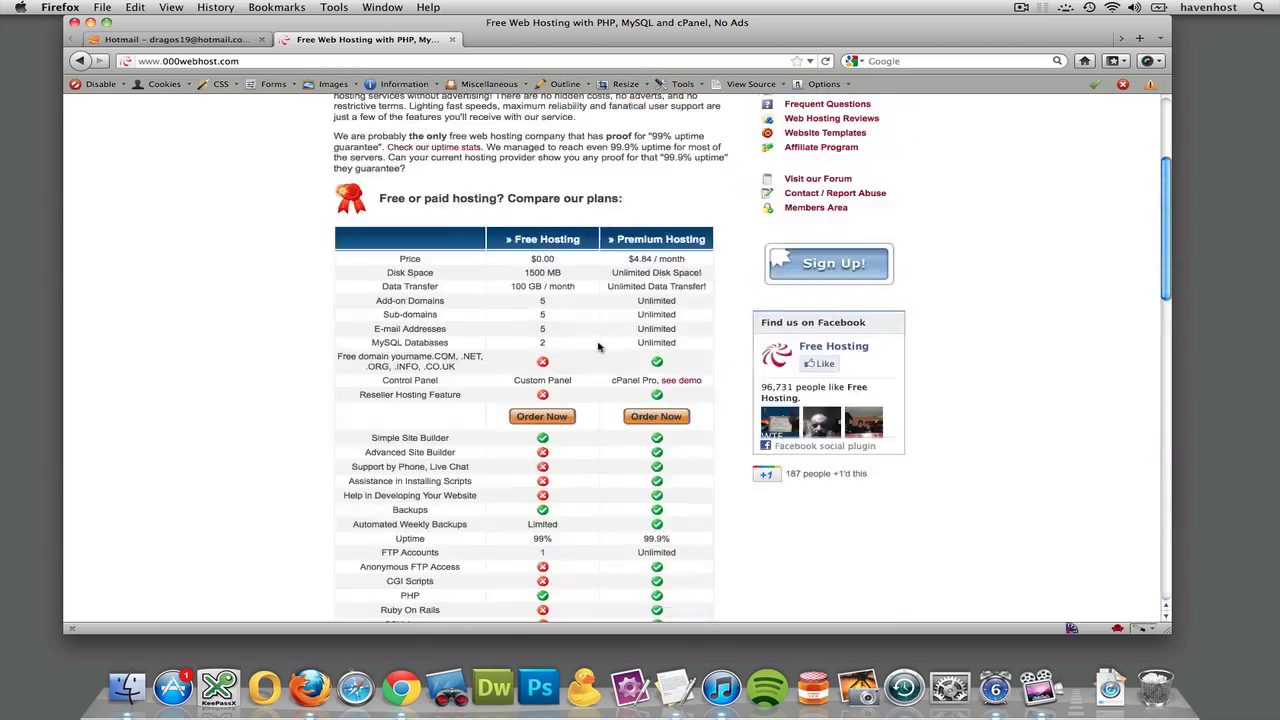
pyautogui.scroll(3)
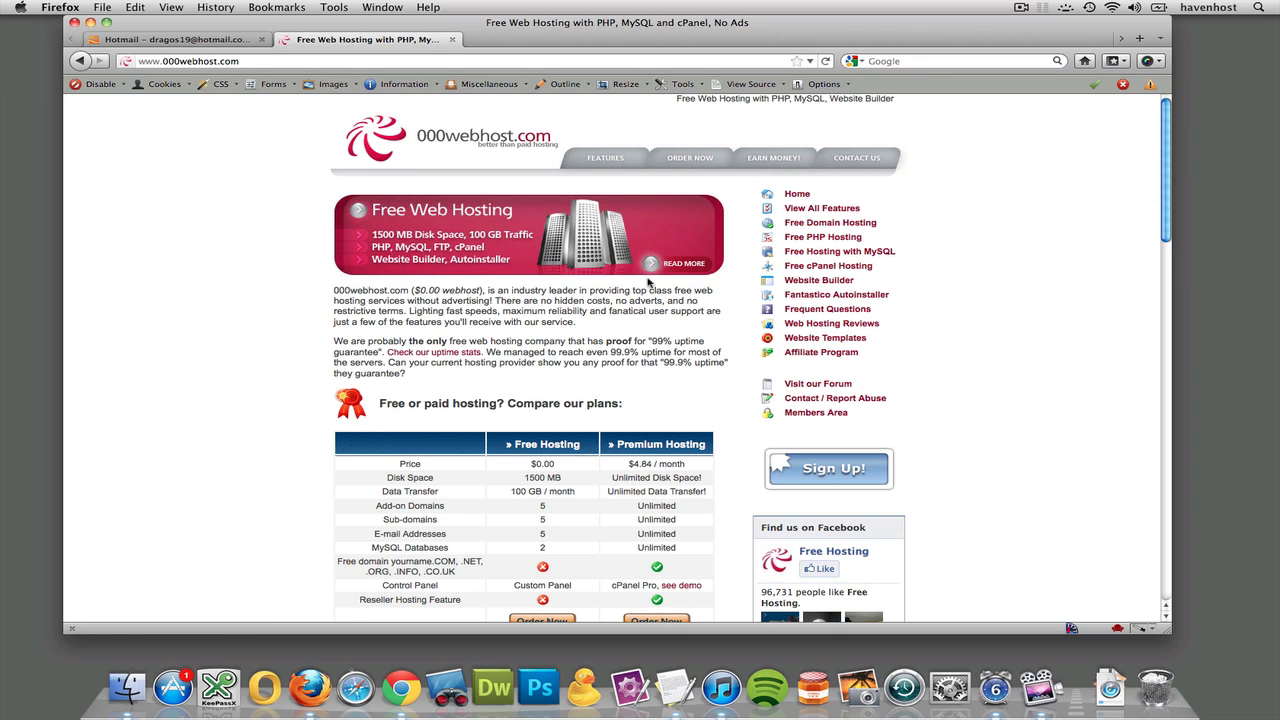
pyautogui.moveTo(816, 412)
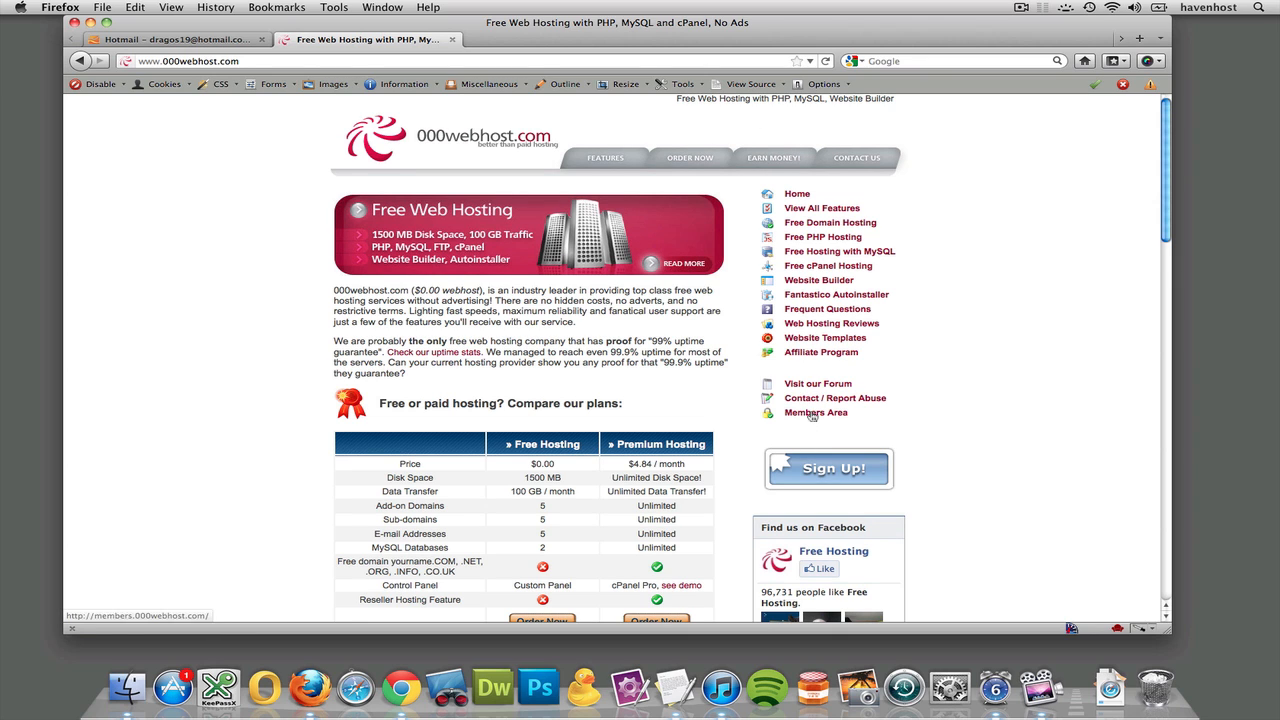
pyautogui.click(816, 412)
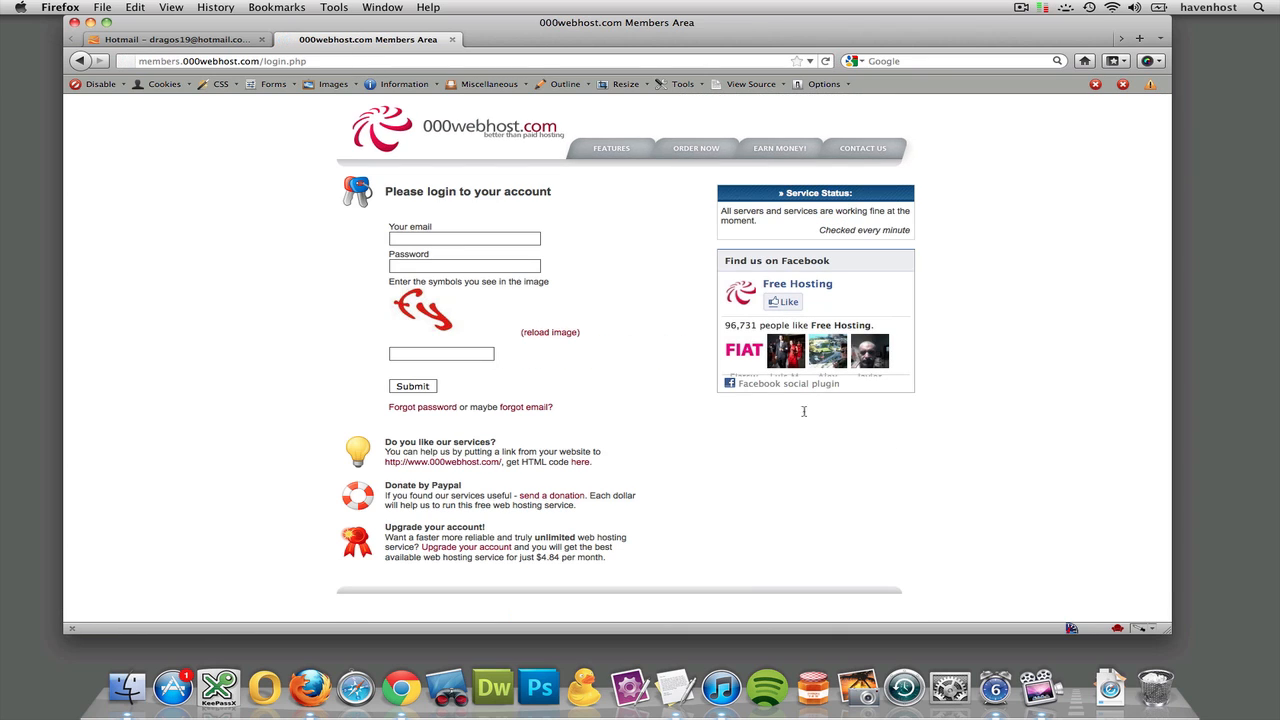
# Step: Enter email 'drago' and the account password, then submit the login form
pyautogui.write('dragos19')
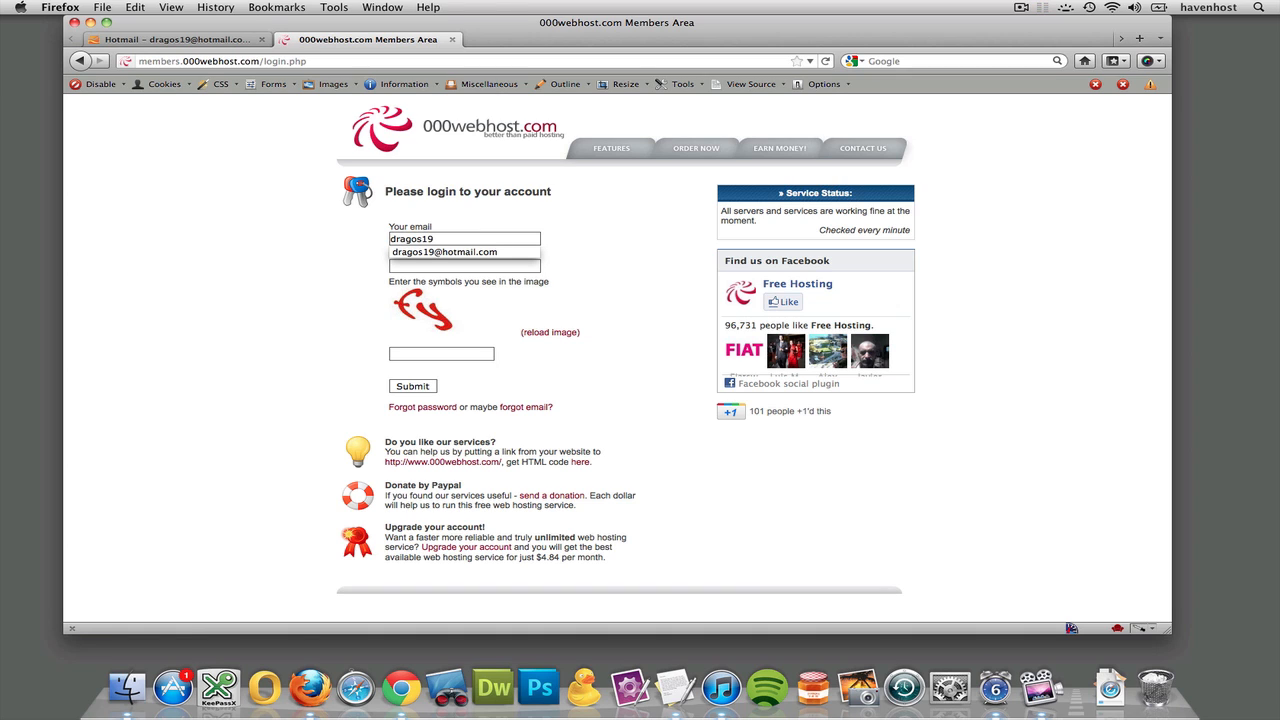
pyautogui.click(465, 252)
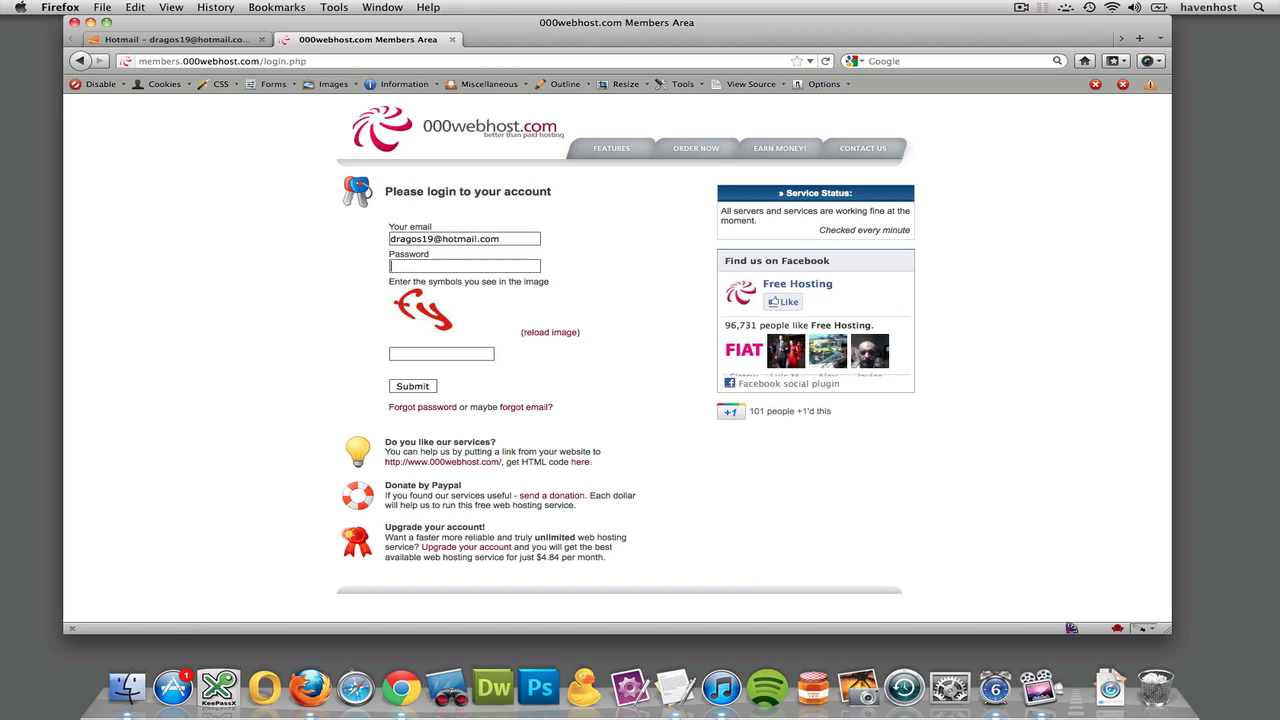
pyautogui.write('password')
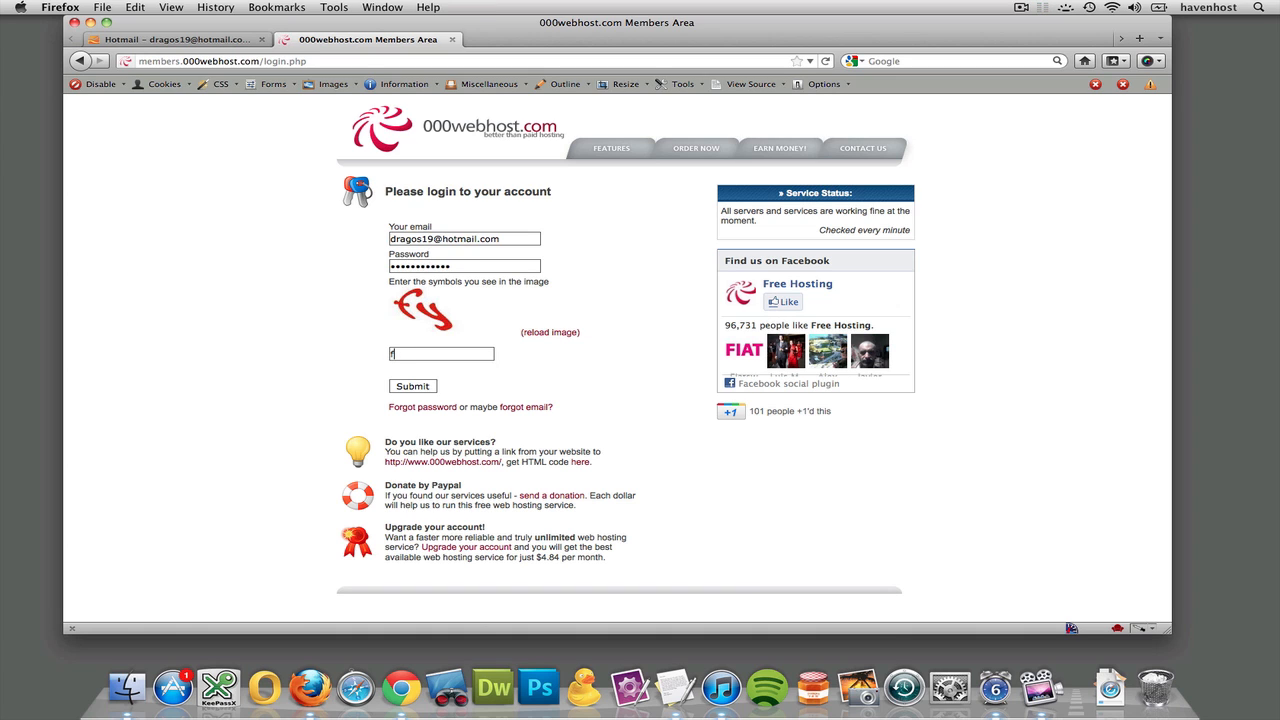
pyautogui.click(412, 386)
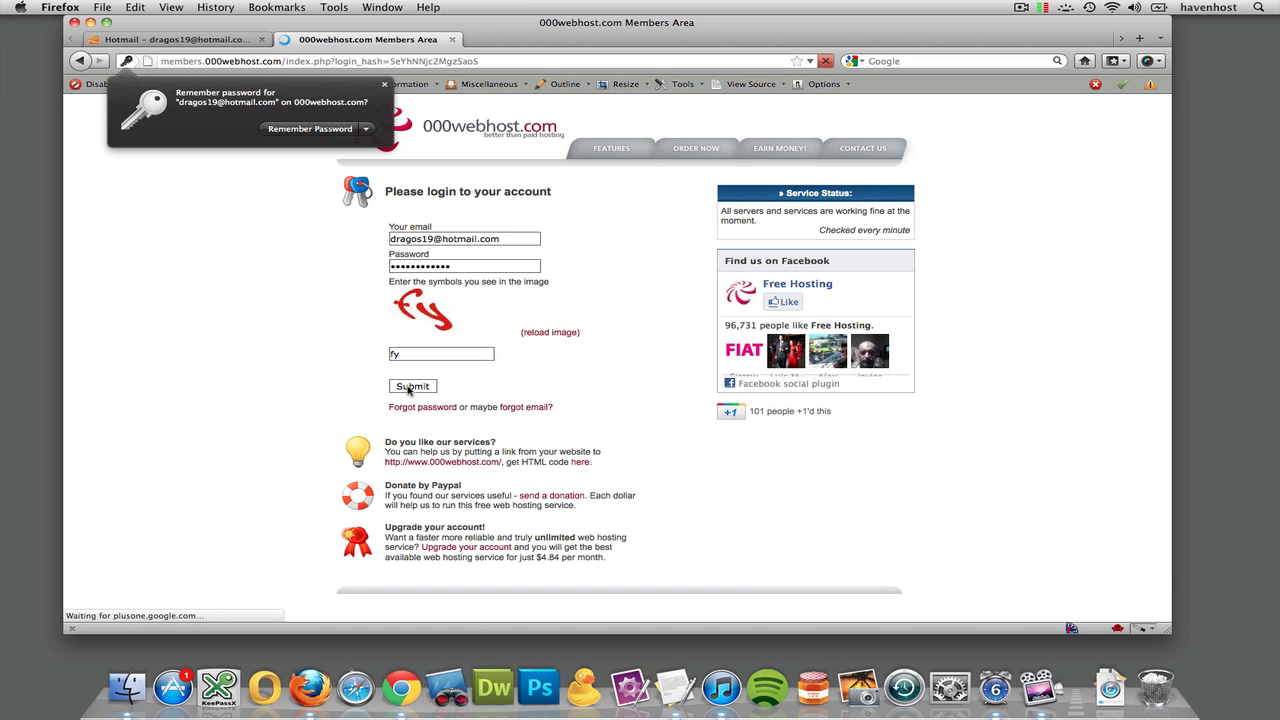
# Step: Dismiss the remember-password prompt to reach the domains list
pyautogui.click(412, 387)
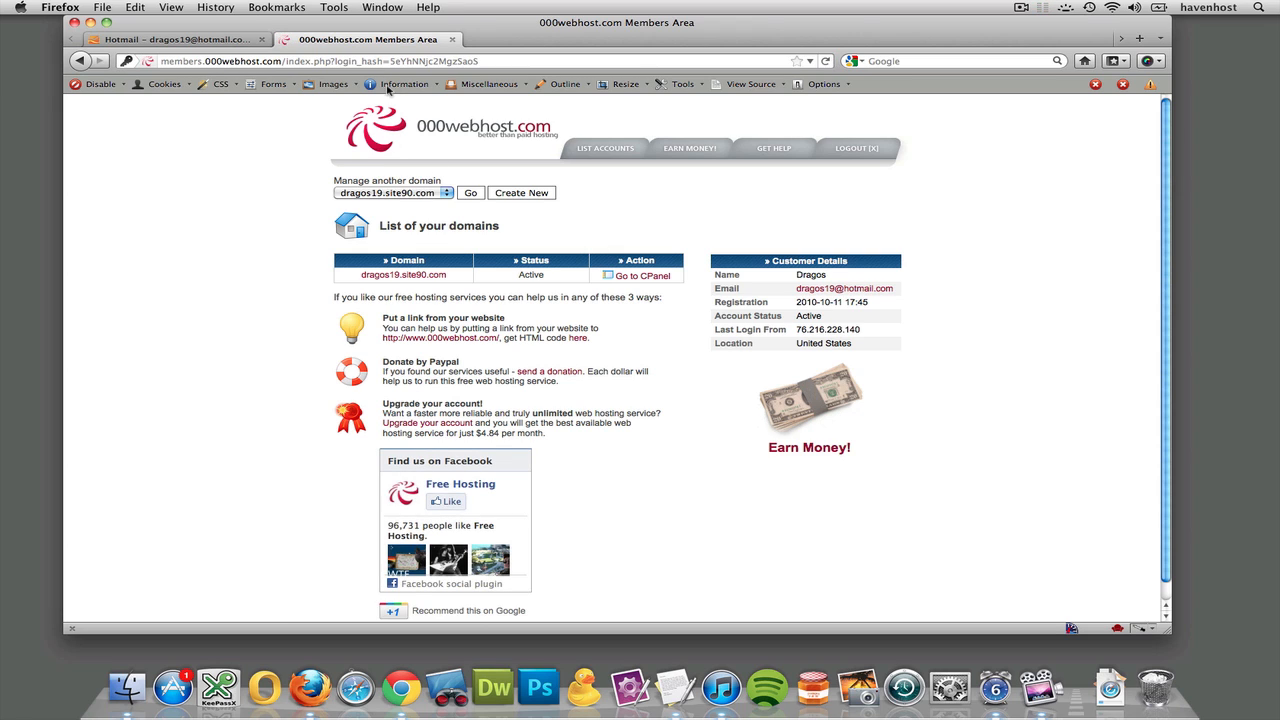
pyautogui.moveTo(305, 226)
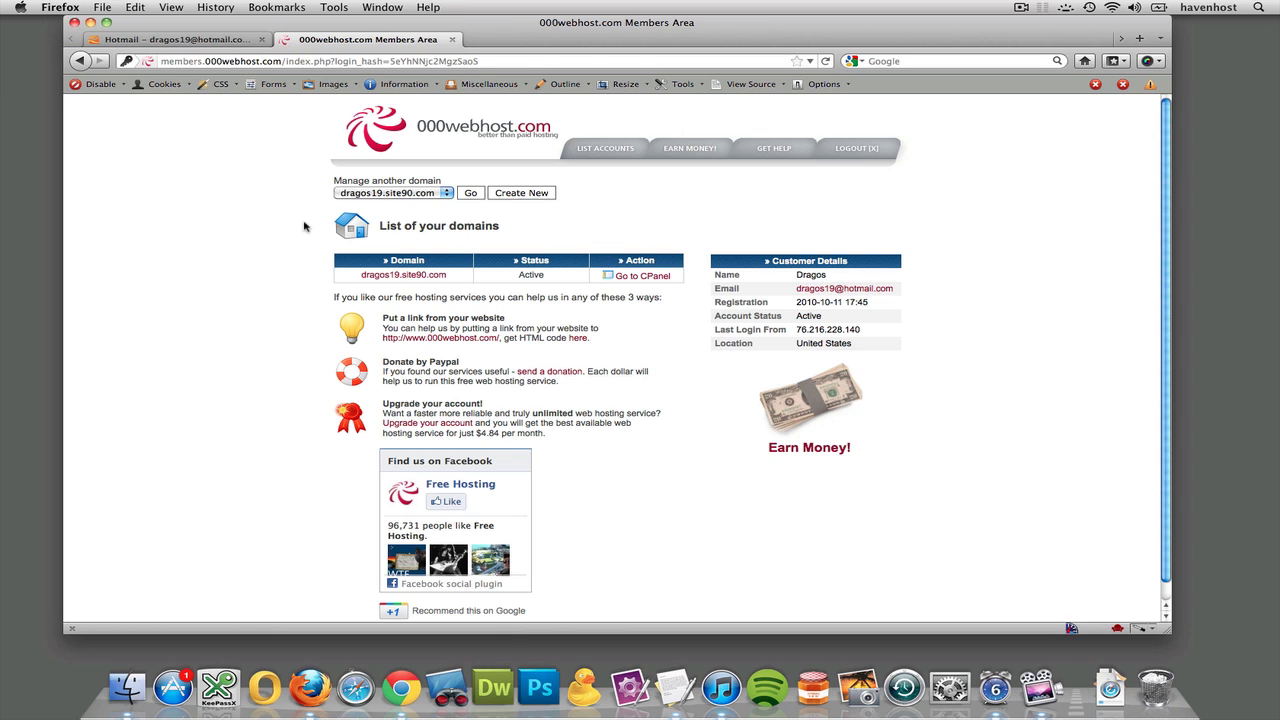
pyautogui.moveTo(327, 296)
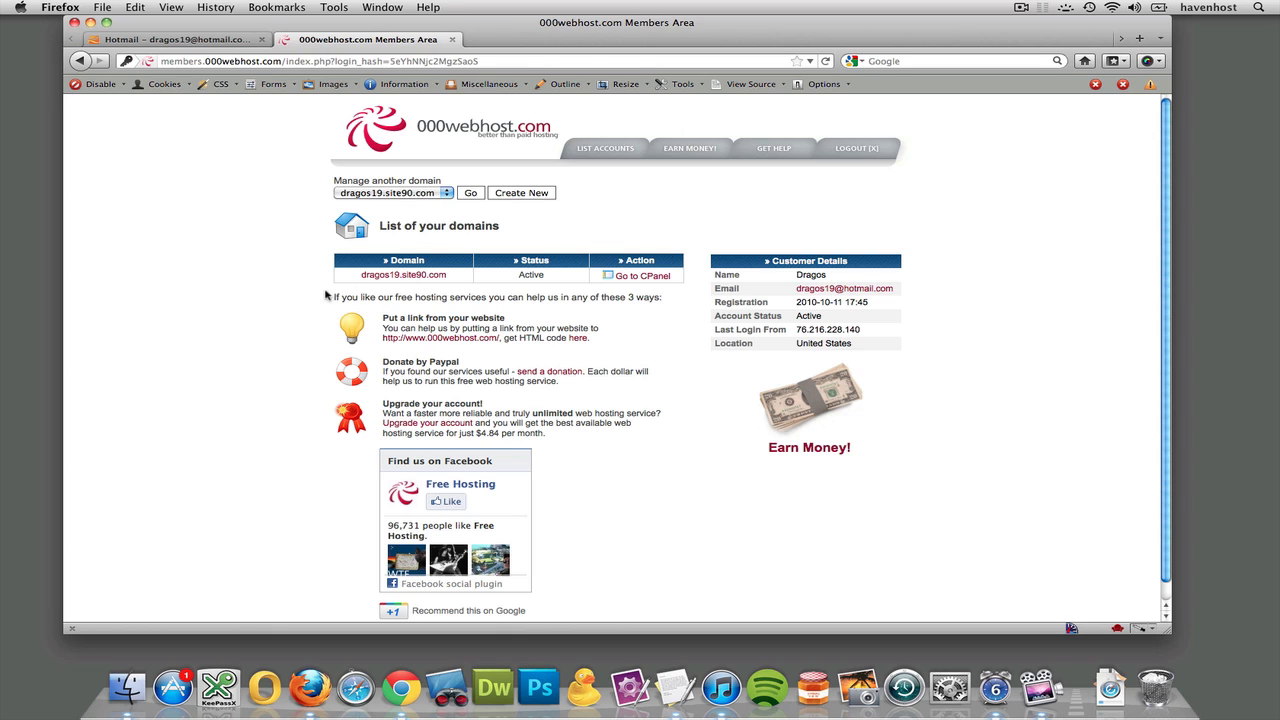
pyautogui.moveTo(379, 287)
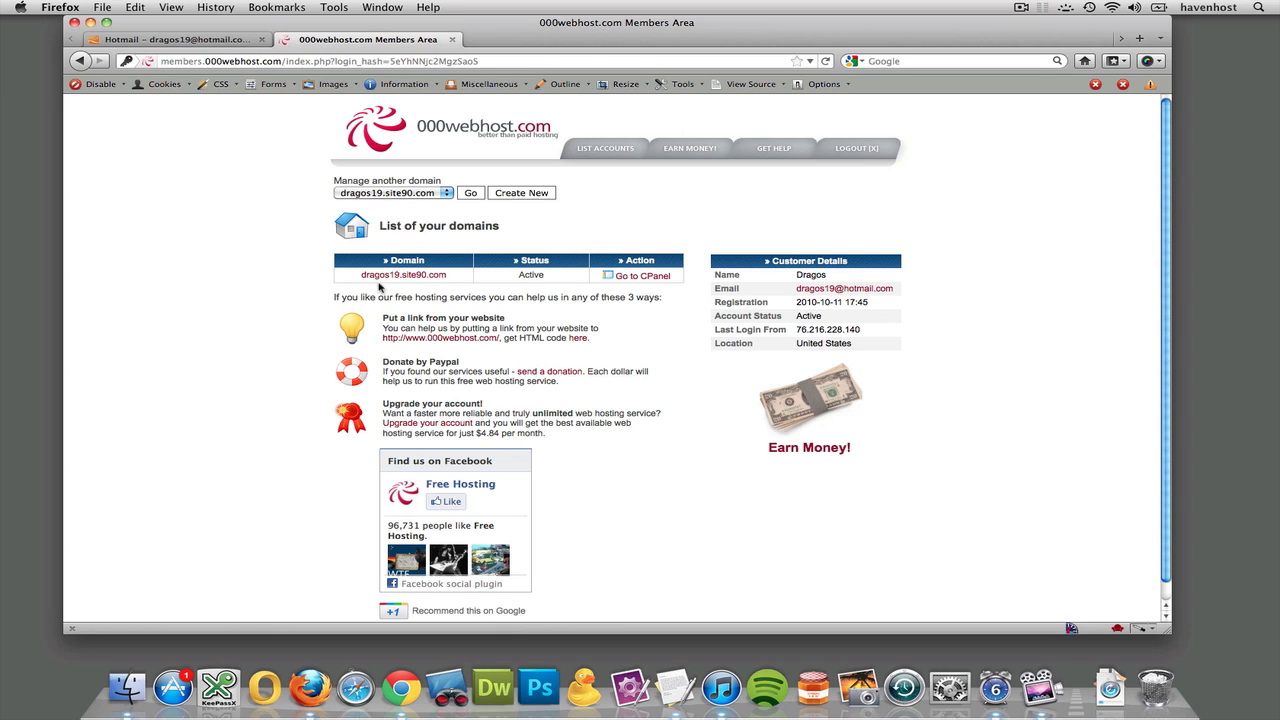
pyautogui.moveTo(403, 274)
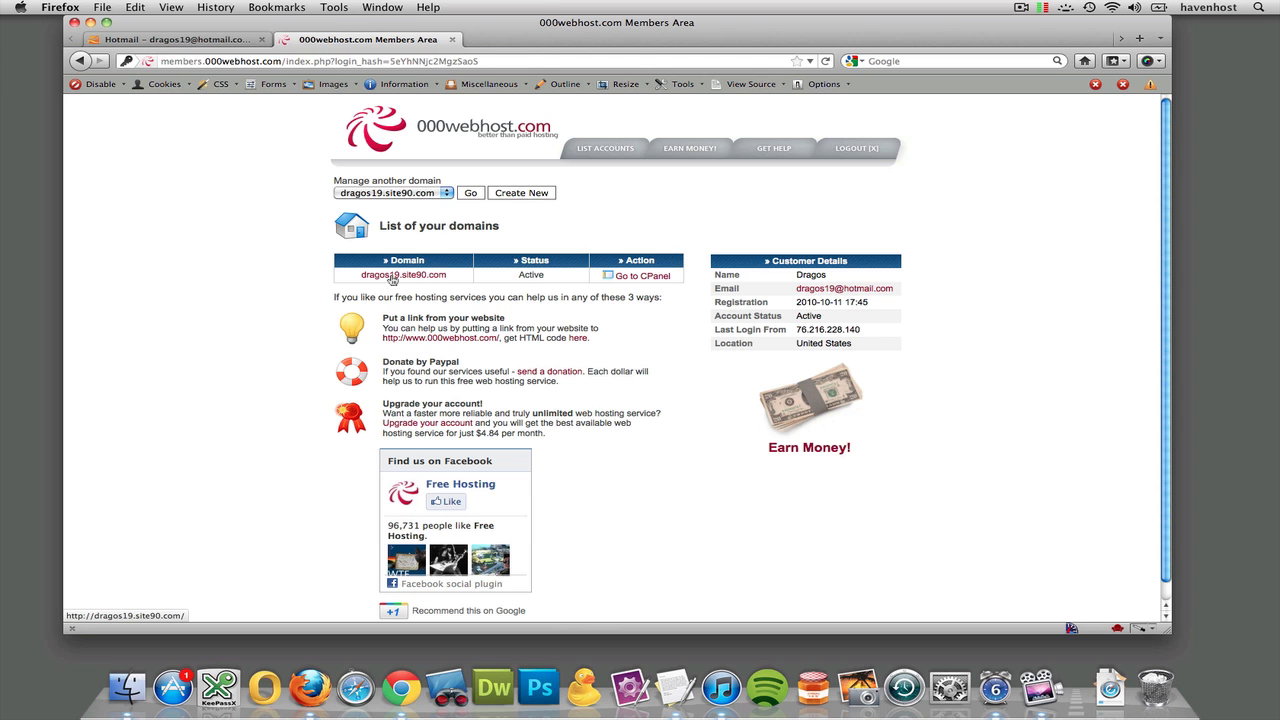
pyautogui.click(404, 275)
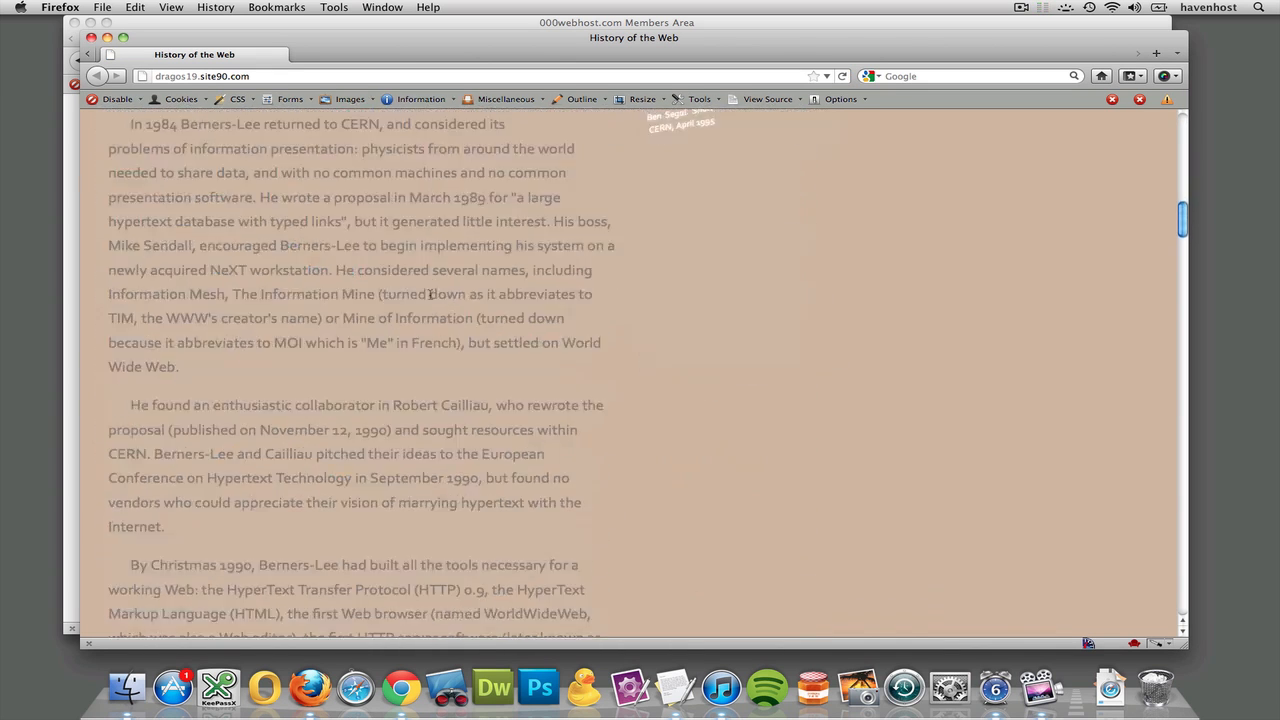
pyautogui.scroll(-3)
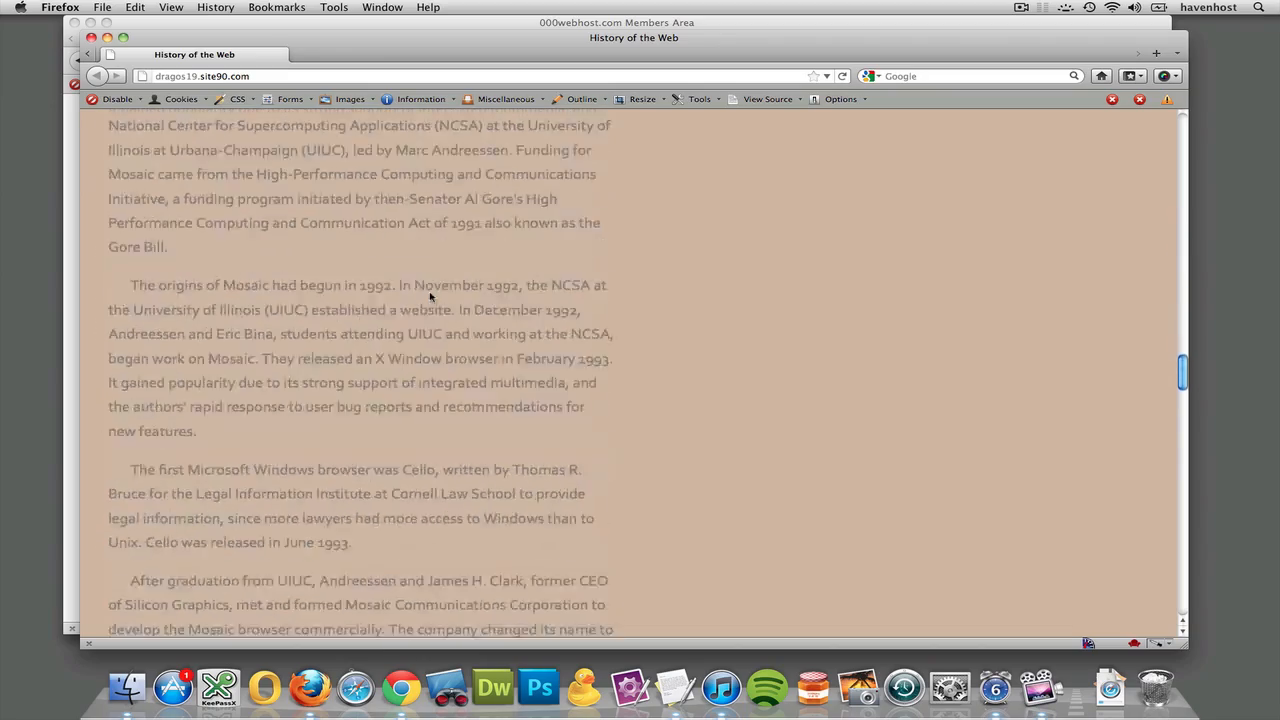
pyautogui.scroll(3)
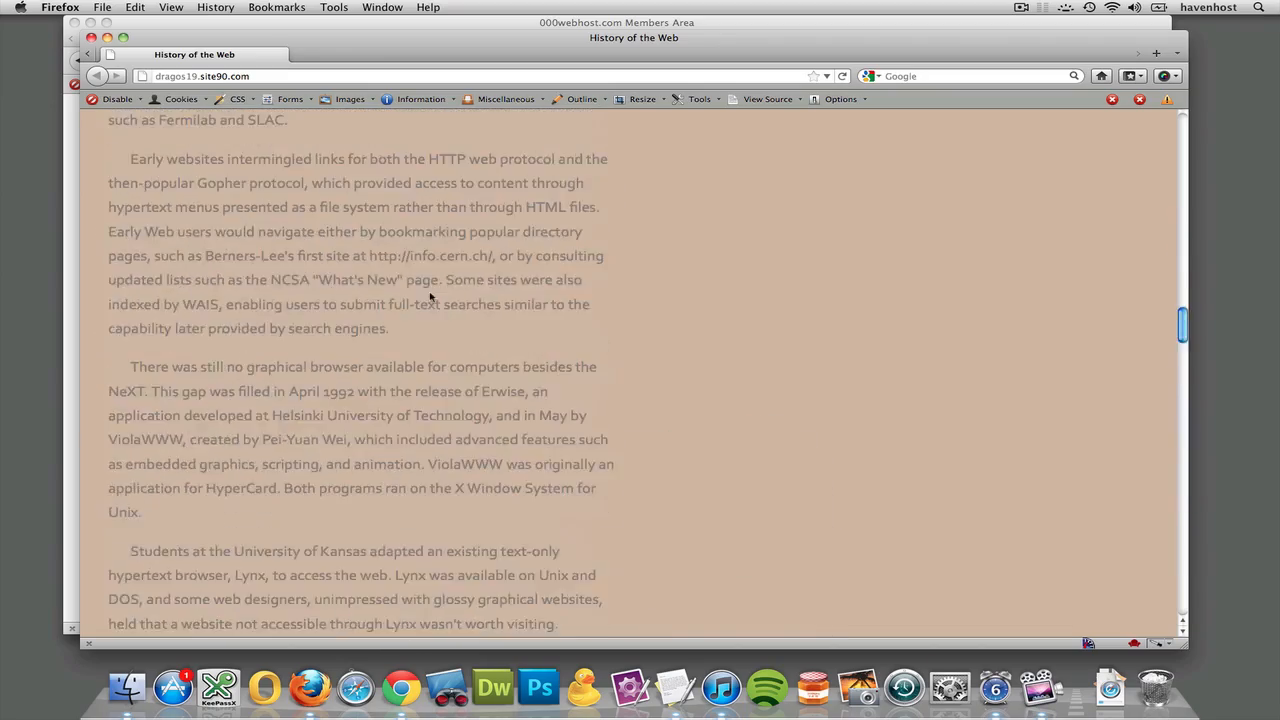
pyautogui.scroll(3)
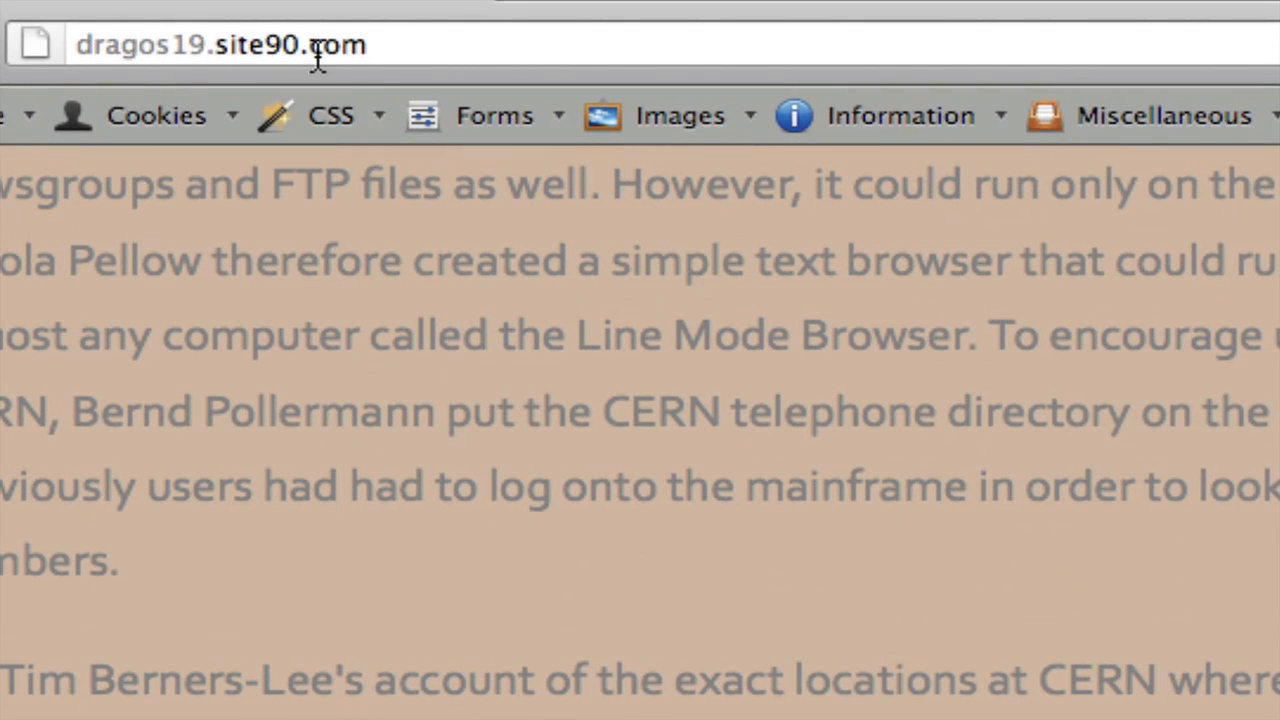
pyautogui.moveTo(168, 52)
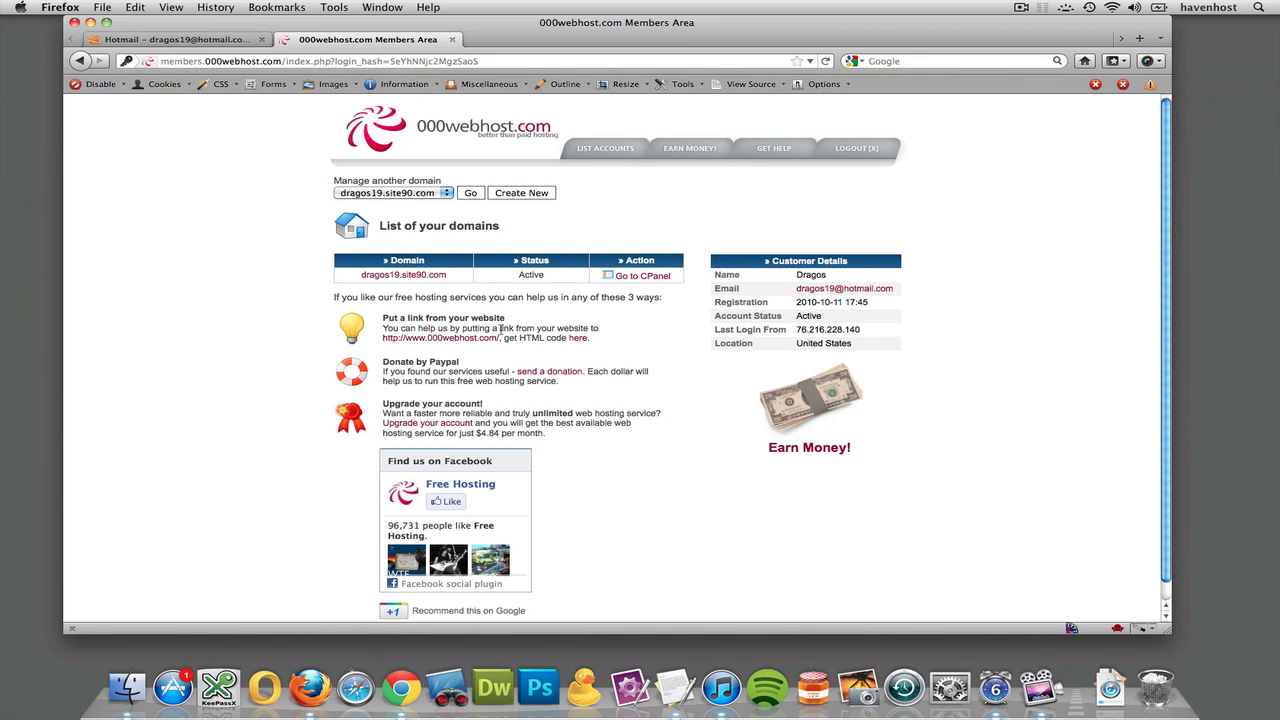
pyautogui.moveTo(641, 291)
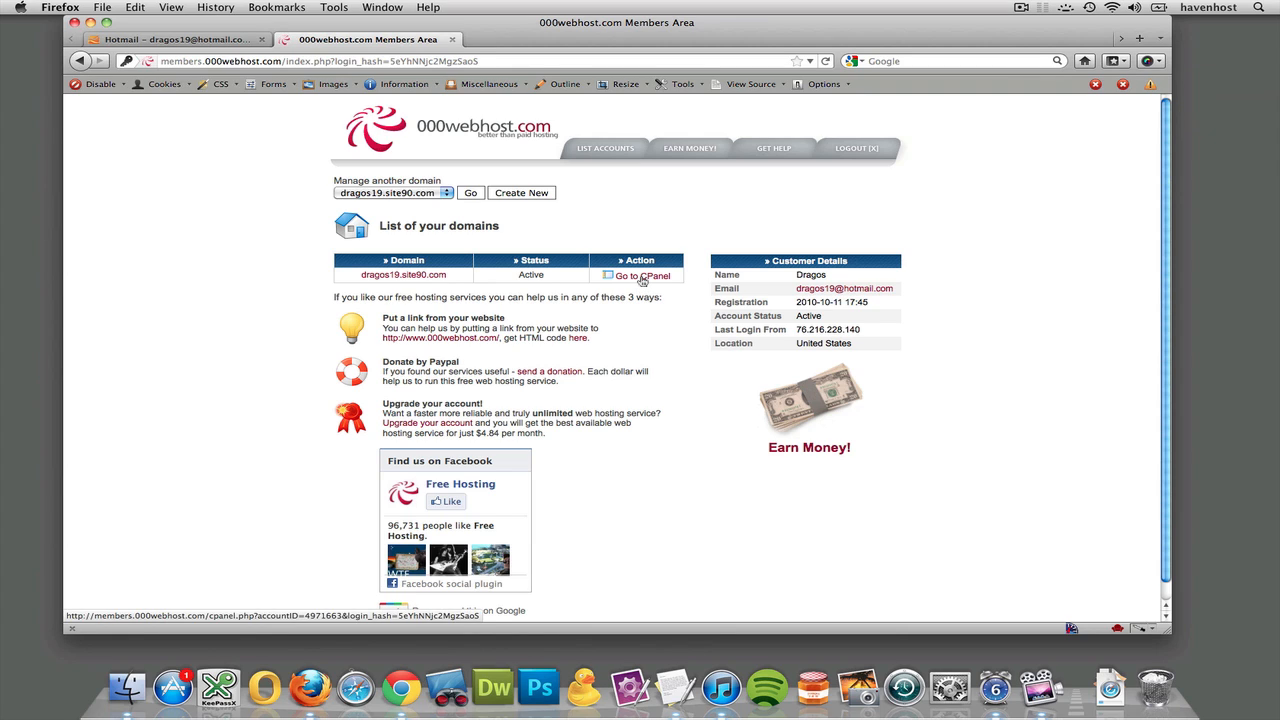
# Step: Open the control panel for dragos19.site90.com from the domains table
pyautogui.click(641, 275)
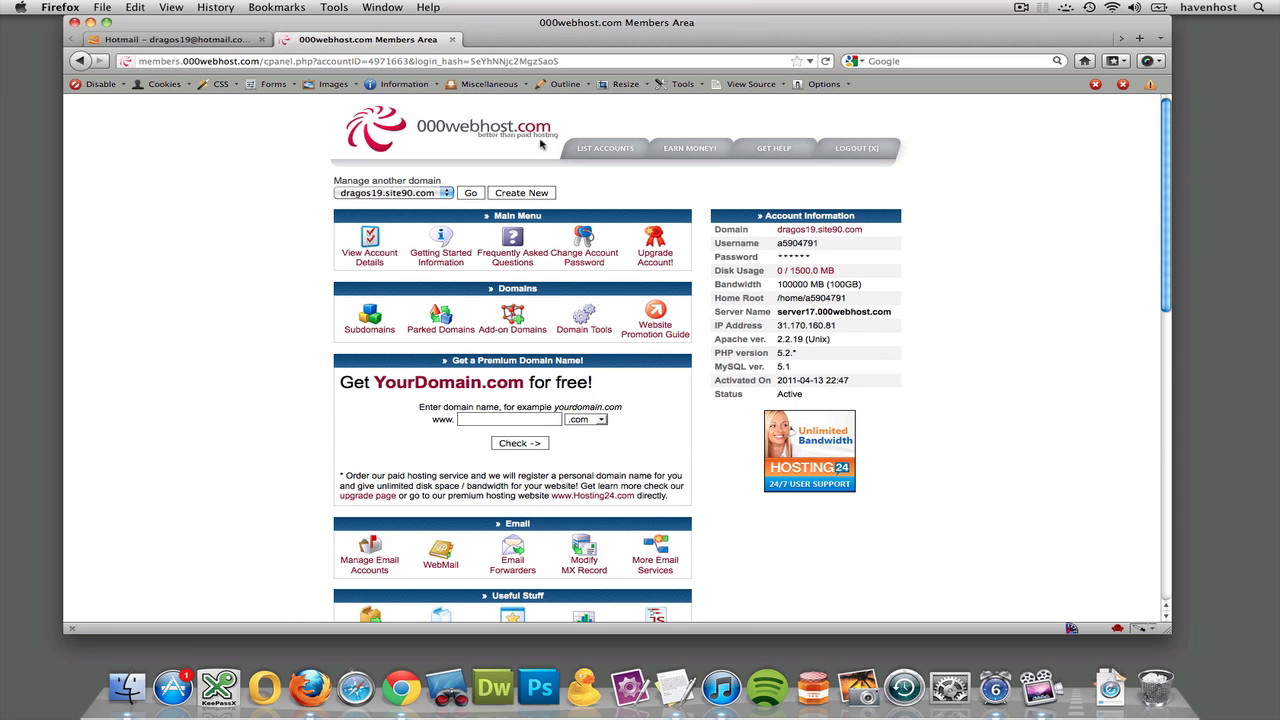
pyautogui.click(605, 148)
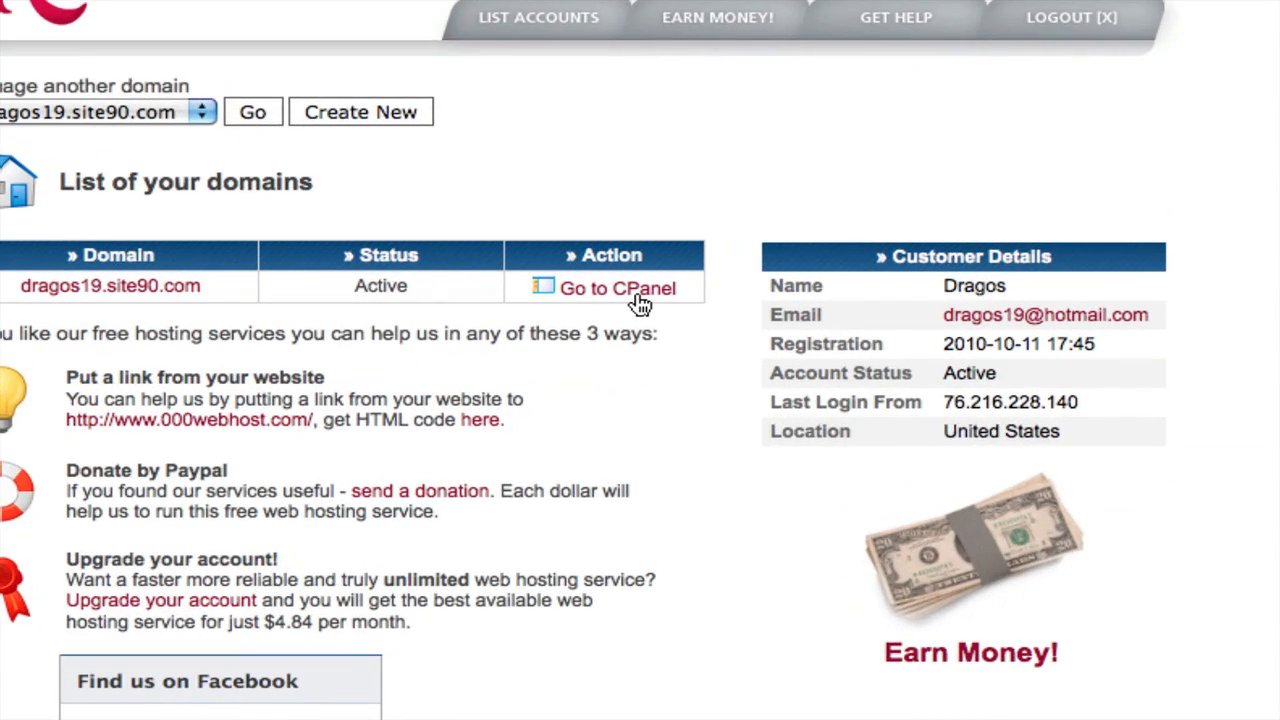
pyautogui.click(617, 288)
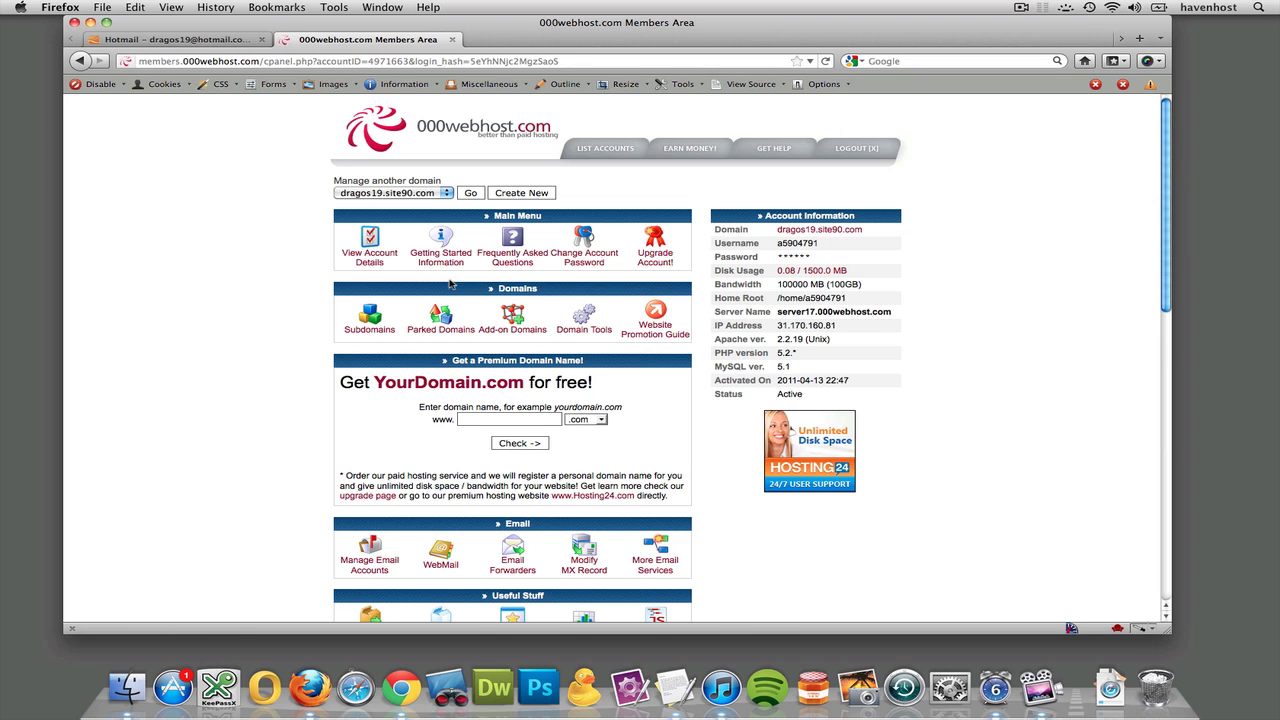
pyautogui.scroll(-3)
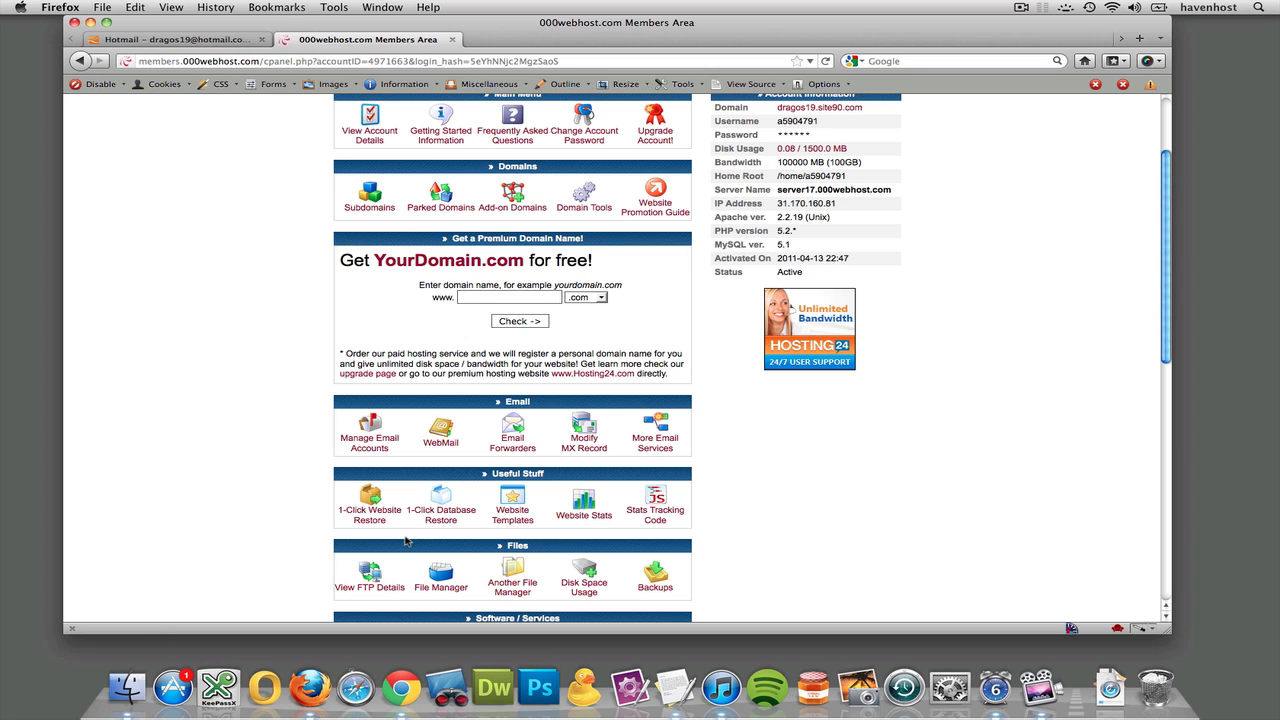
pyautogui.scroll(-3)
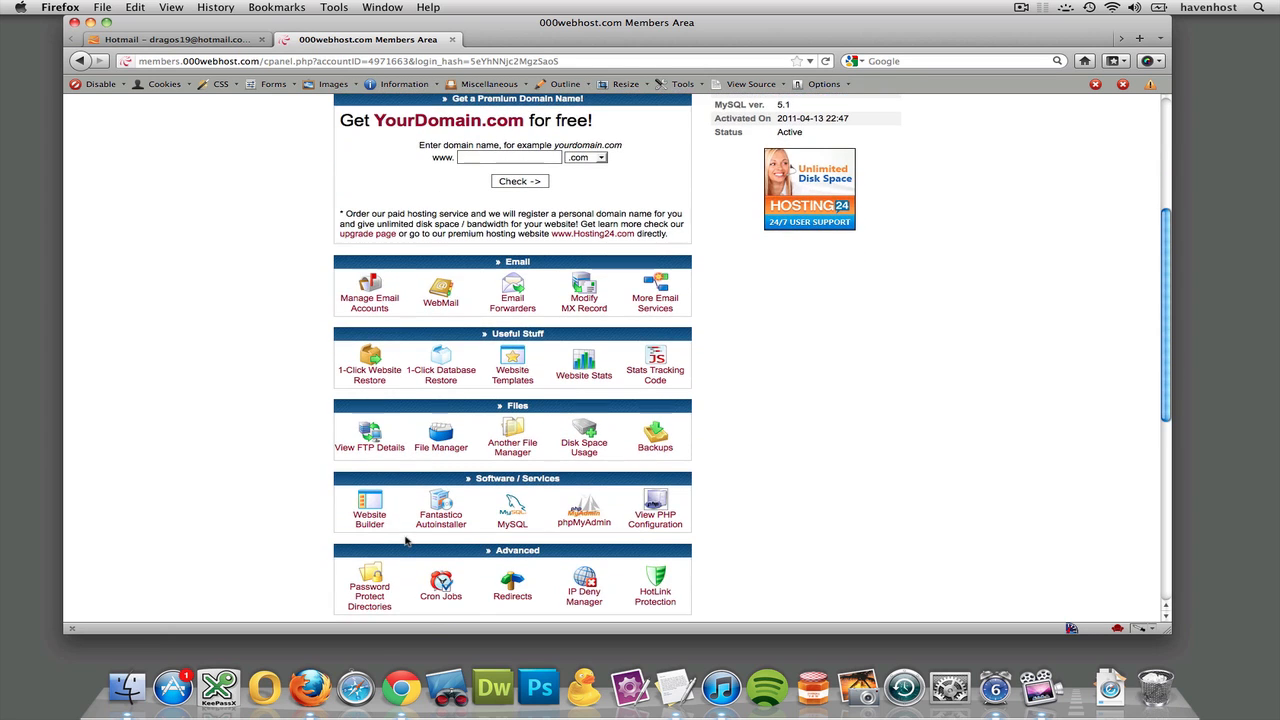
pyautogui.scroll(-3)
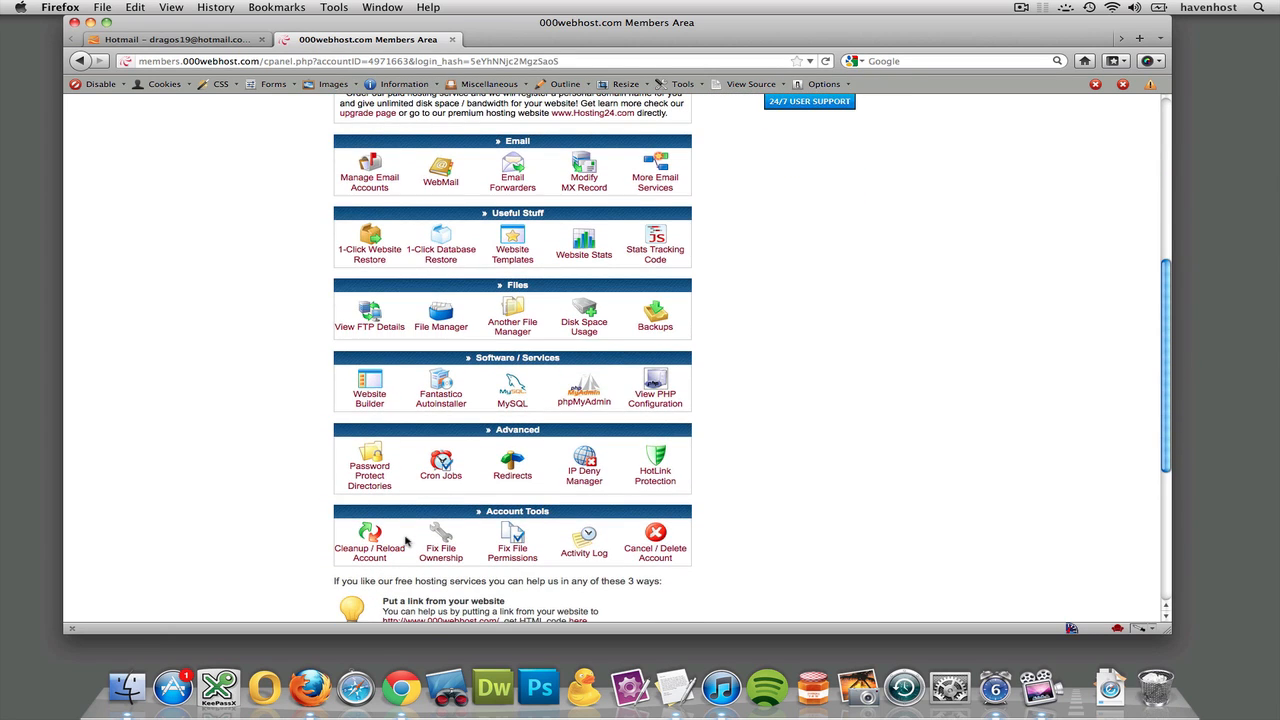
pyautogui.moveTo(392, 354)
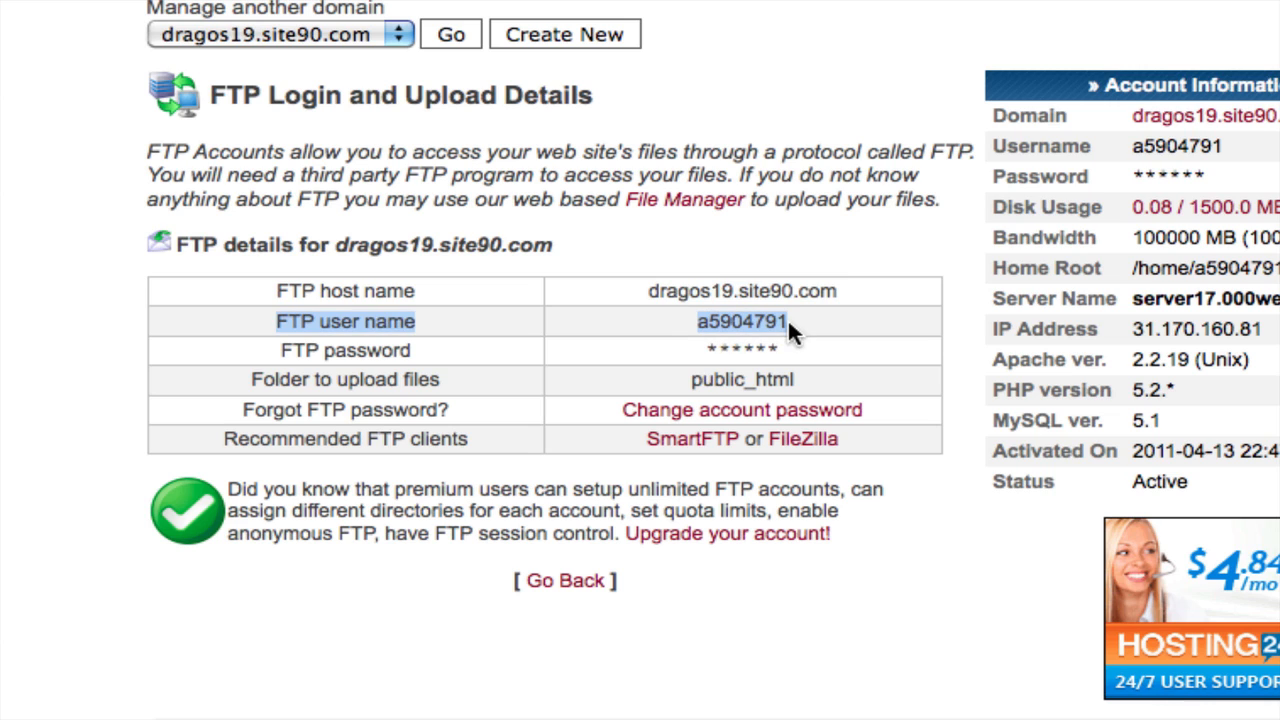
pyautogui.moveTo(665, 330)
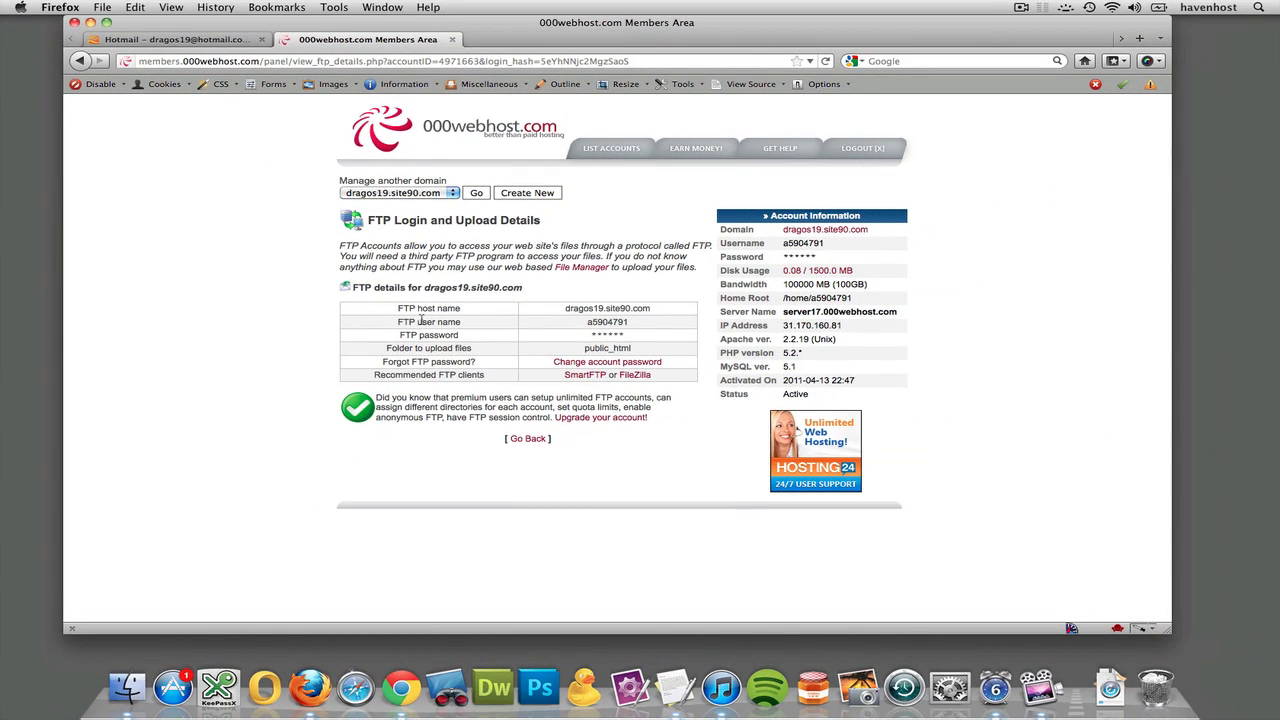
pyautogui.moveTo(607, 361)
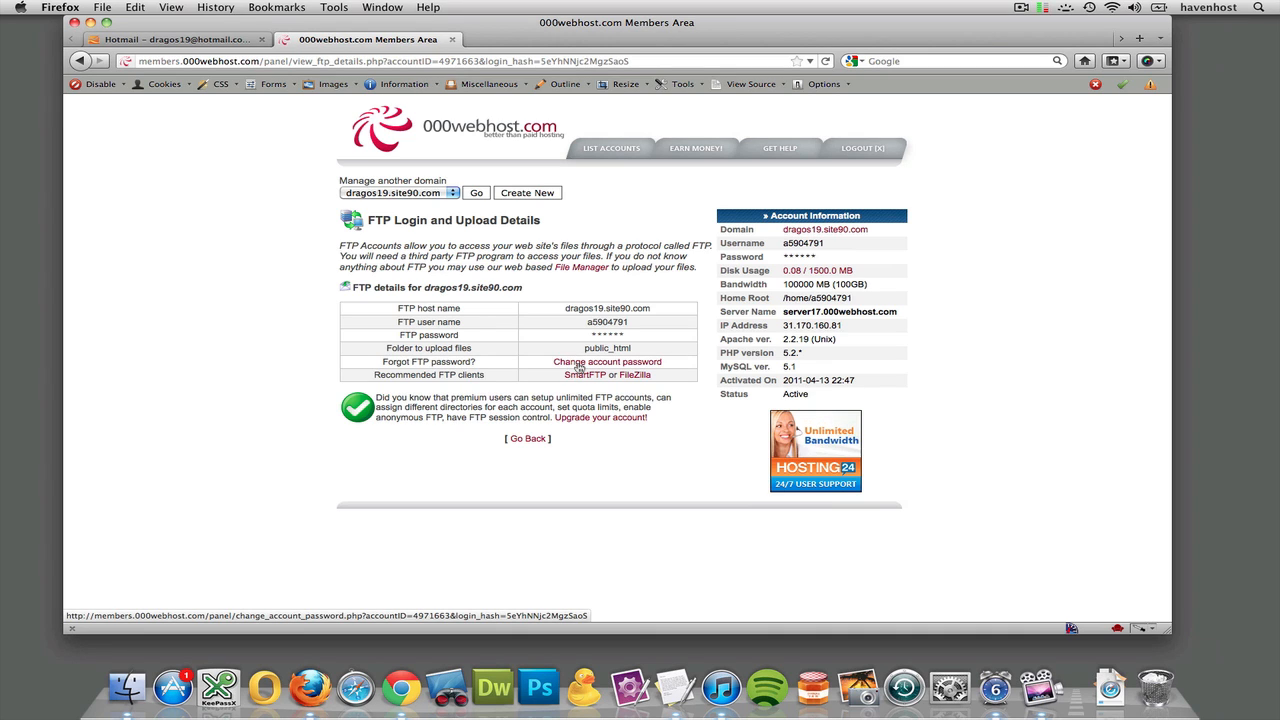
# Step: Change the account password, decline saving it, and return to the control panel
pyautogui.click(607, 361)
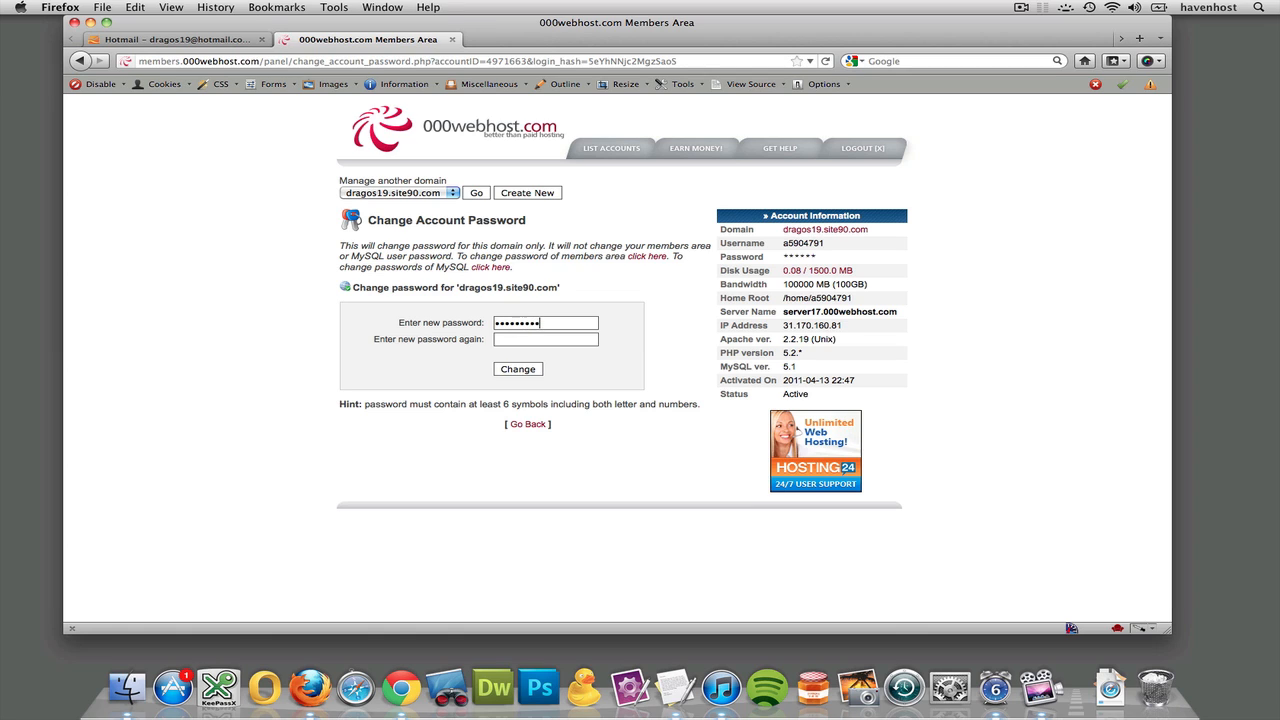
pyautogui.write('••••••')
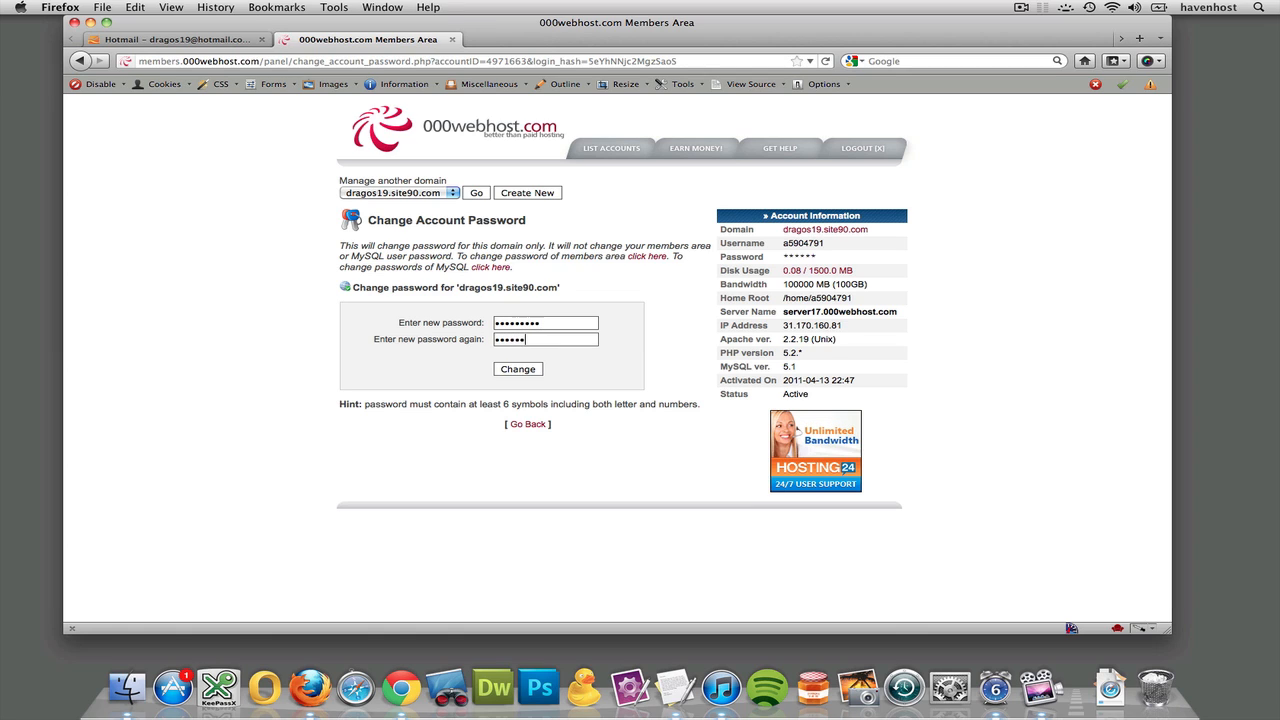
pyautogui.write('•••')
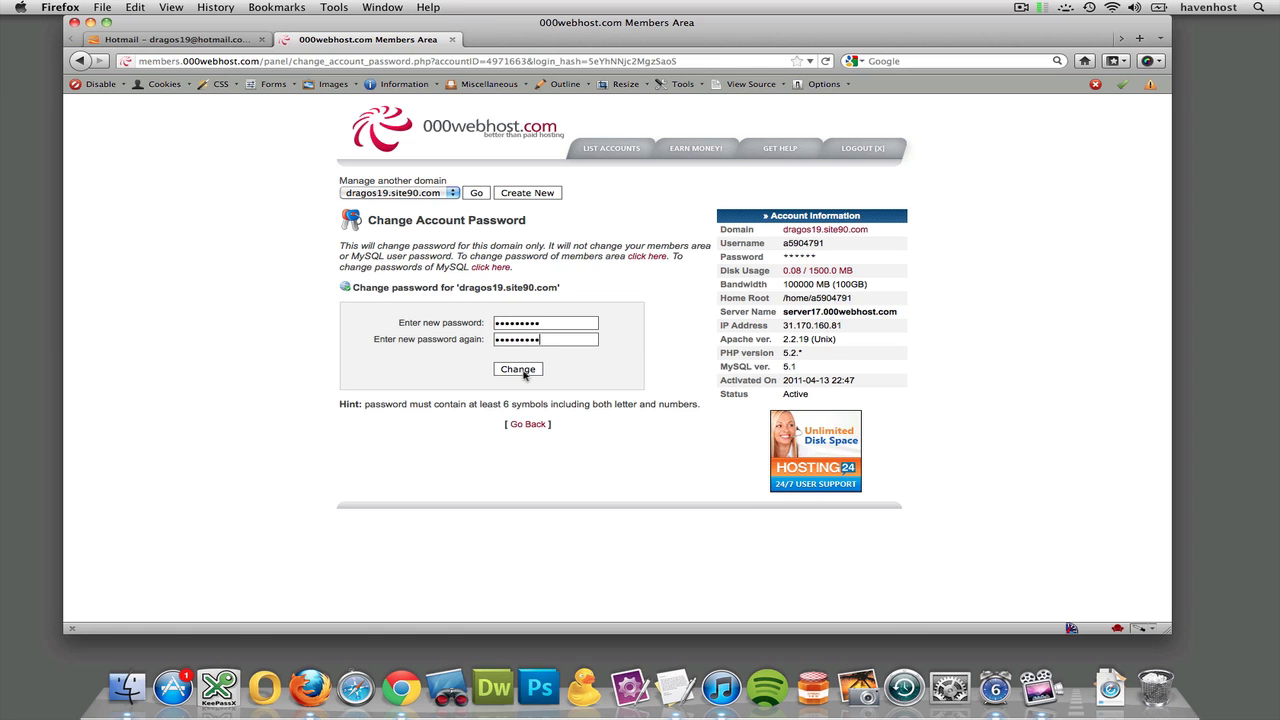
pyautogui.click(518, 369)
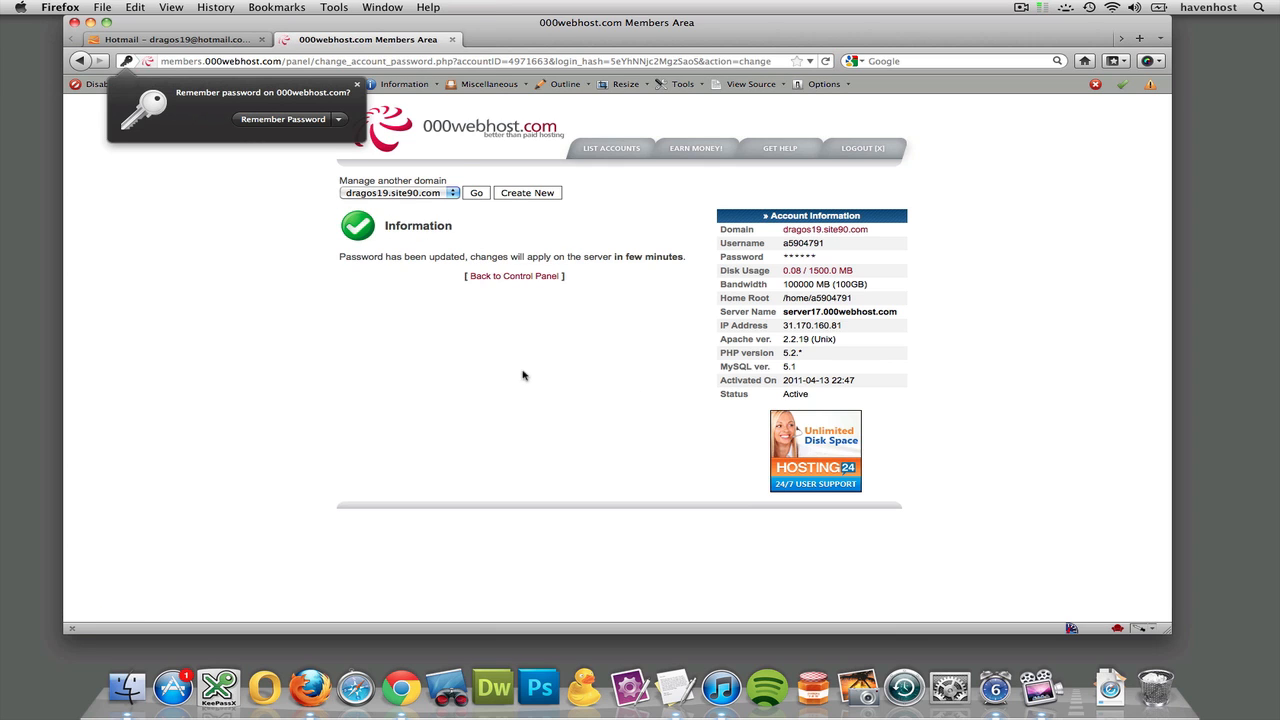
pyautogui.click(357, 84)
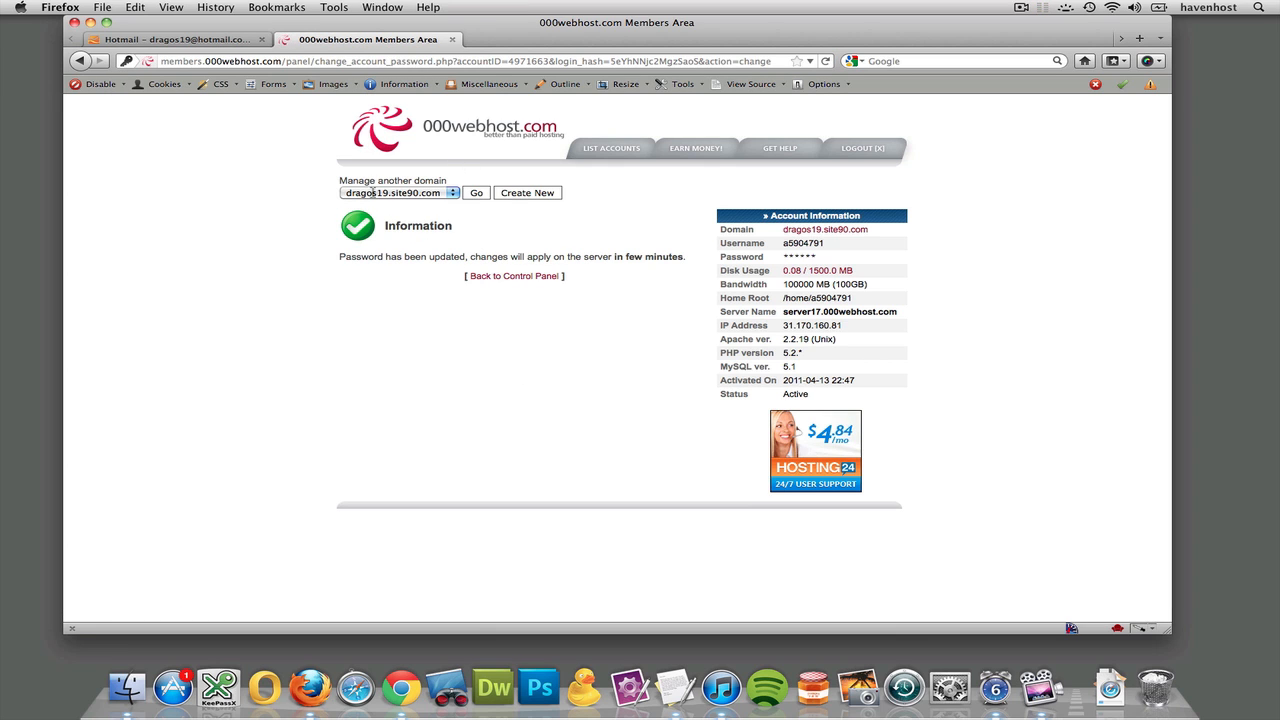
pyautogui.click(514, 275)
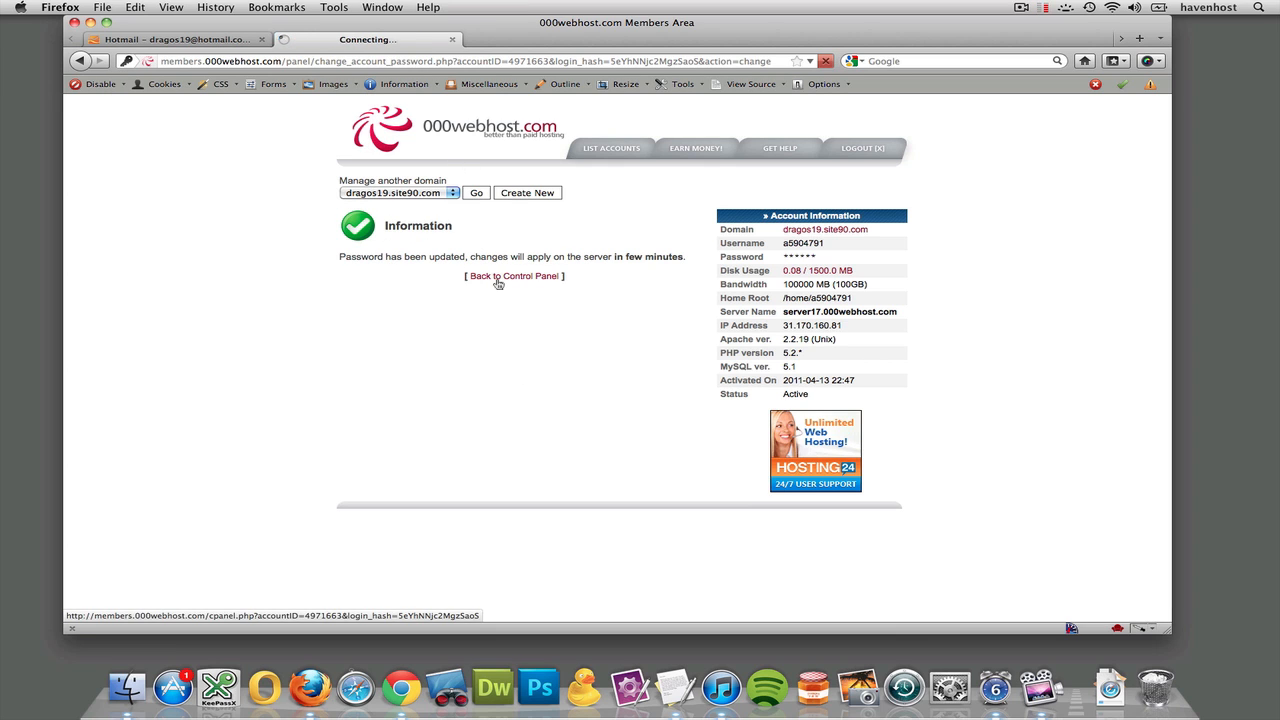
pyautogui.click(514, 275)
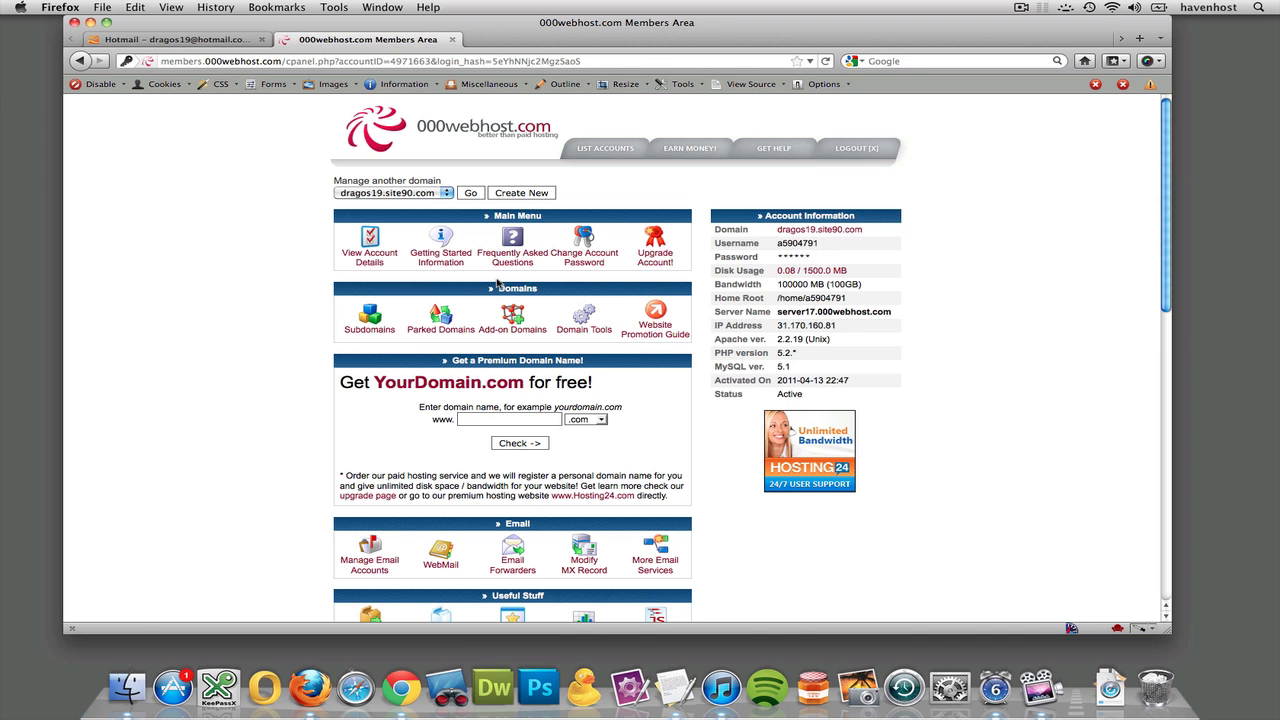
# Step: Scroll the control panel and open View FTP Details under Files
pyautogui.scroll(-3)
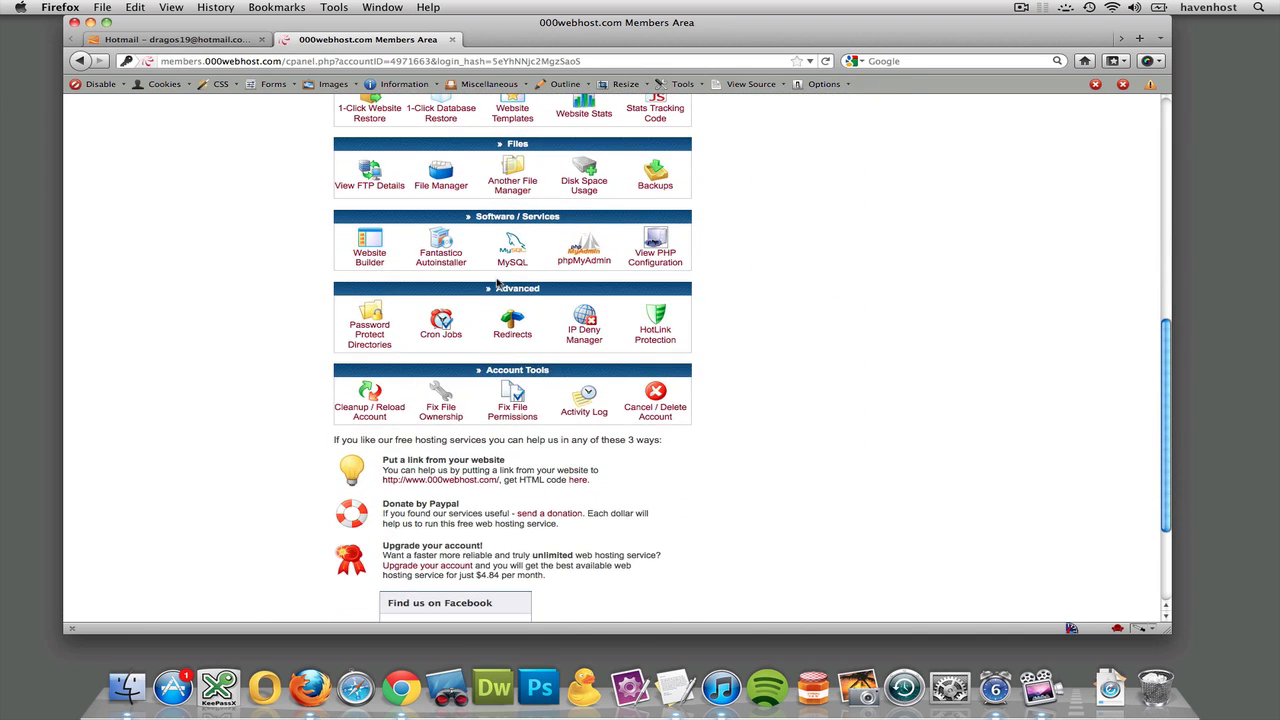
pyautogui.scroll(3)
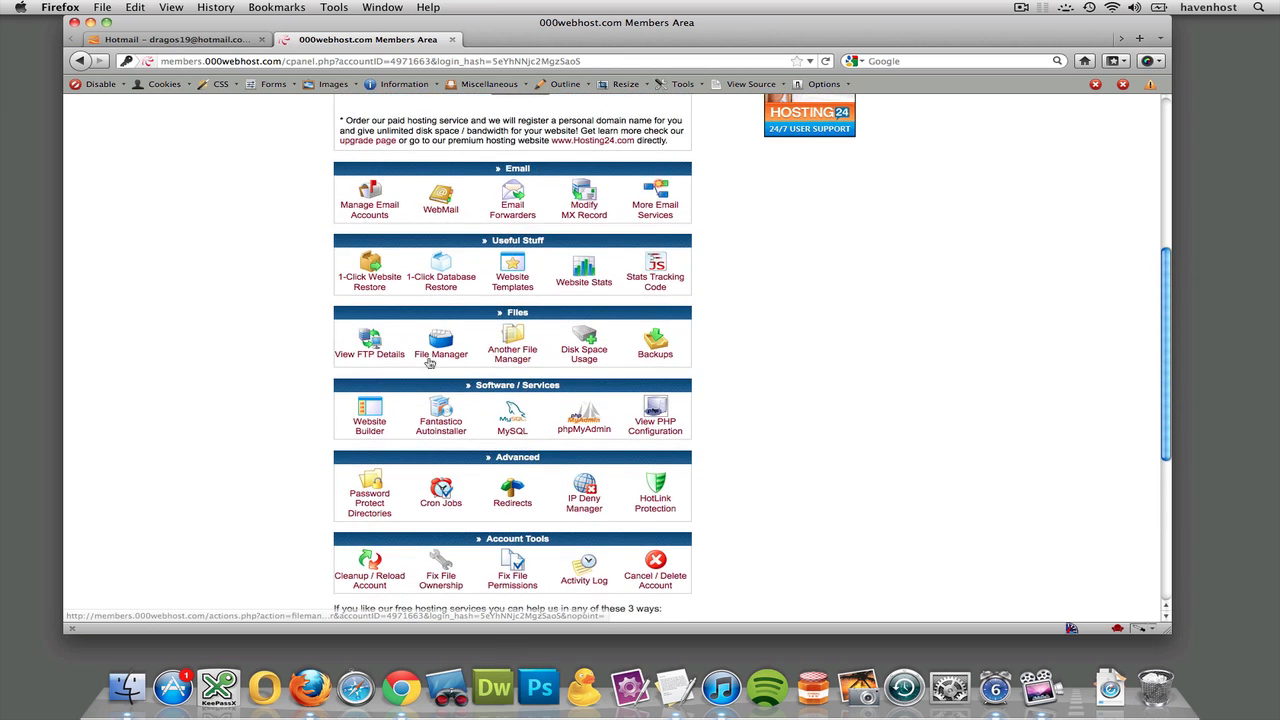
pyautogui.click(369, 347)
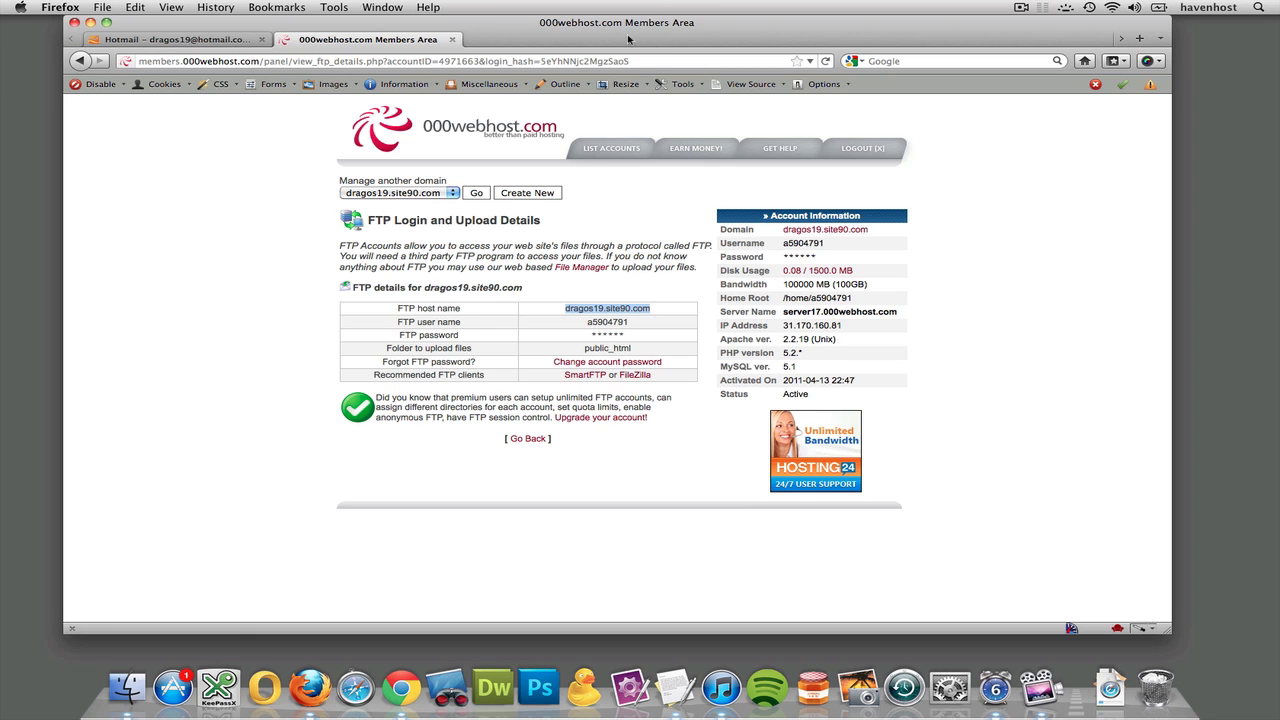
# Step: Load ftp://dragos19.site90.com in Firefox and allow the port 21 connection
pyautogui.write('ftp')
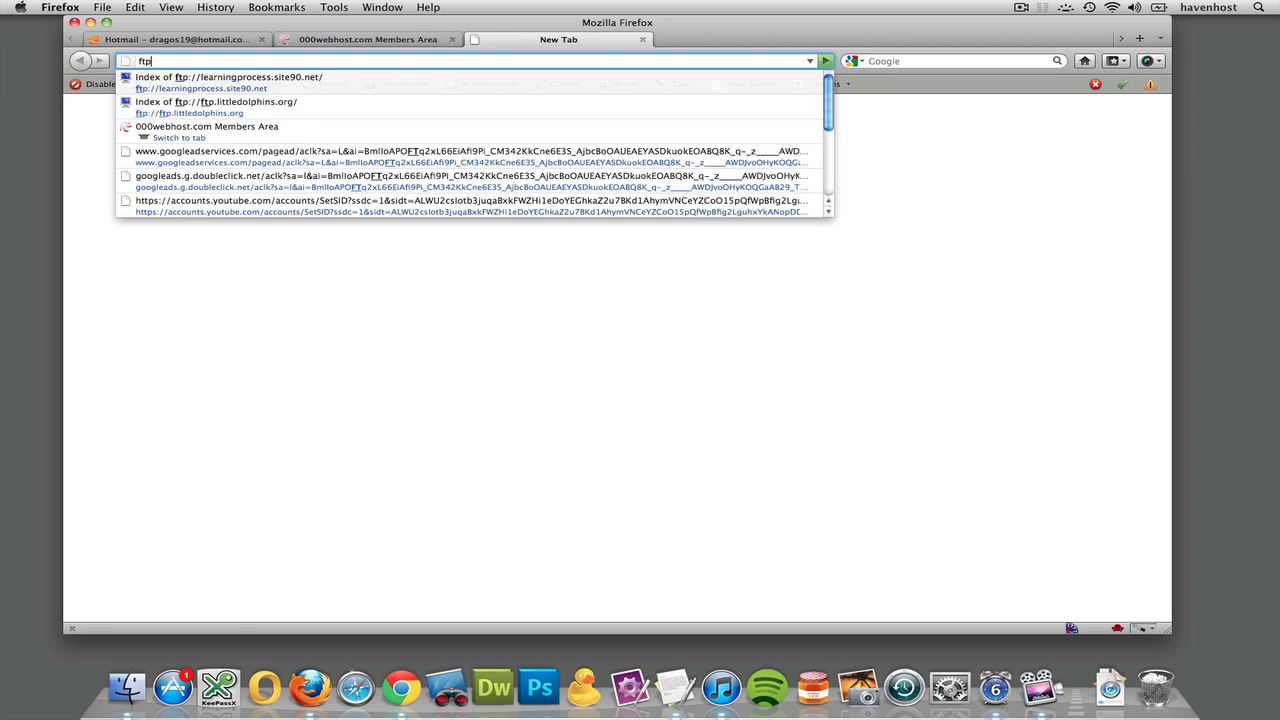
pyautogui.write('://')
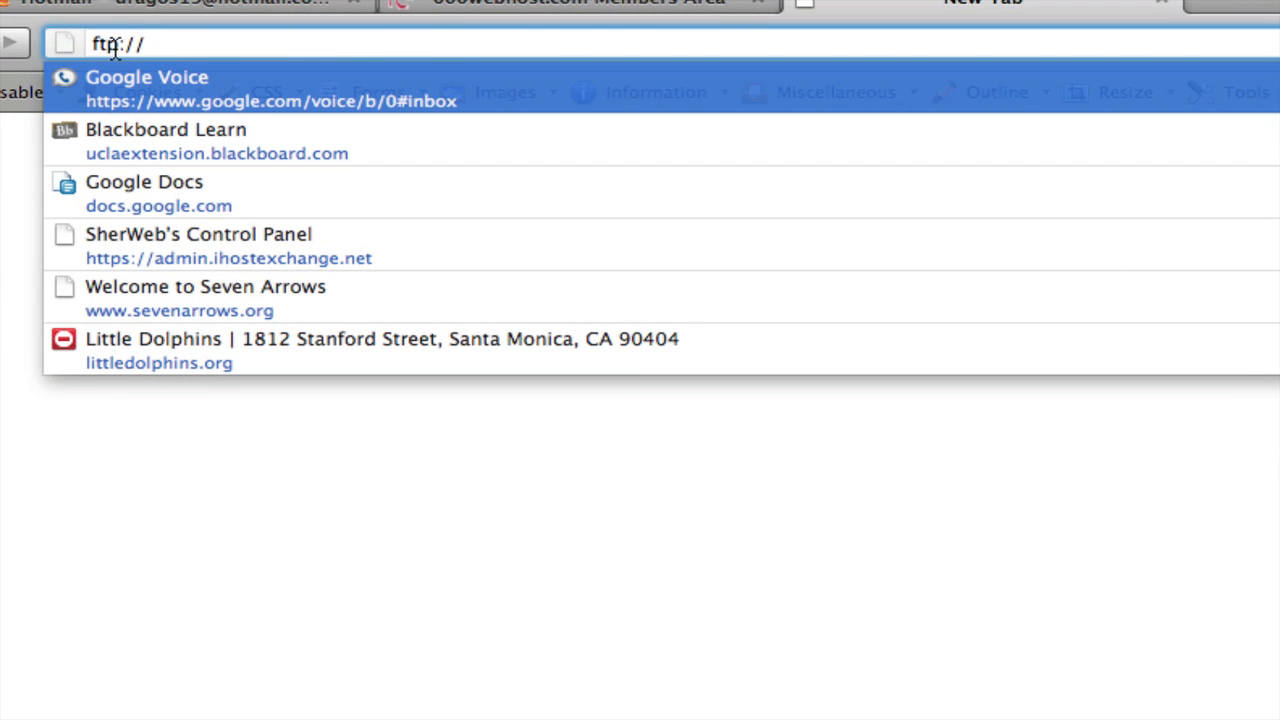
pyautogui.write('dragos19.site90.com')
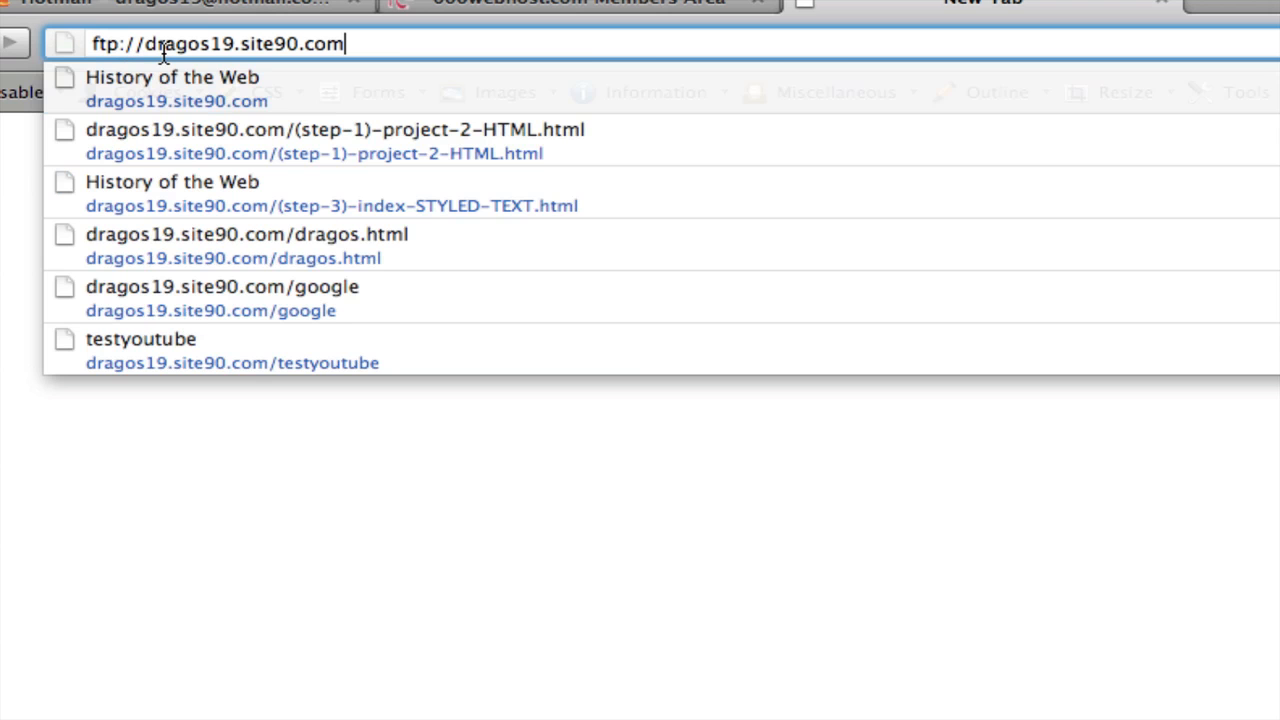
pyautogui.press('Return')
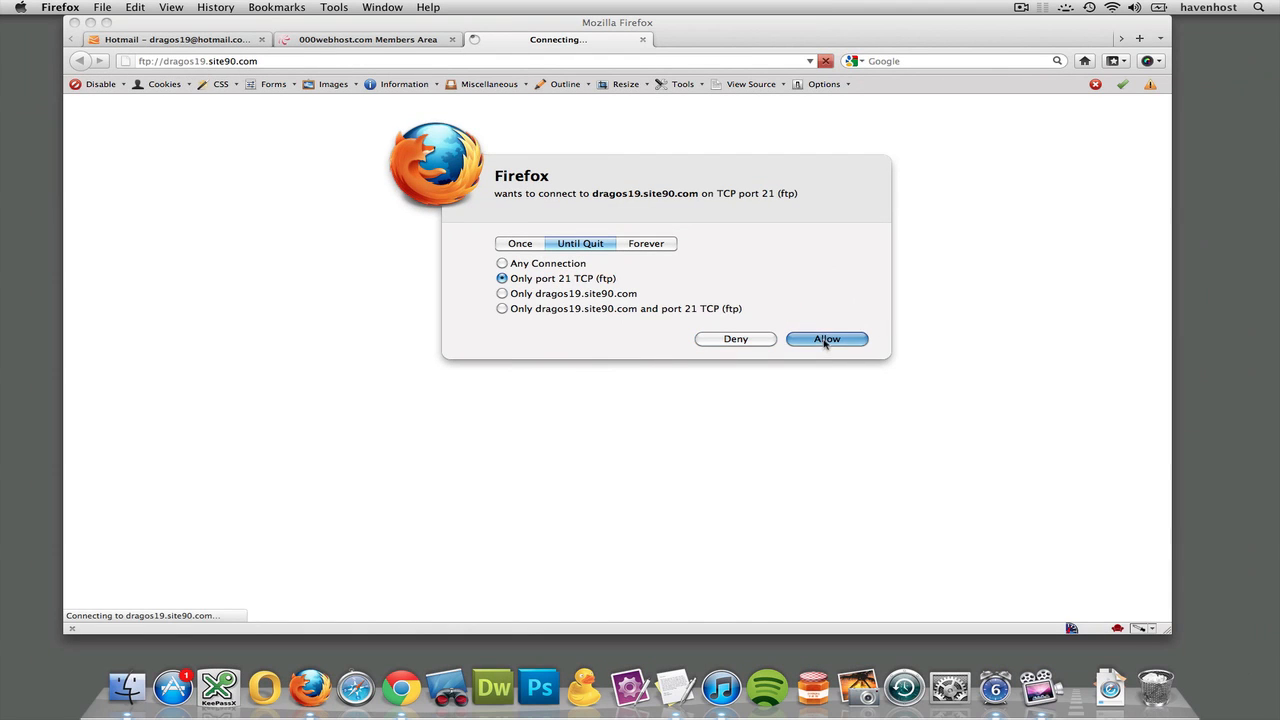
pyautogui.click(827, 338)
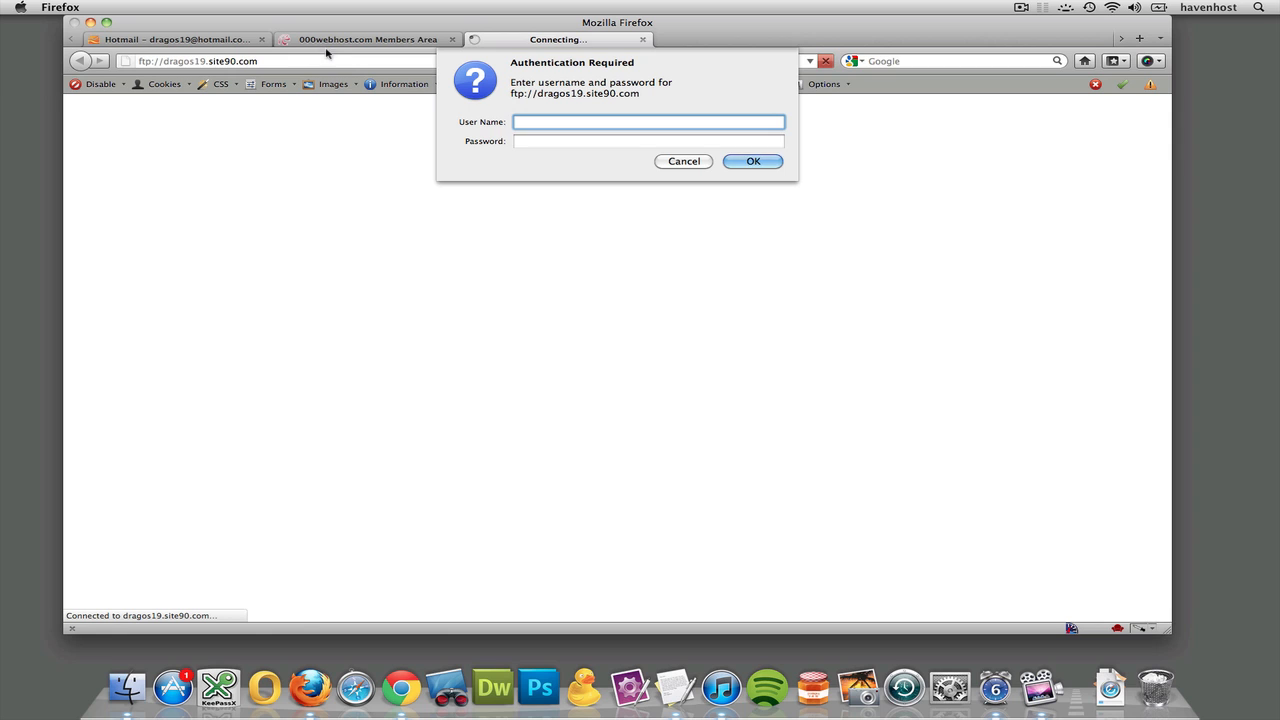
pyautogui.click(683, 161)
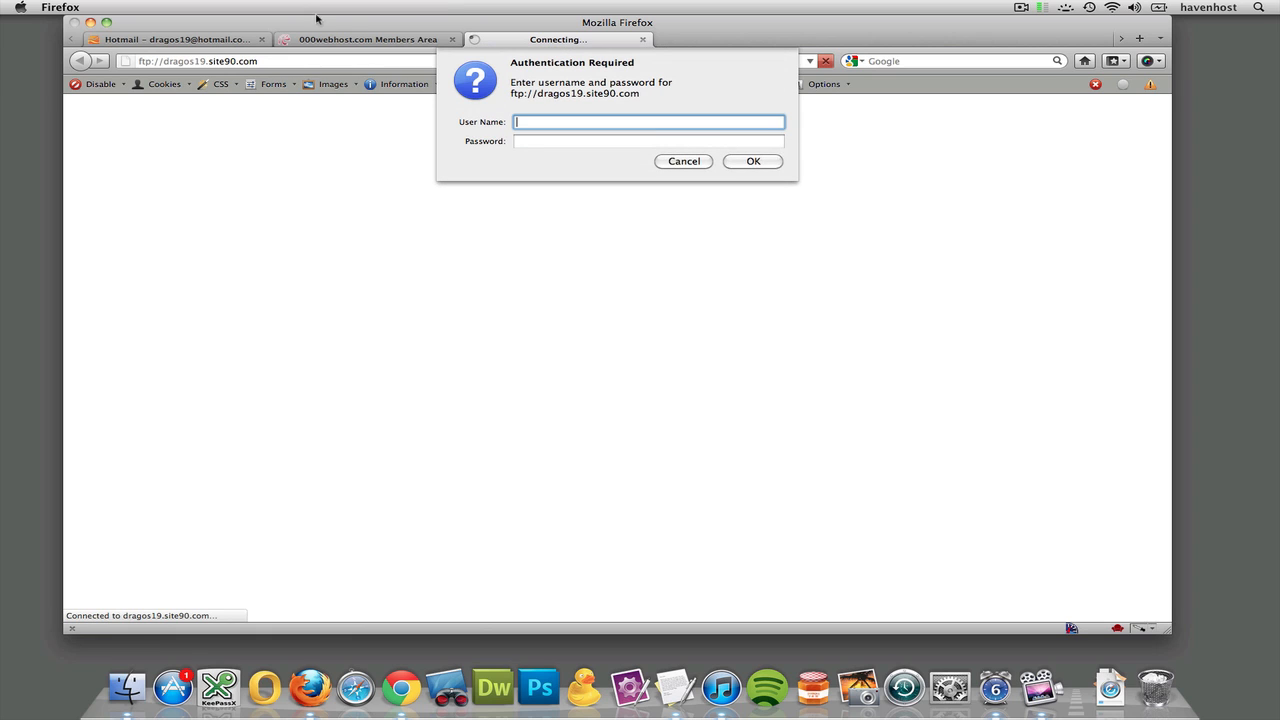
pyautogui.write('a5904791')
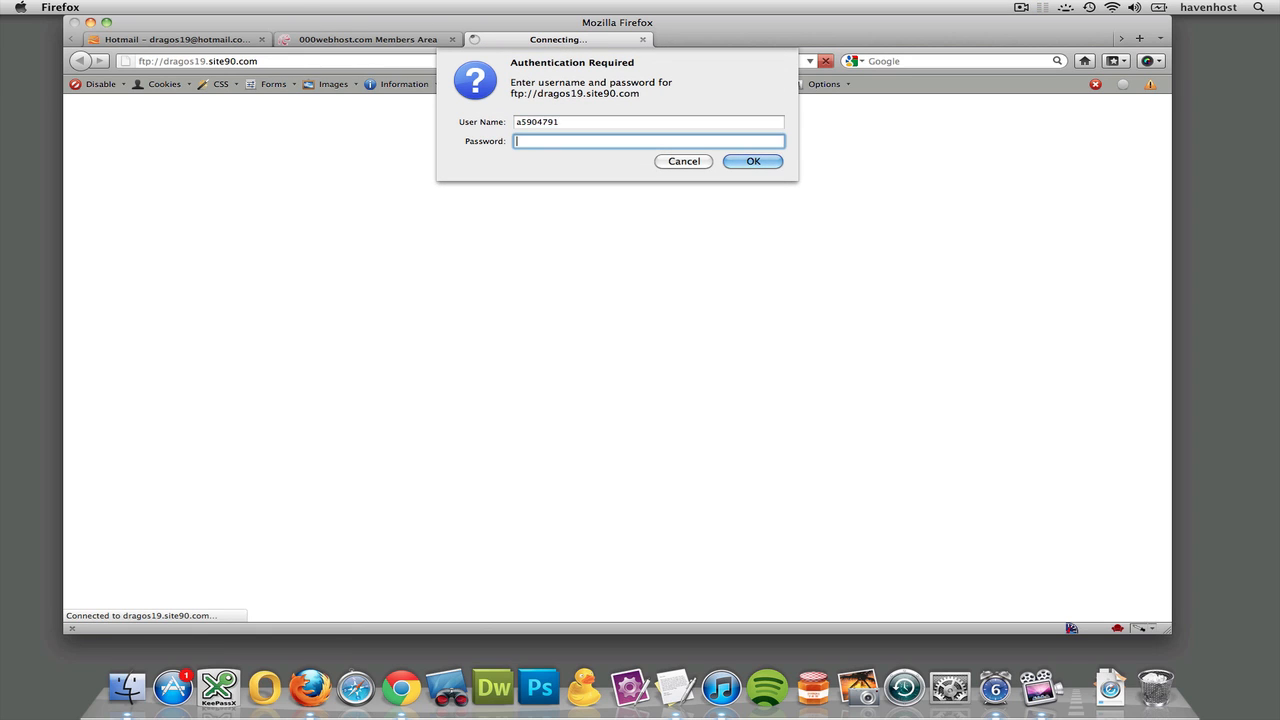
pyautogui.write('password')
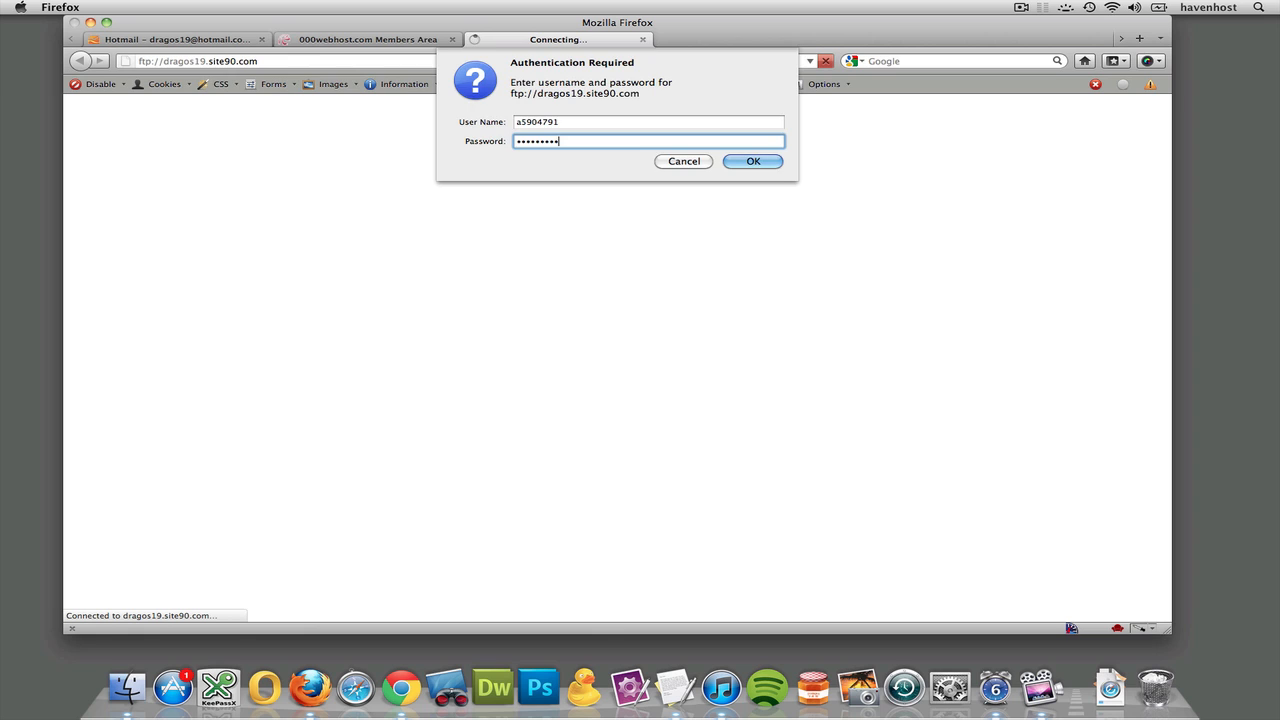
pyautogui.click(753, 161)
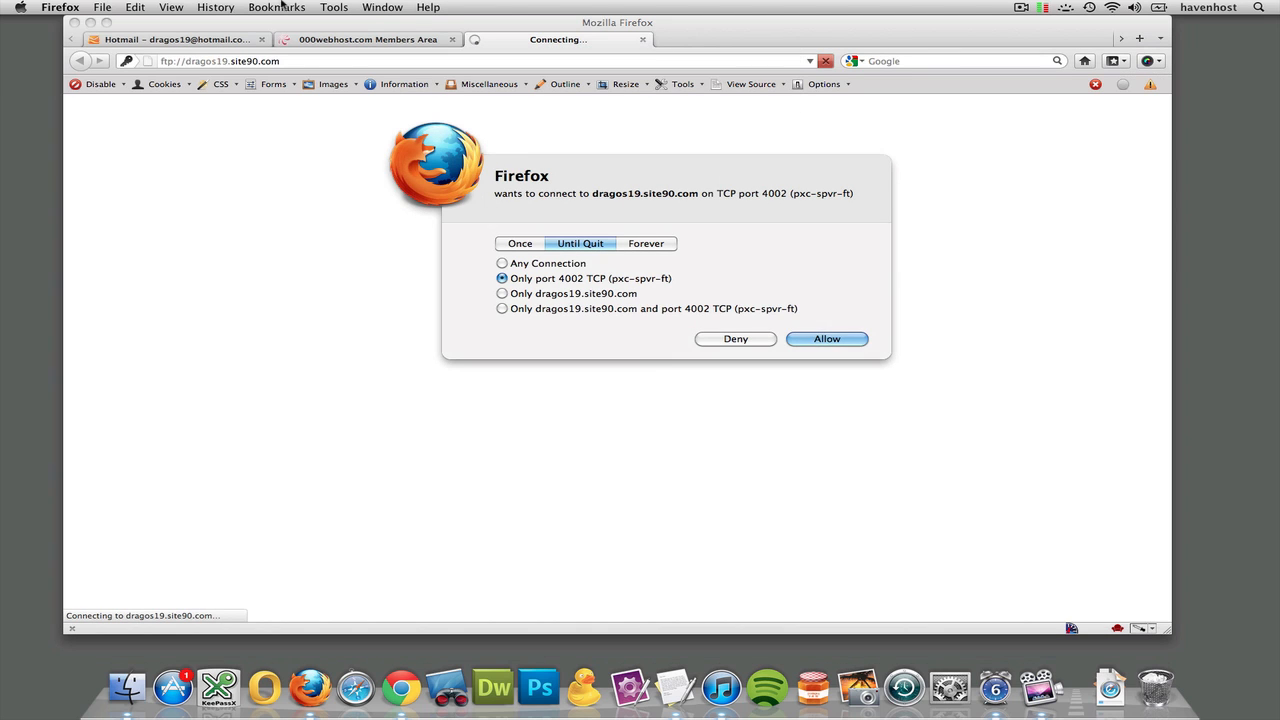
pyautogui.click(827, 338)
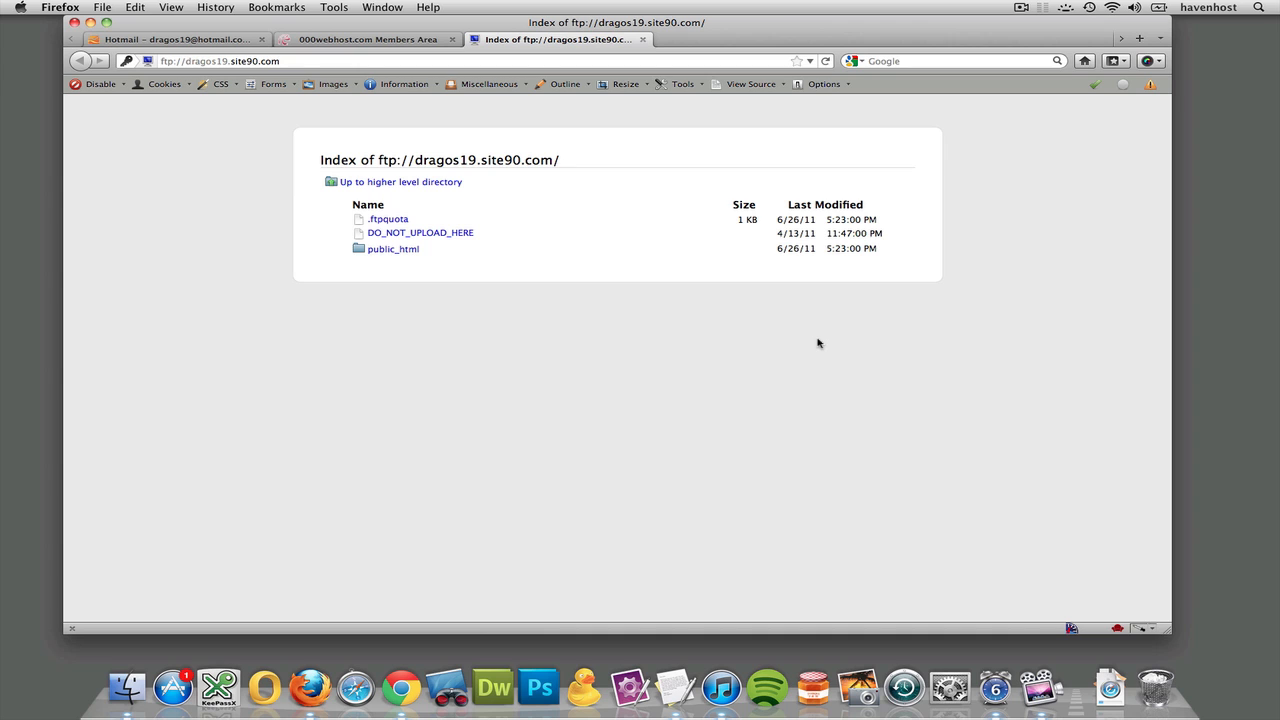
pyautogui.moveTo(708, 135)
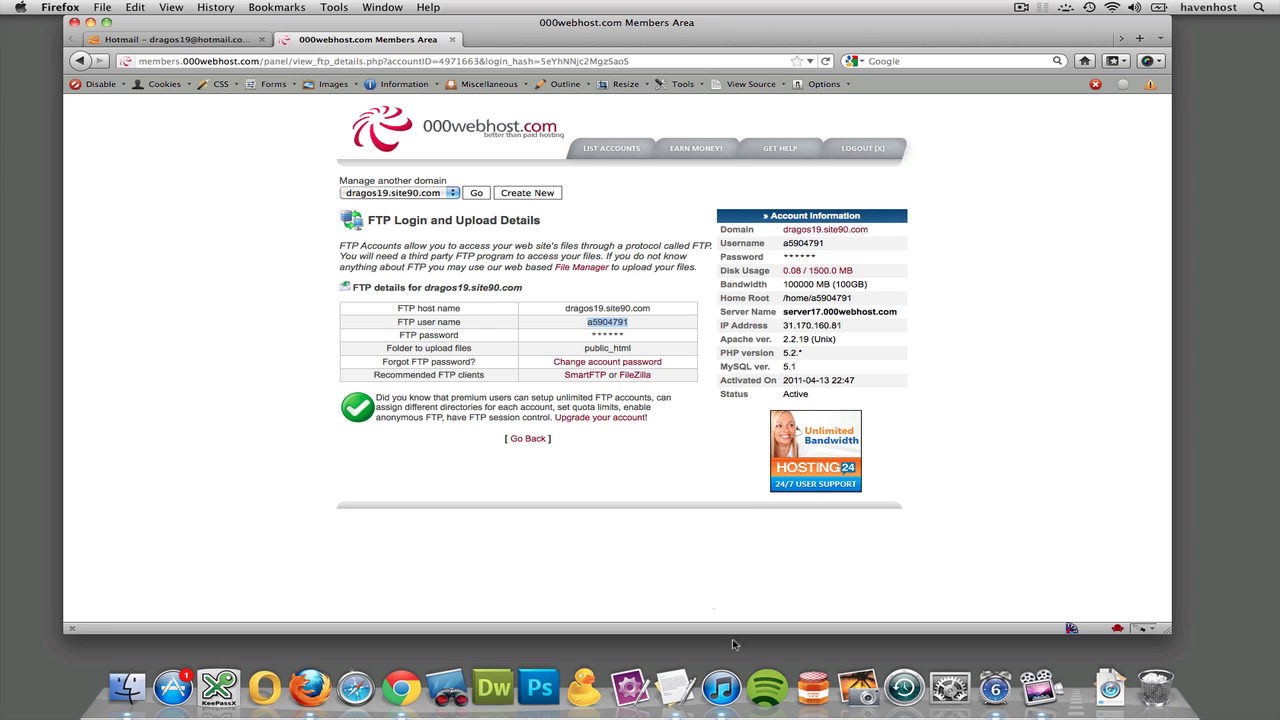
pyautogui.moveTo(492, 687)
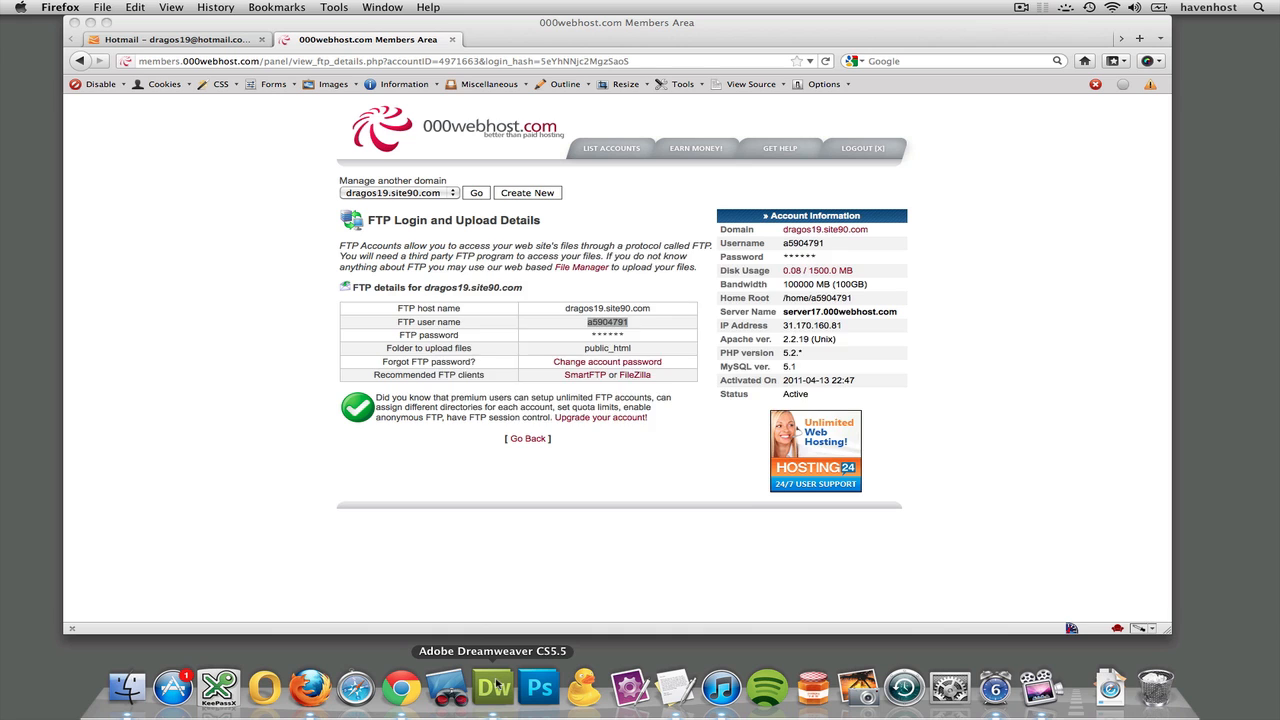
# Step: Launch Adobe Dreamweaver CS5.5 from the Dock
pyautogui.click(492, 687)
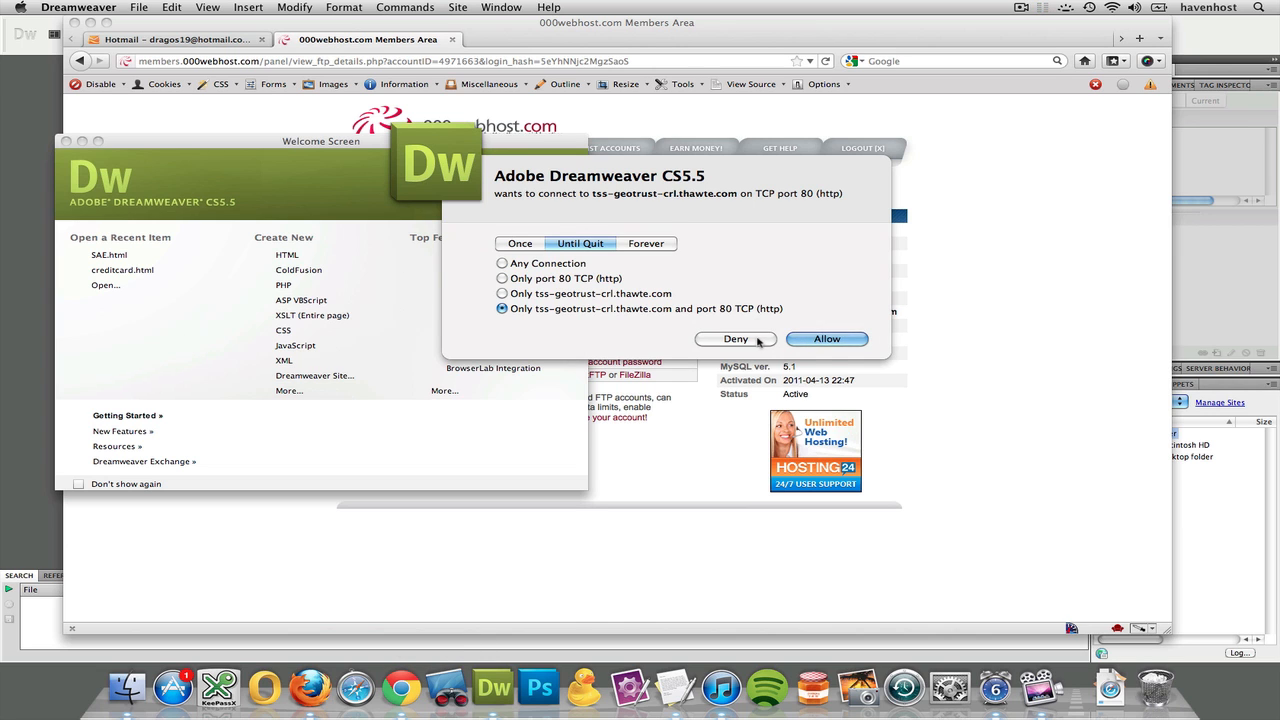
# Step: Deny the connection prompt, define a new site named 000webhost.com, and browse for its folder
pyautogui.click(826, 338)
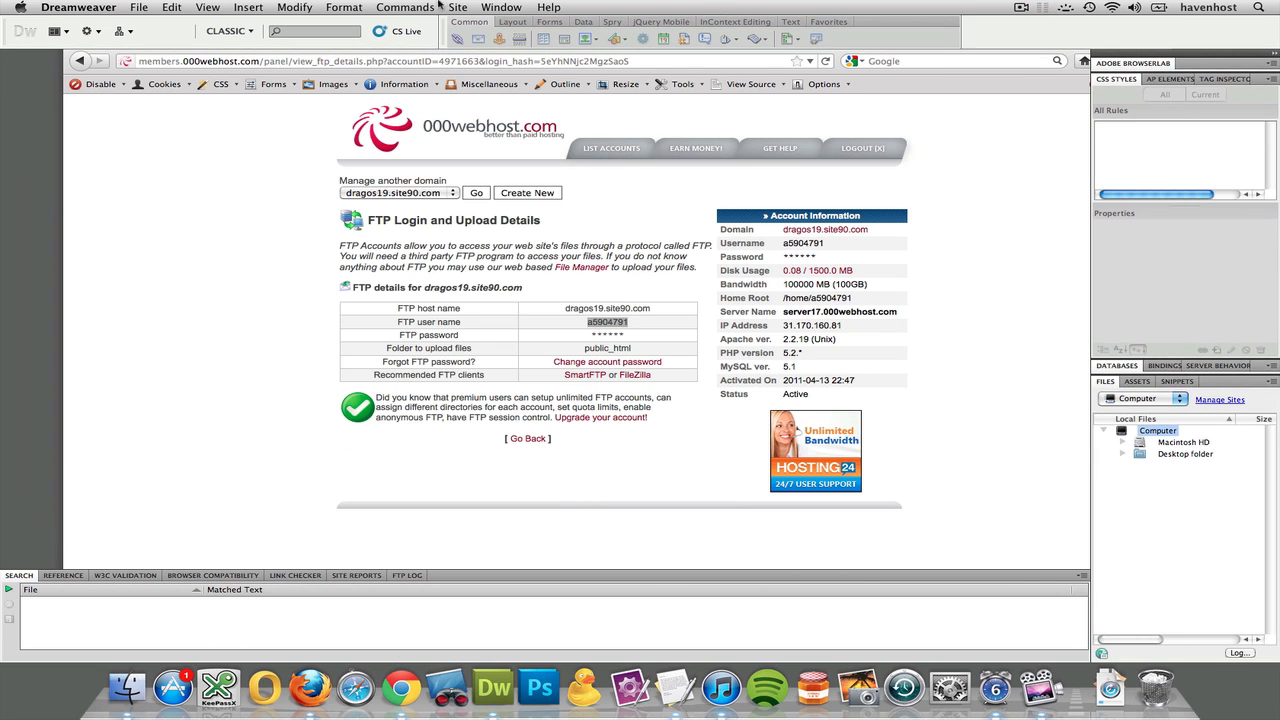
pyautogui.click(457, 7)
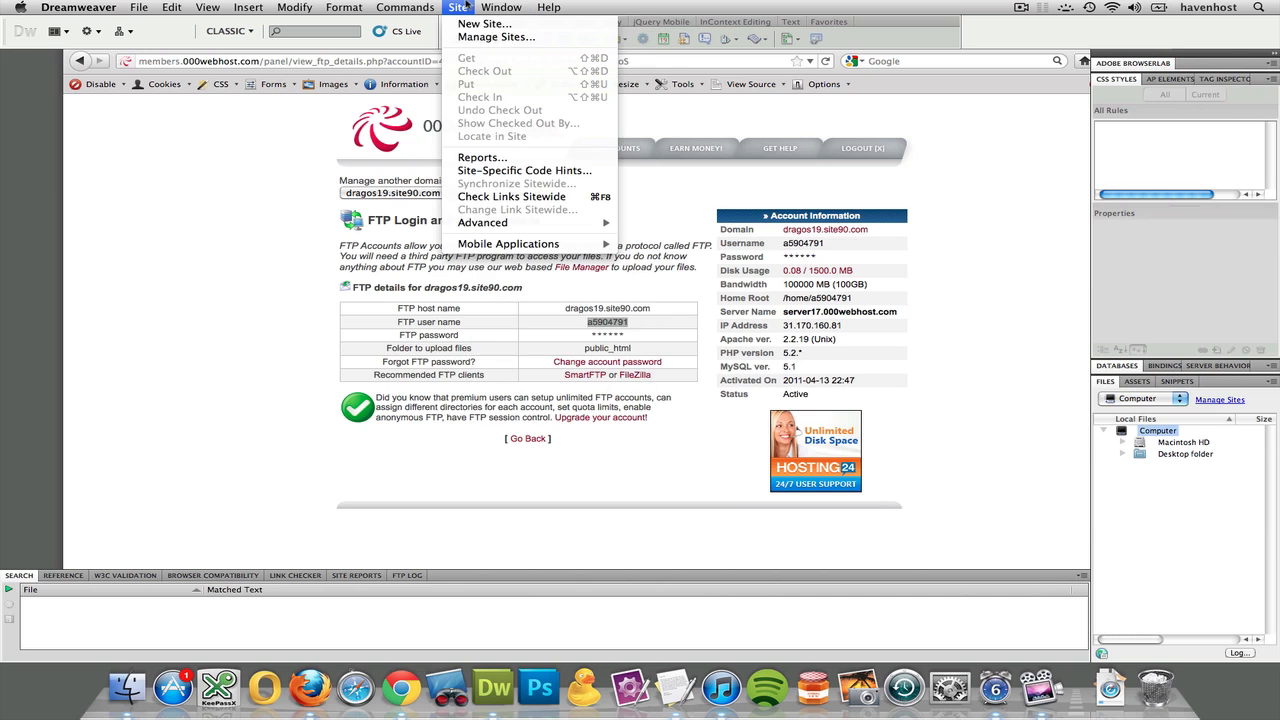
pyautogui.moveTo(483, 23)
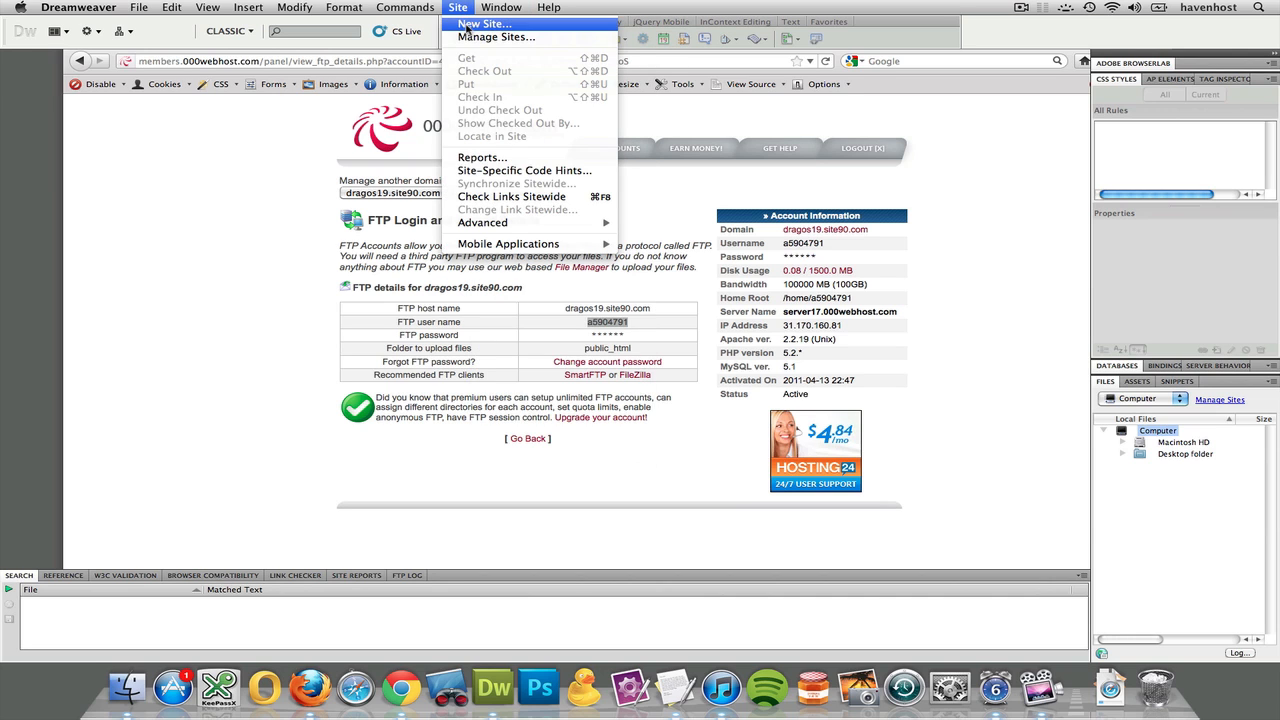
pyautogui.click(483, 23)
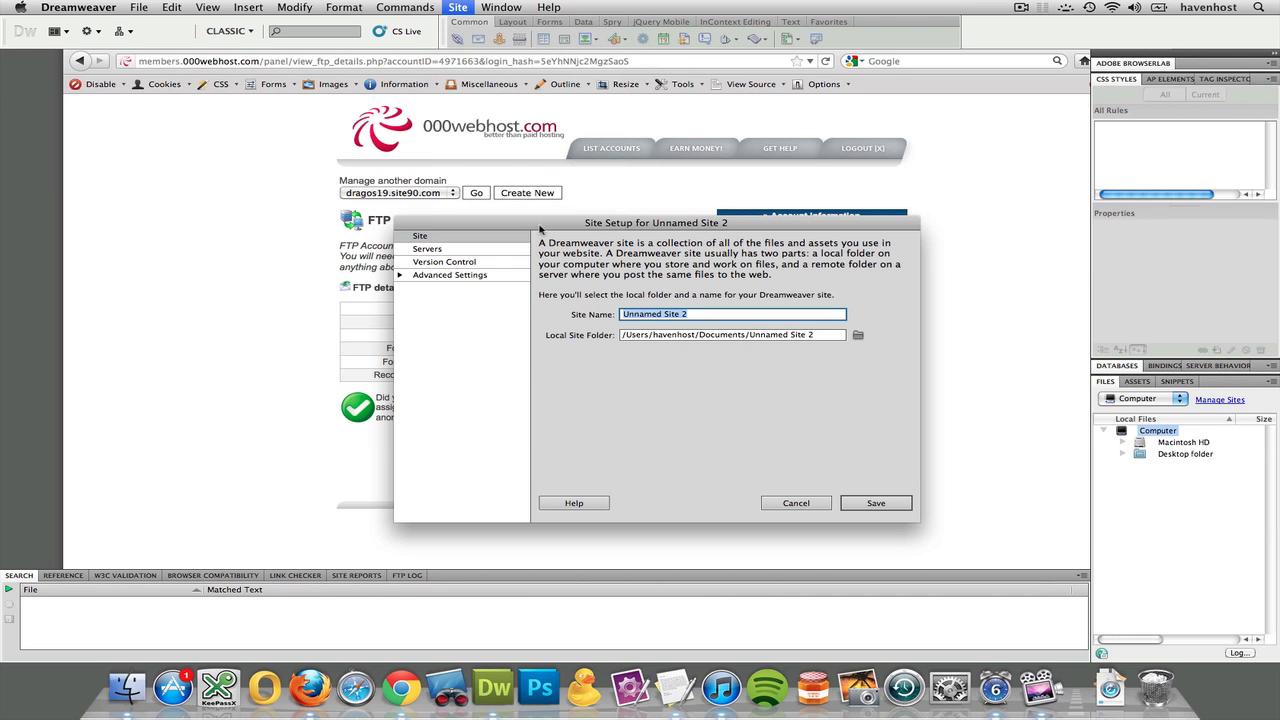
pyautogui.moveTo(655, 222); pyautogui.dragTo(752, 64)
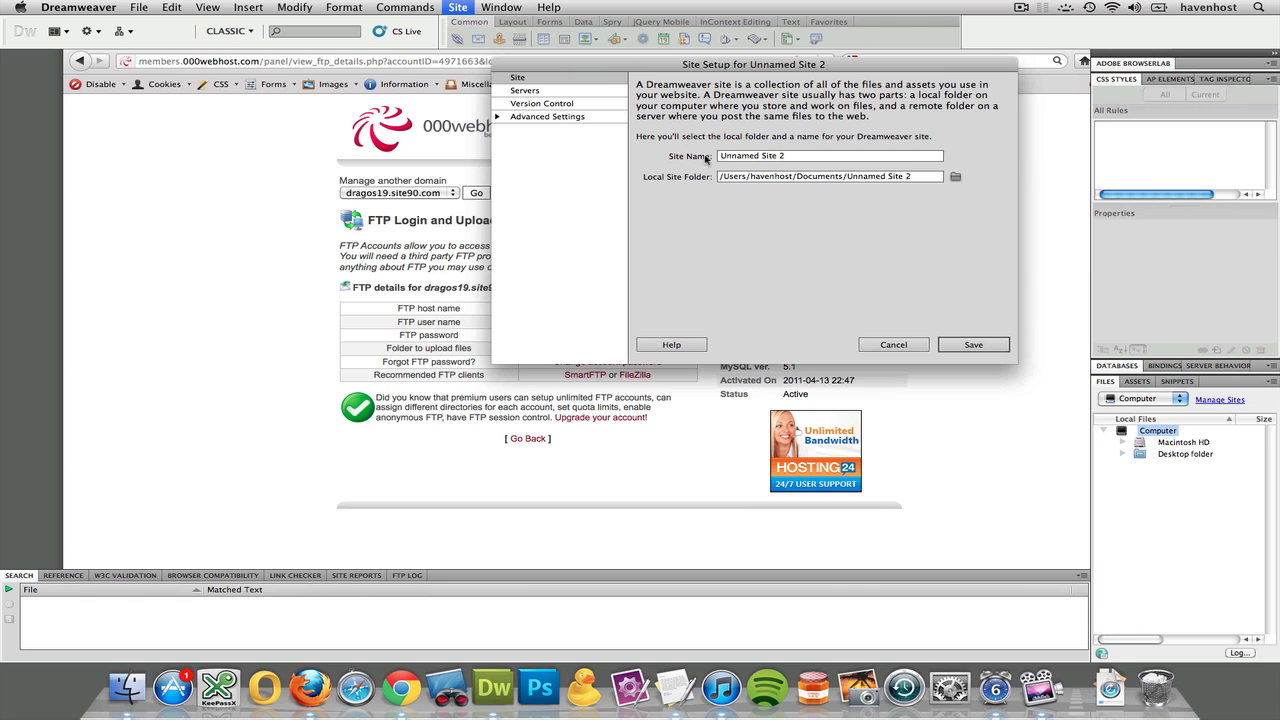
pyautogui.tripleClick(830, 155)
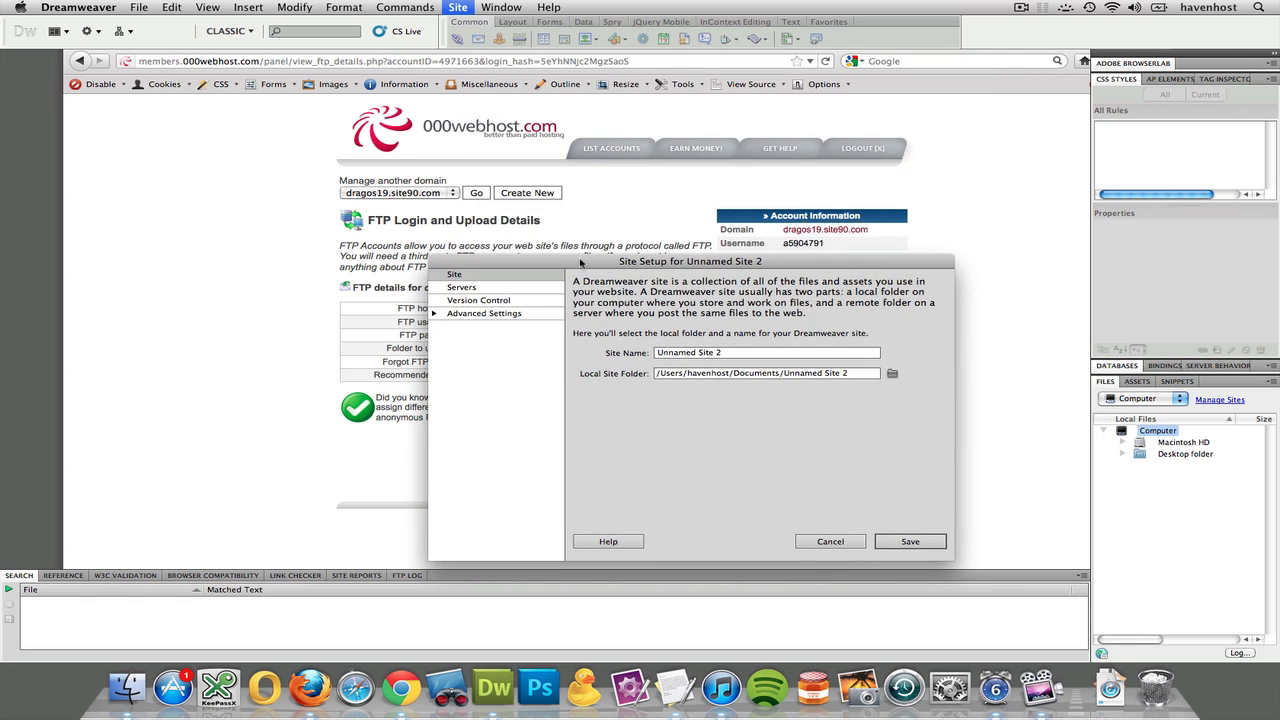
pyautogui.moveTo(657, 331)
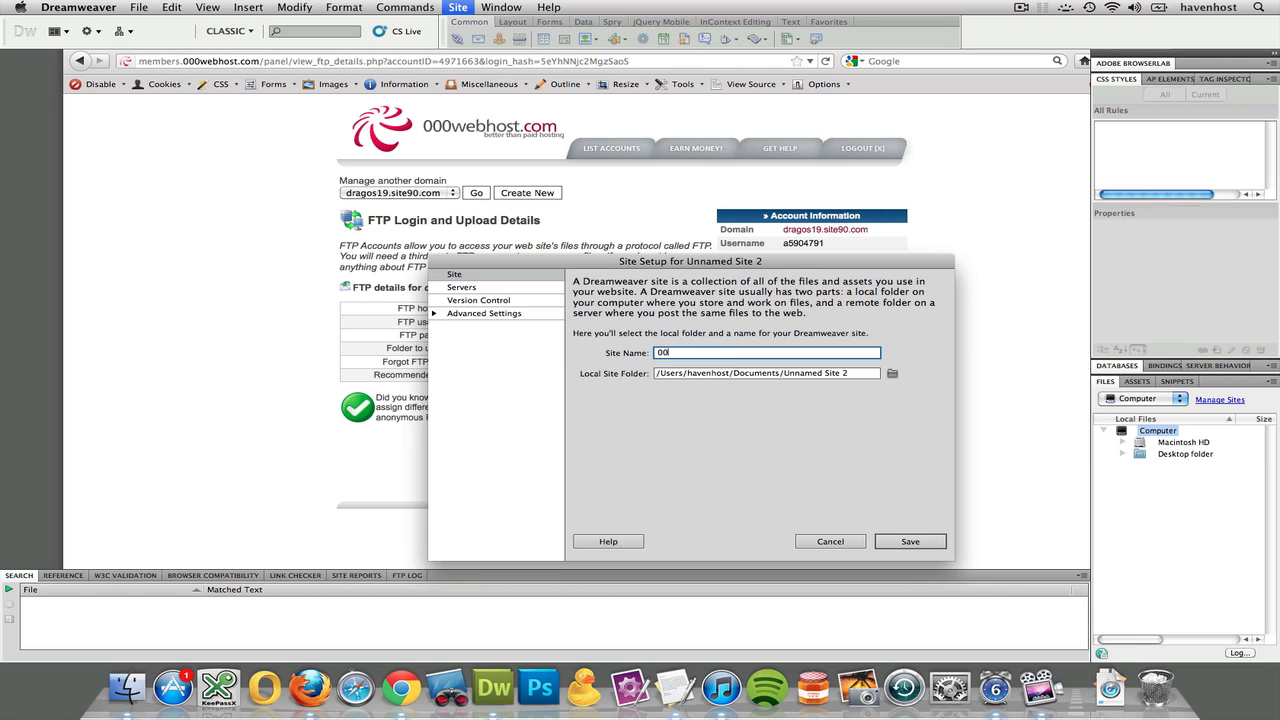
pyautogui.write('000webhost.com')
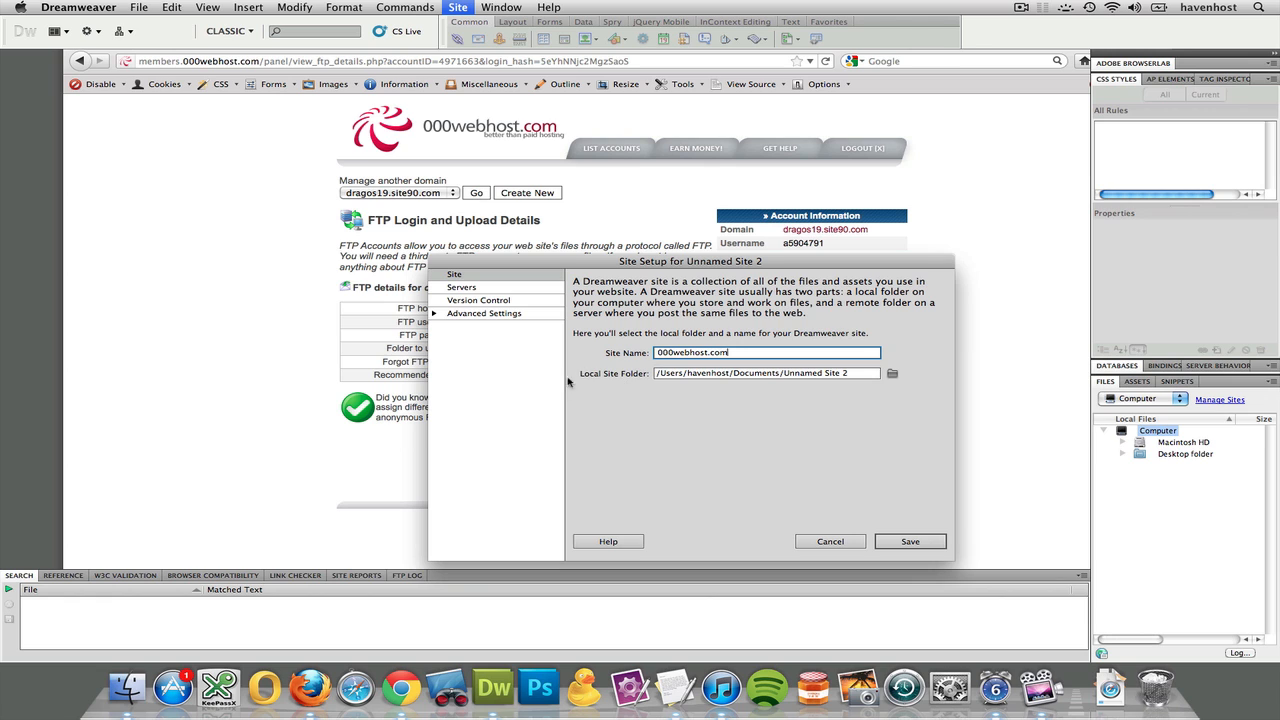
pyautogui.click(891, 373)
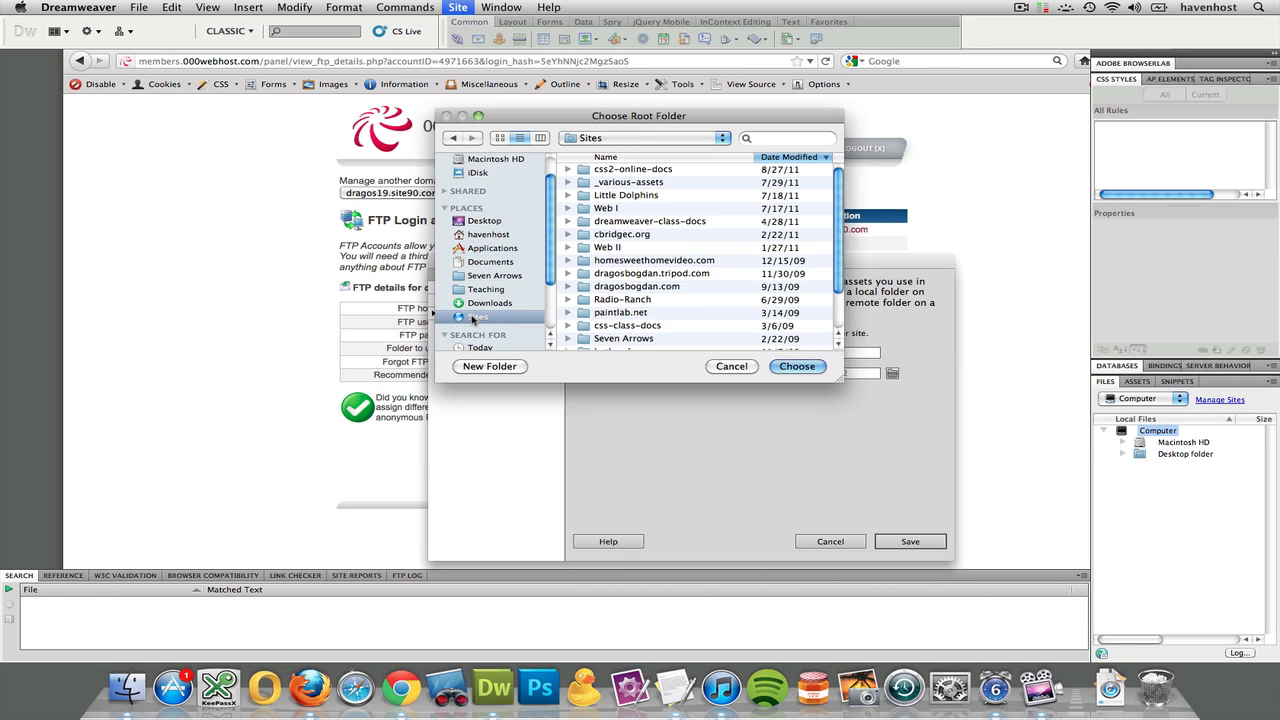
# Step: Create a 000webhost-stuff folder in Sites and choose it as the local site folder
pyautogui.click(490, 366)
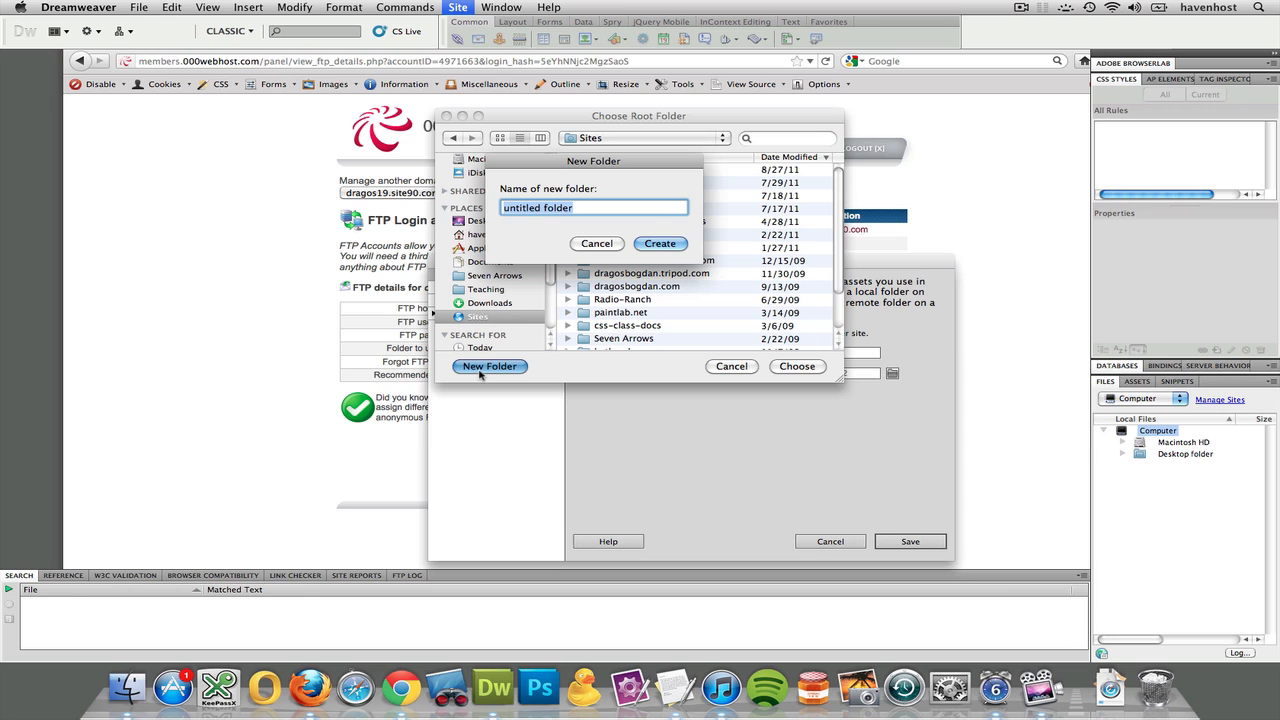
pyautogui.write('000w')
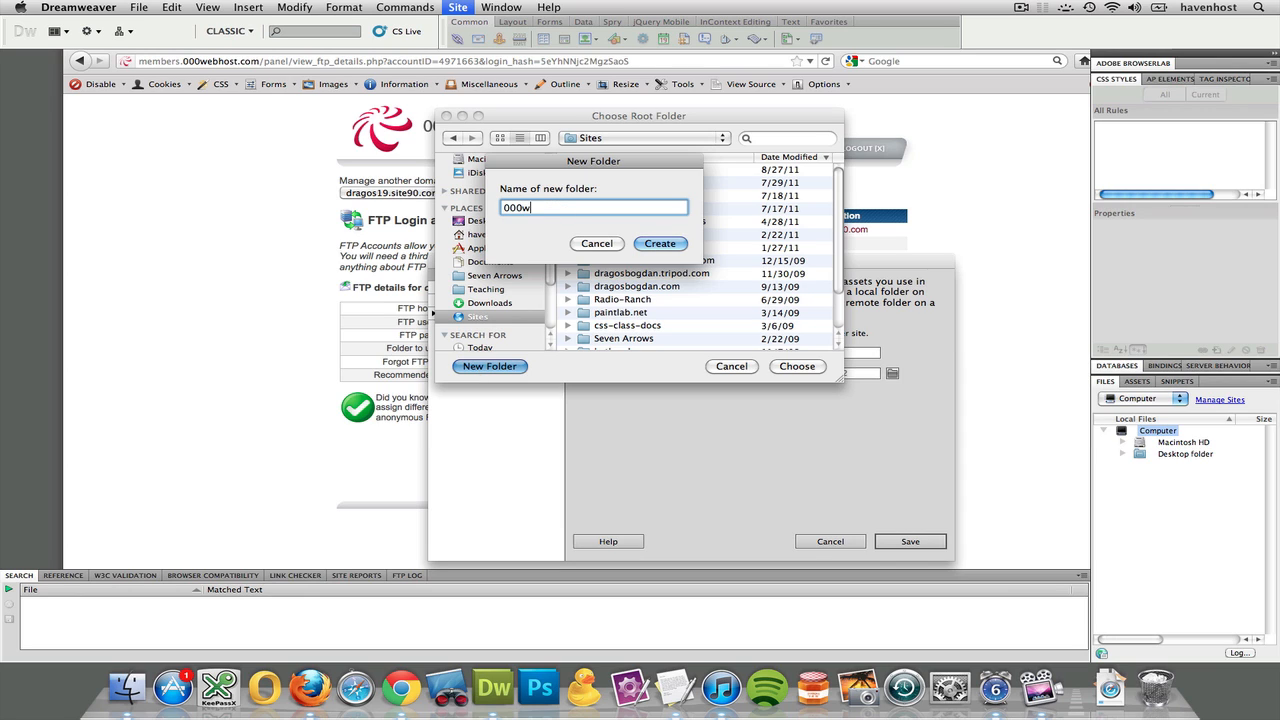
pyautogui.write('ebhost-')
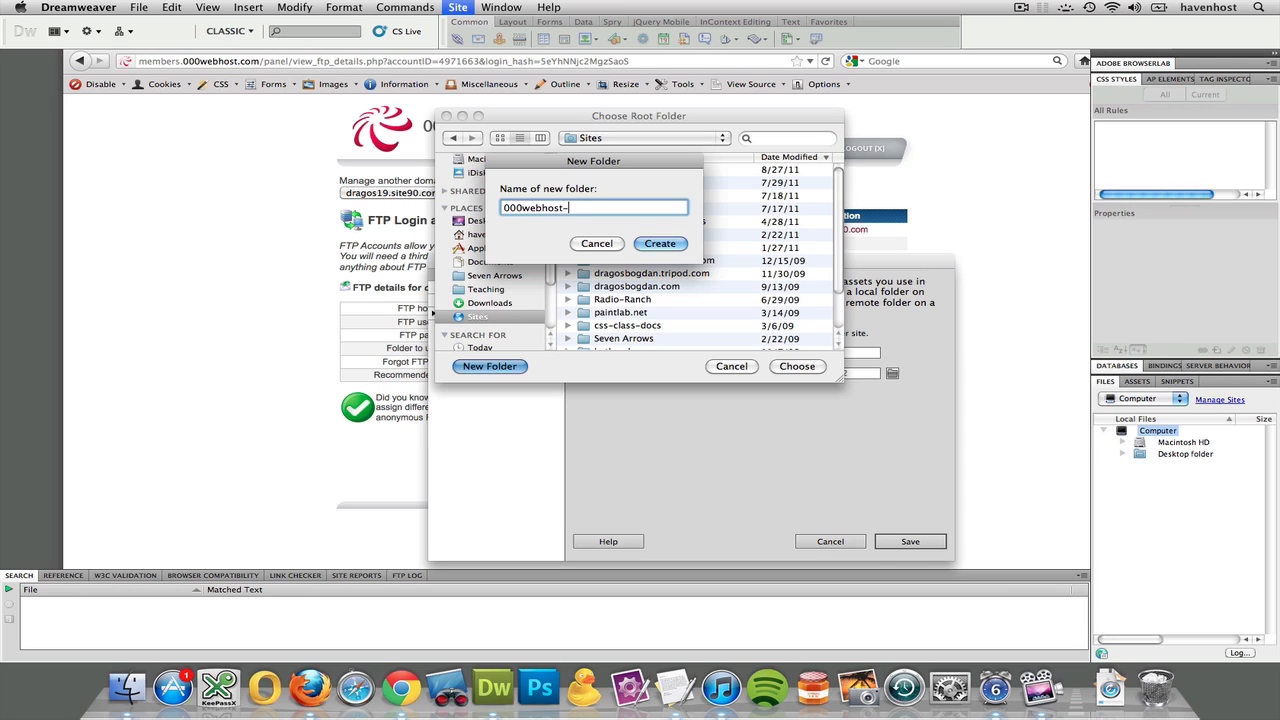
pyautogui.write('stuff')
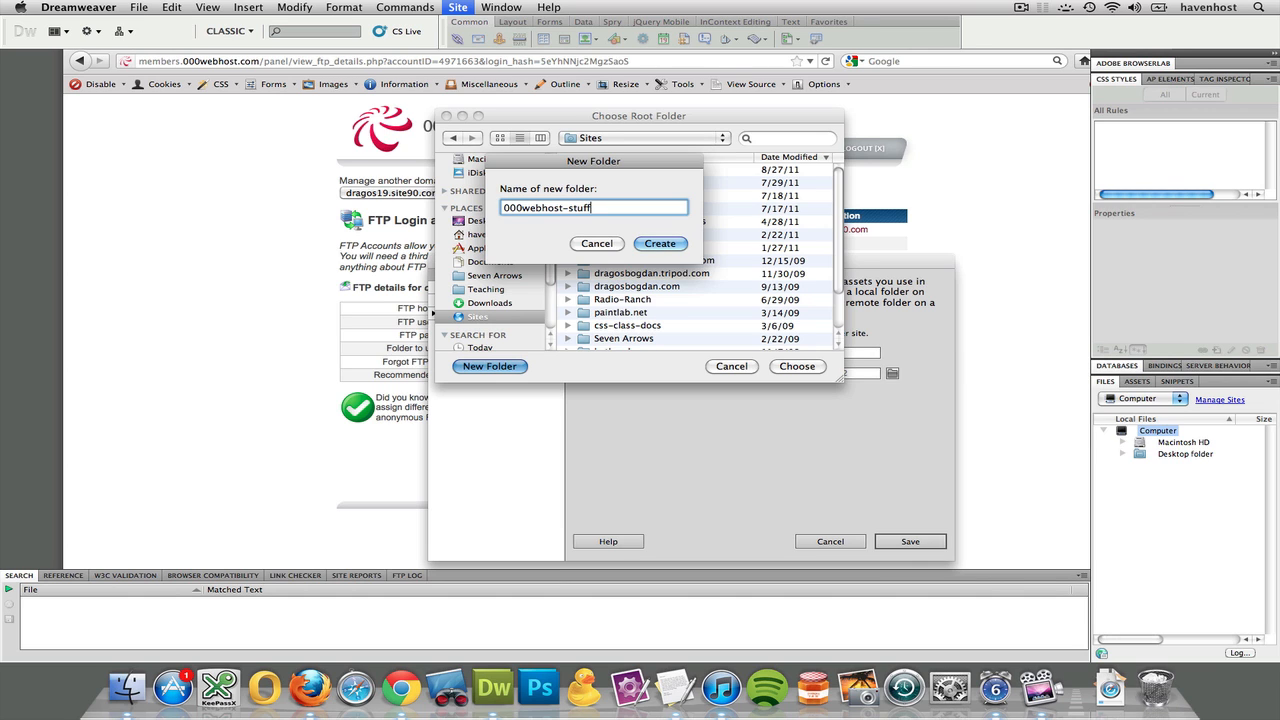
pyautogui.click(660, 243)
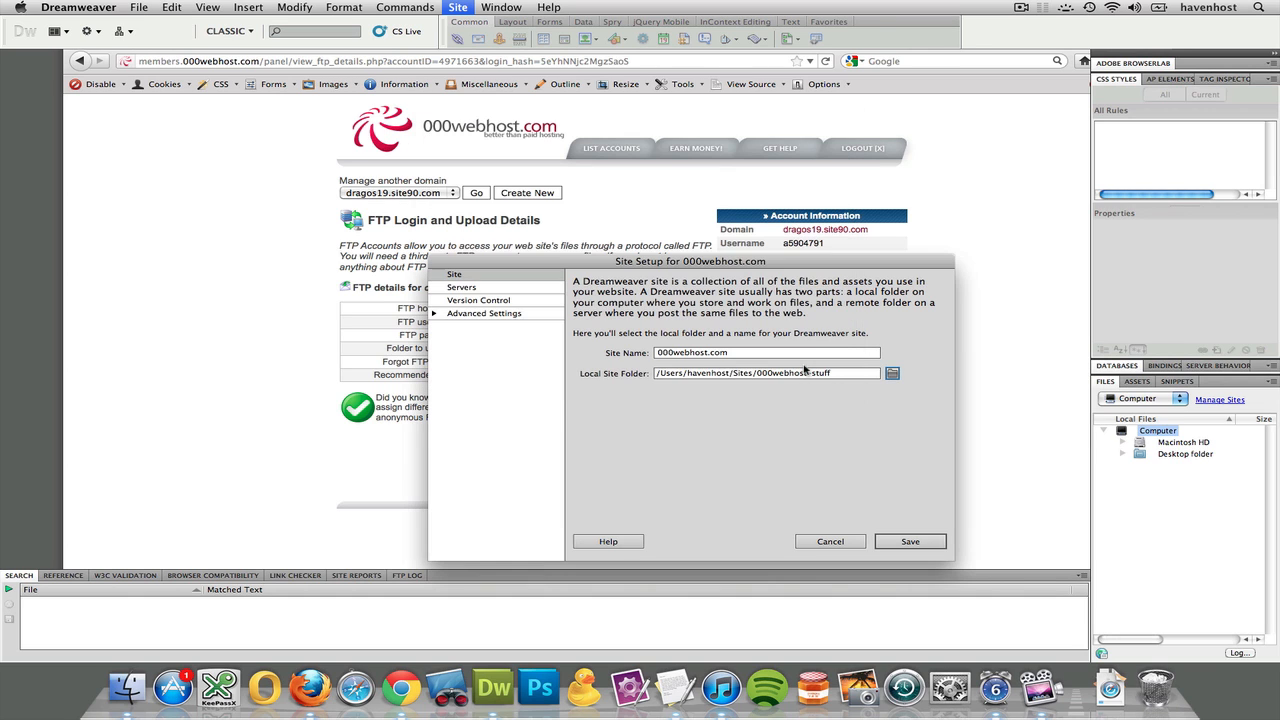
pyautogui.click(461, 287)
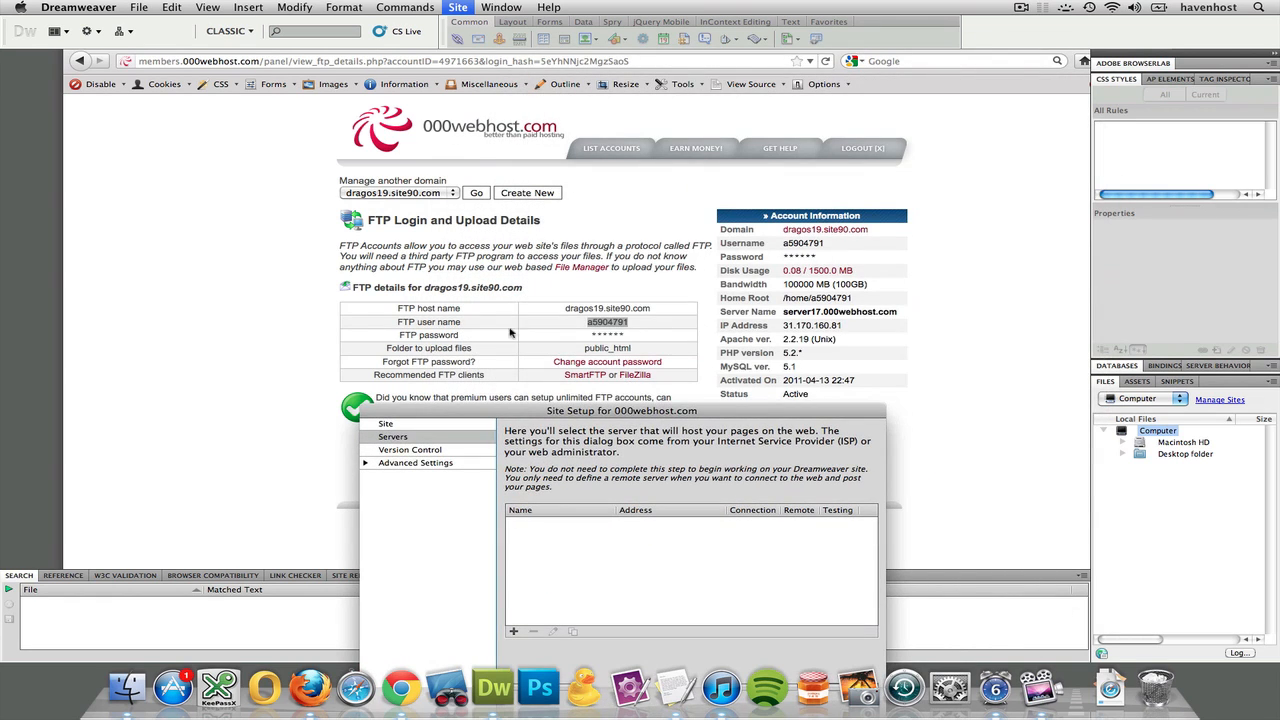
pyautogui.moveTo(490, 357)
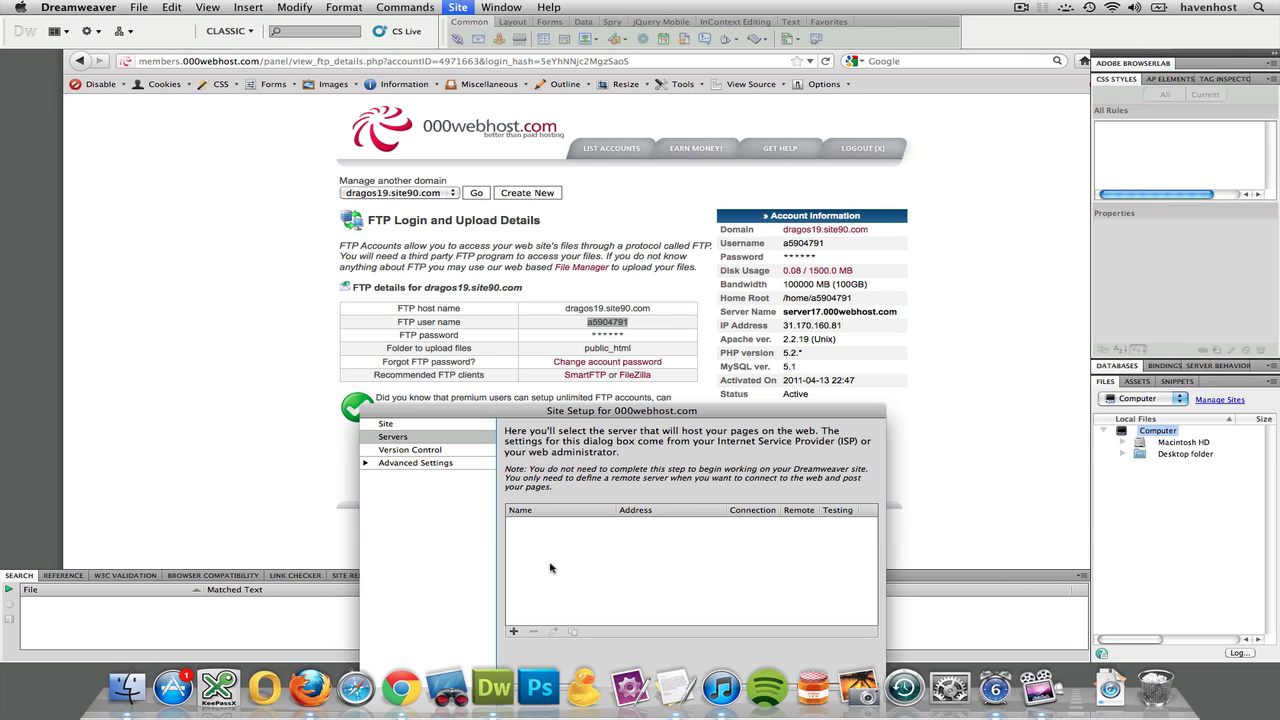
pyautogui.moveTo(528, 641)
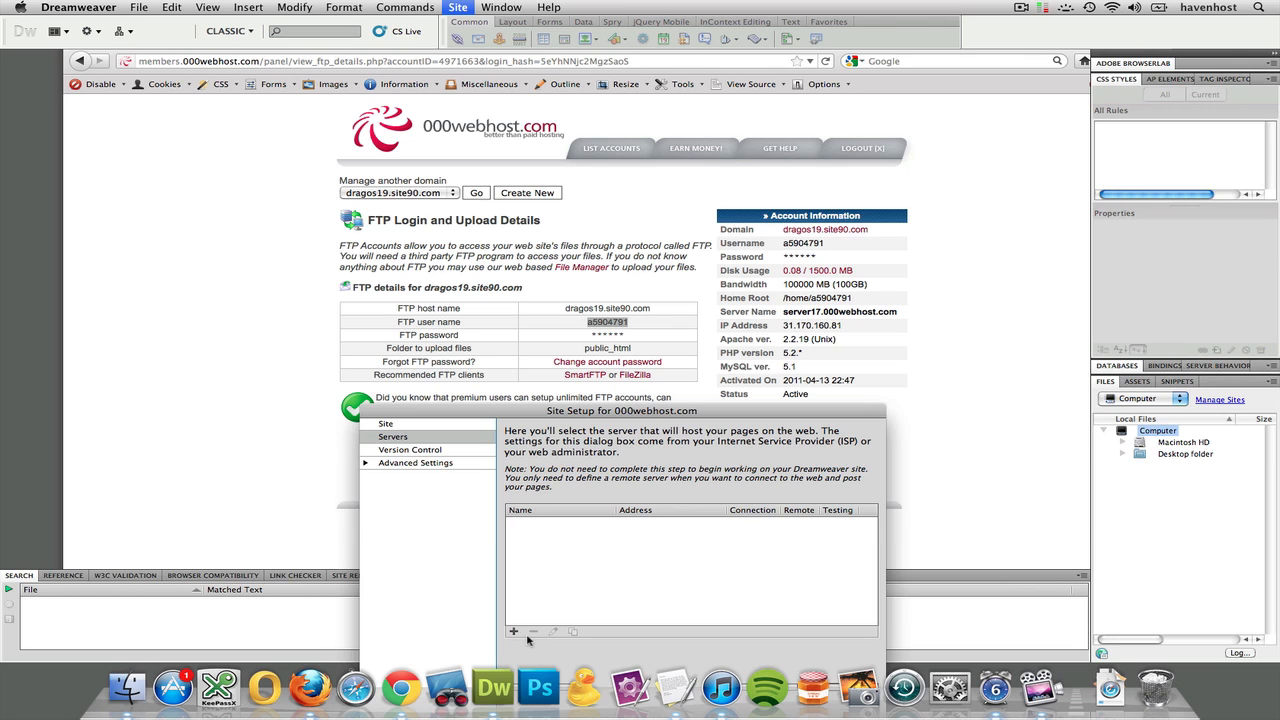
# Step: Add a new server named 000webhost to the site setup
pyautogui.click(513, 631)
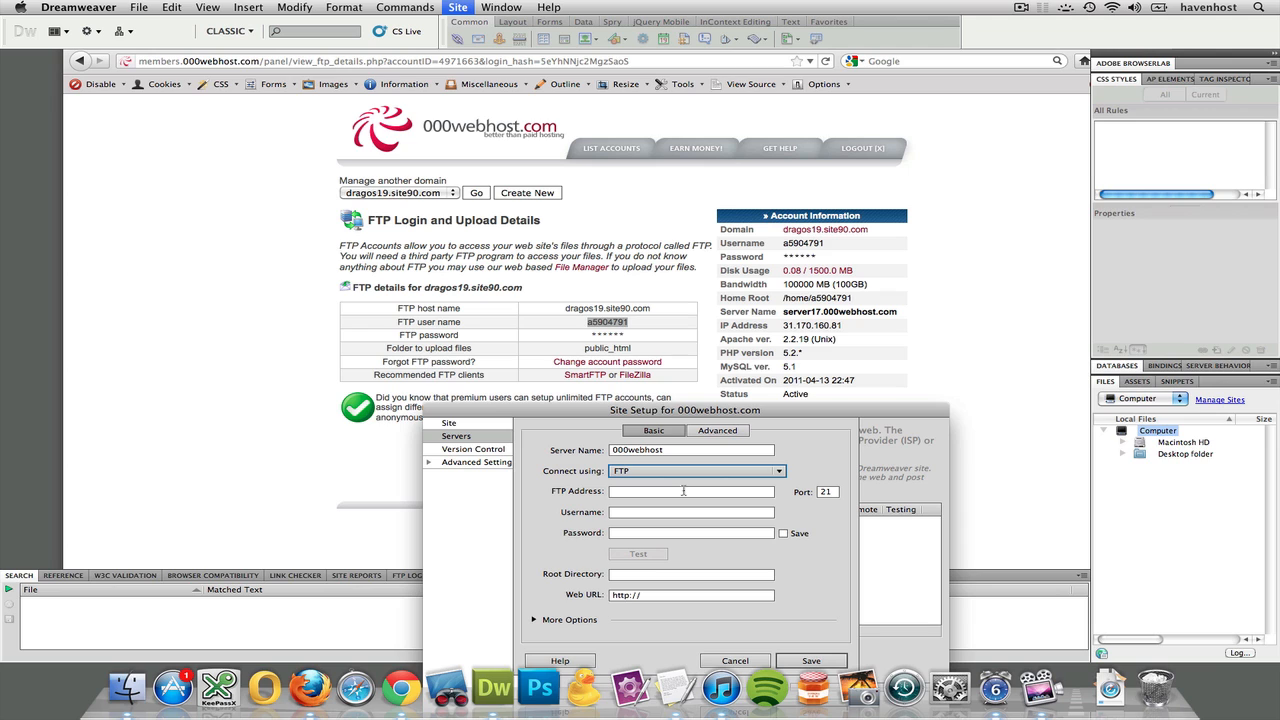
pyautogui.moveTo(625, 444)
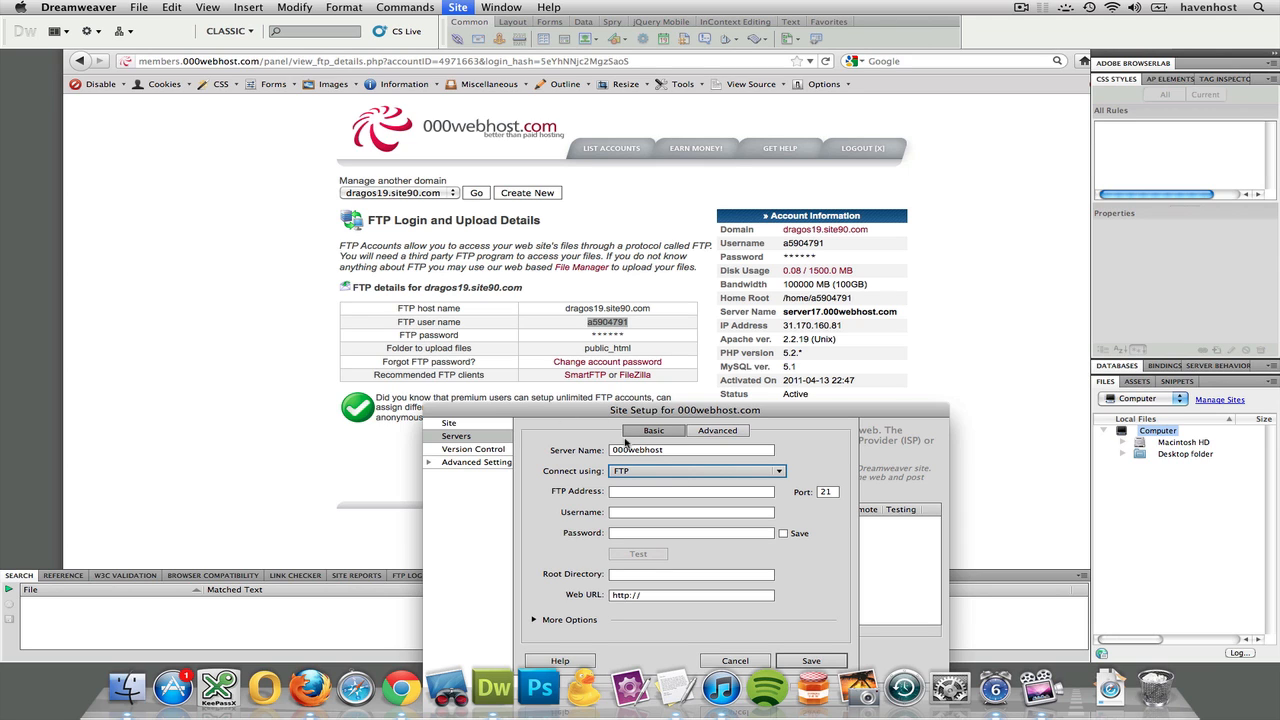
# Step: Keep FTP as the server's connection type
pyautogui.click(778, 470)
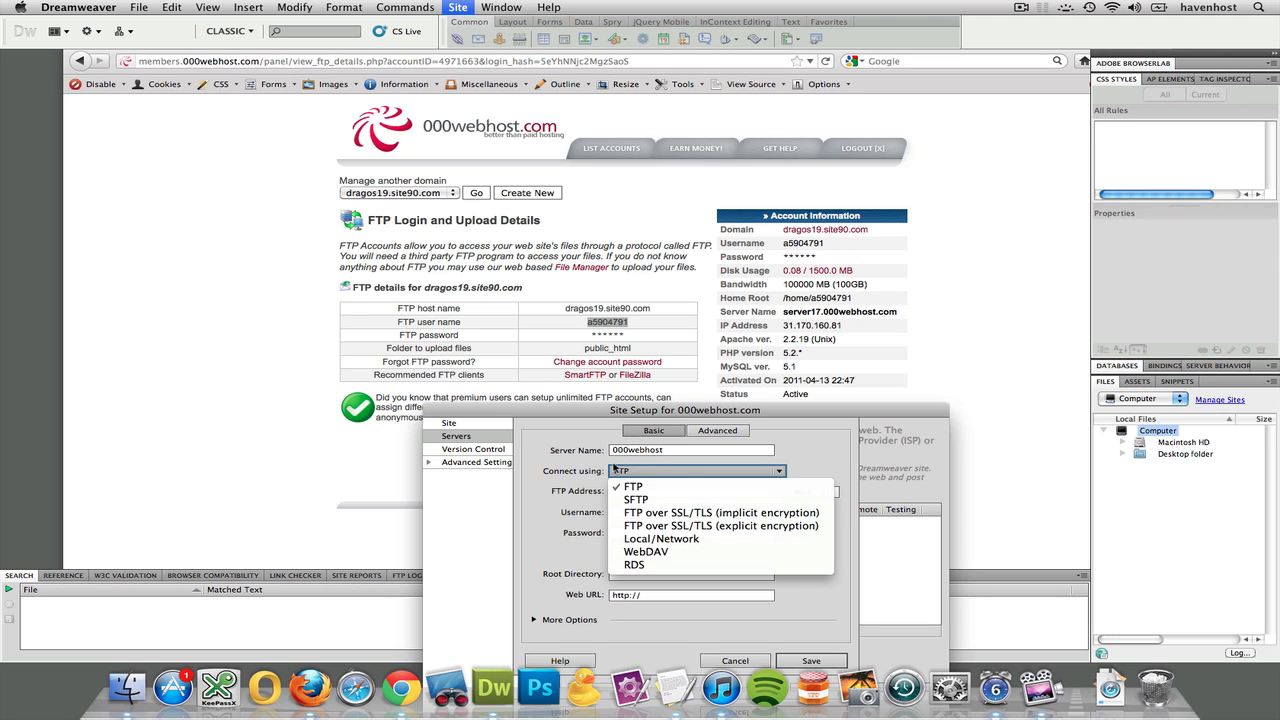
pyautogui.click(633, 486)
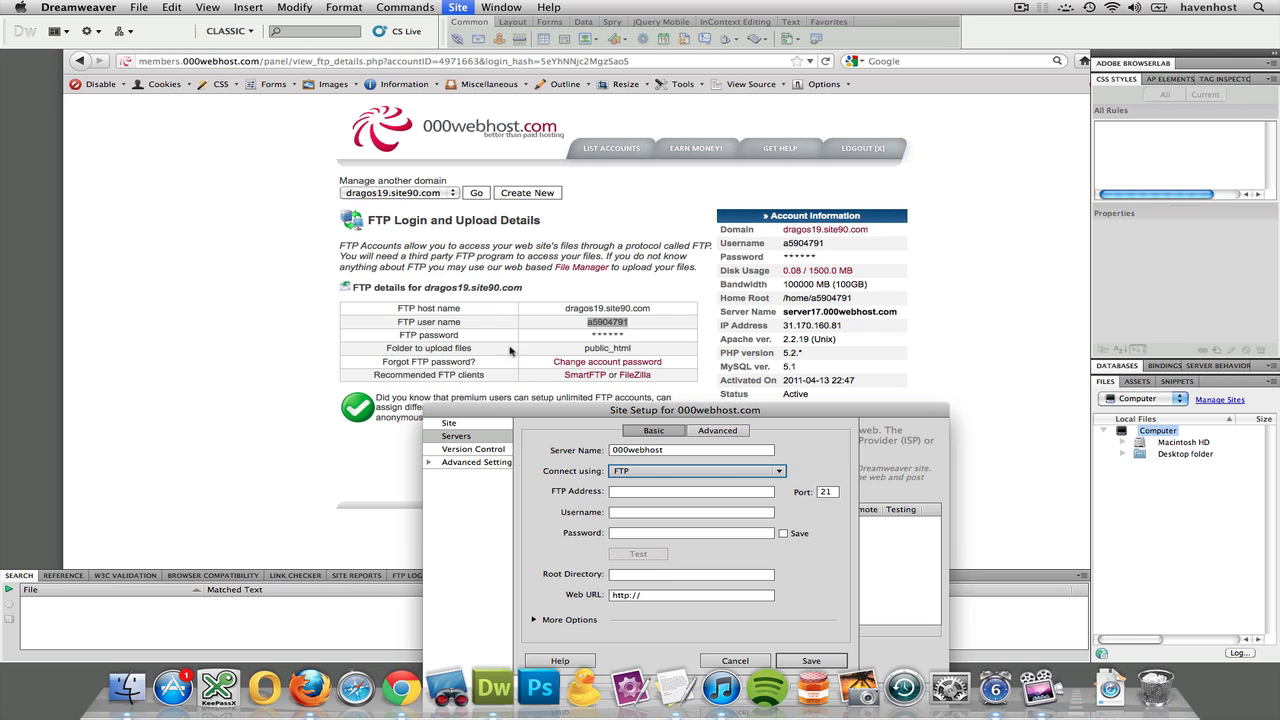
pyautogui.moveTo(658, 321)
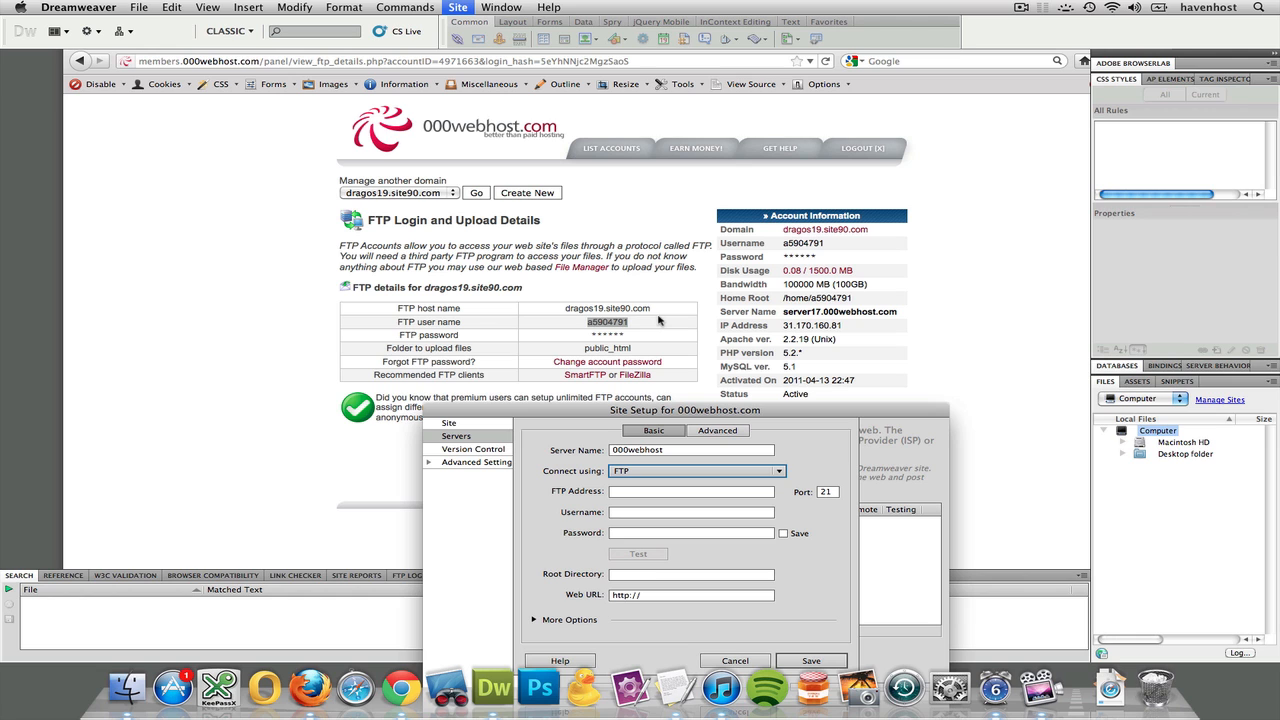
pyautogui.moveTo(592, 415)
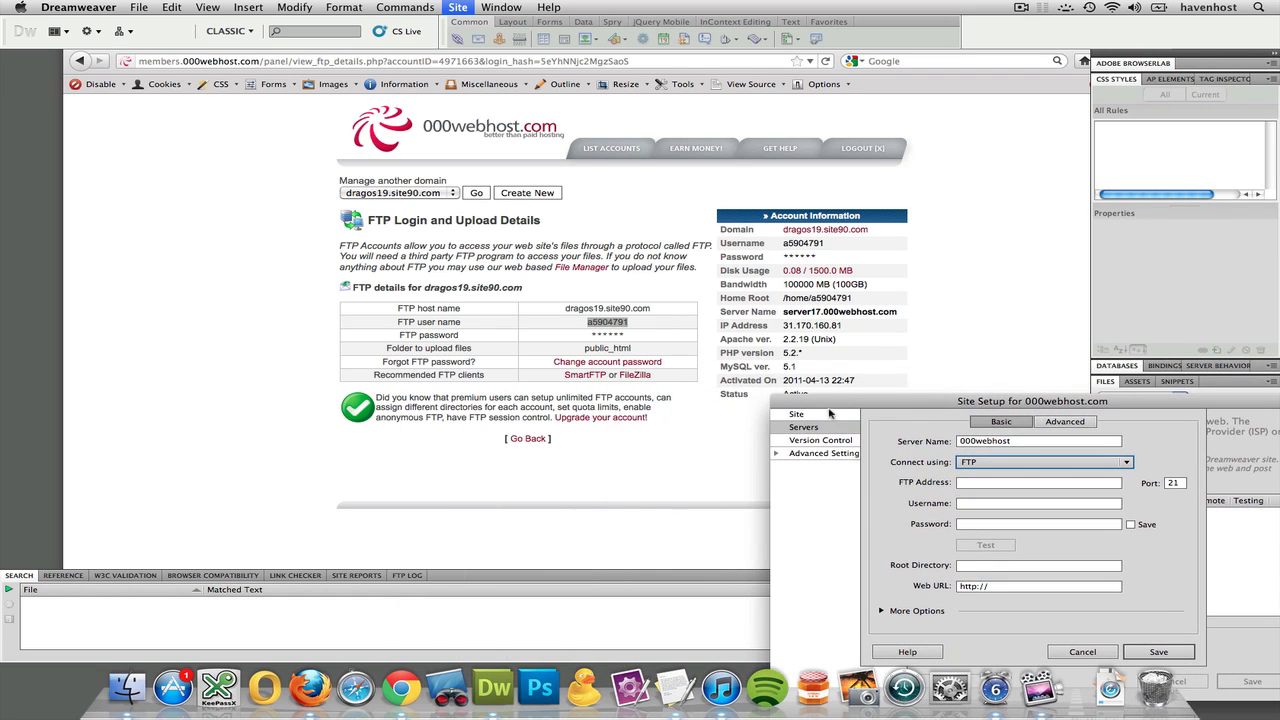
pyautogui.moveTo(668, 310)
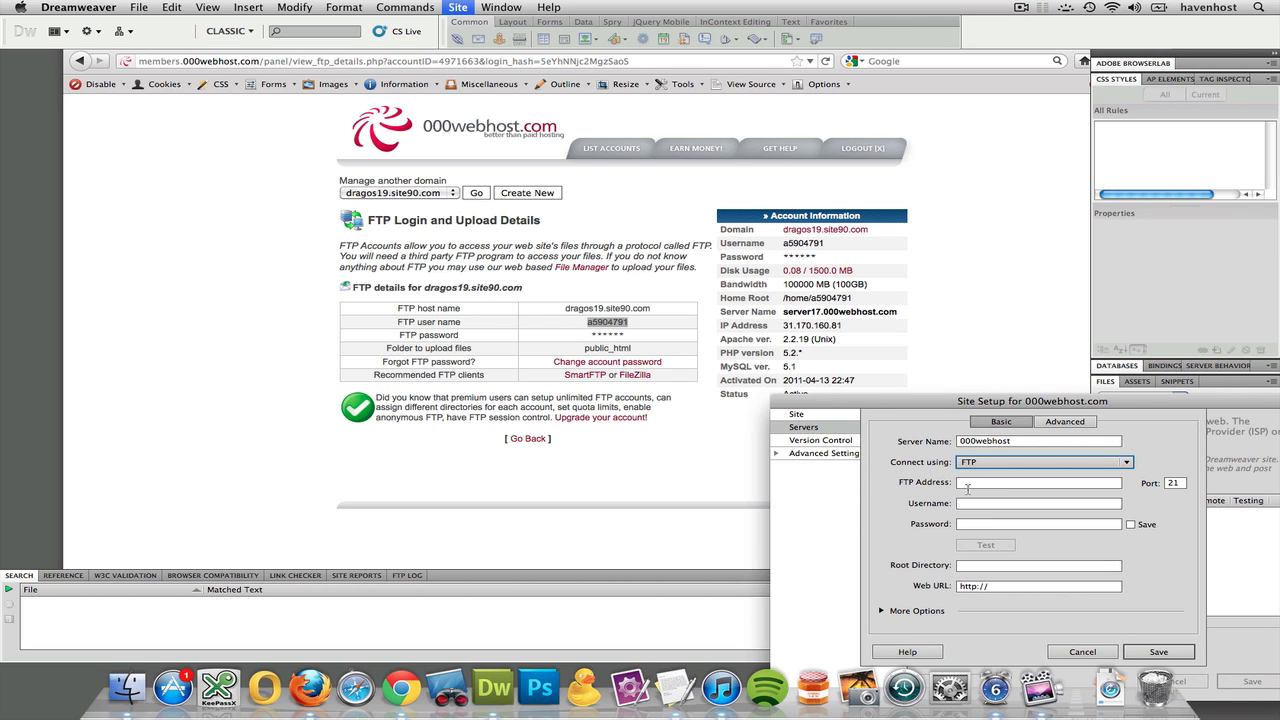
# Step: Enter FTP address dragos19.site90.com and username a5904791
pyautogui.click(1038, 482)
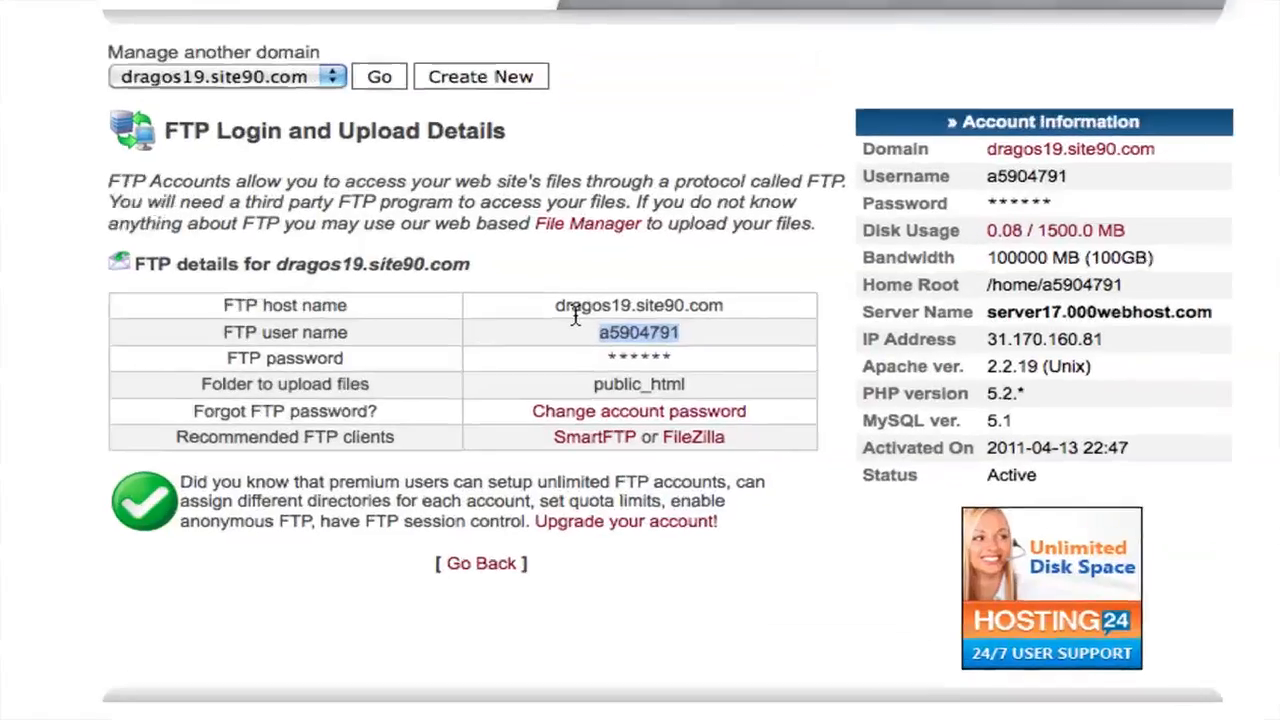
pyautogui.scroll(-3)
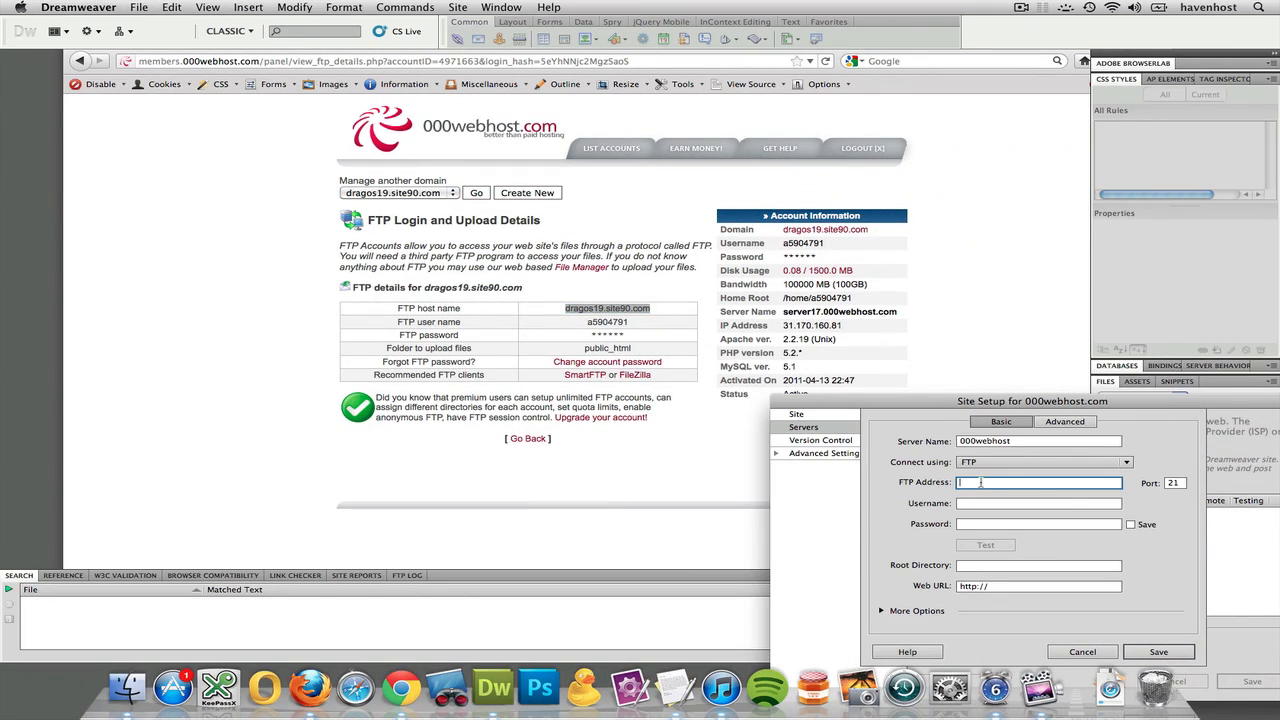
pyautogui.write('dragos19.site90.com')
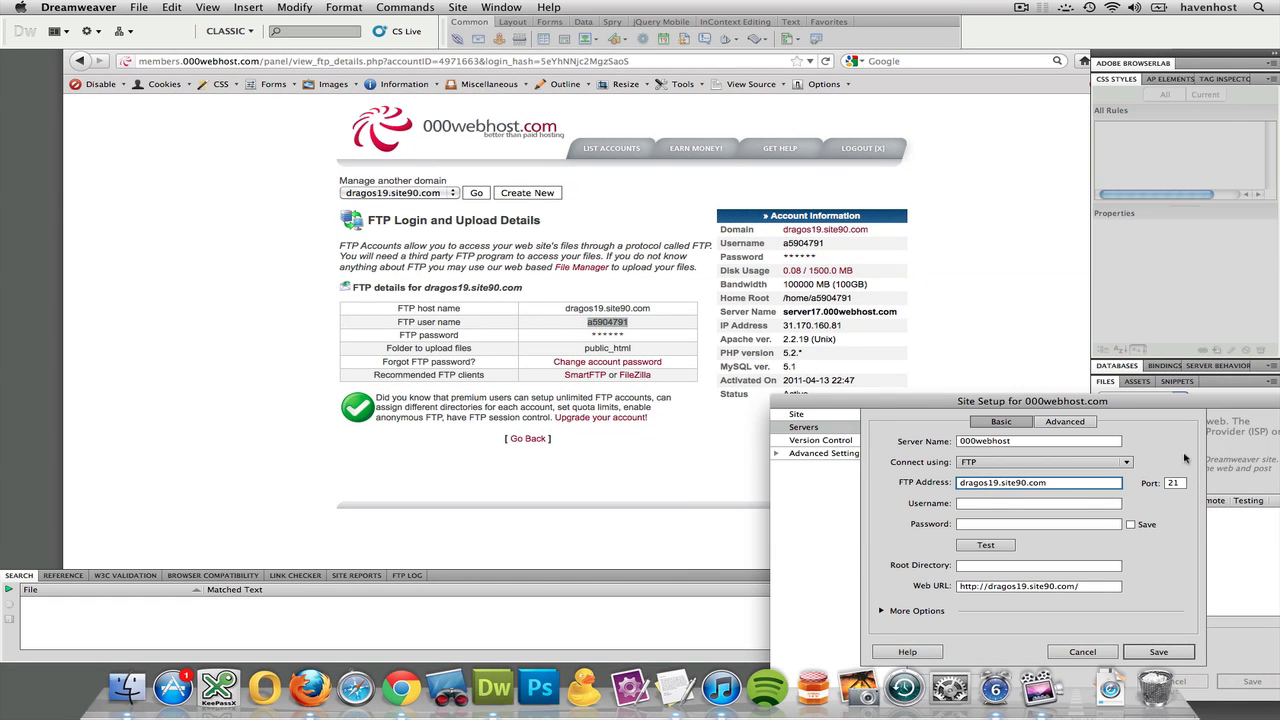
pyautogui.write('a5904791')
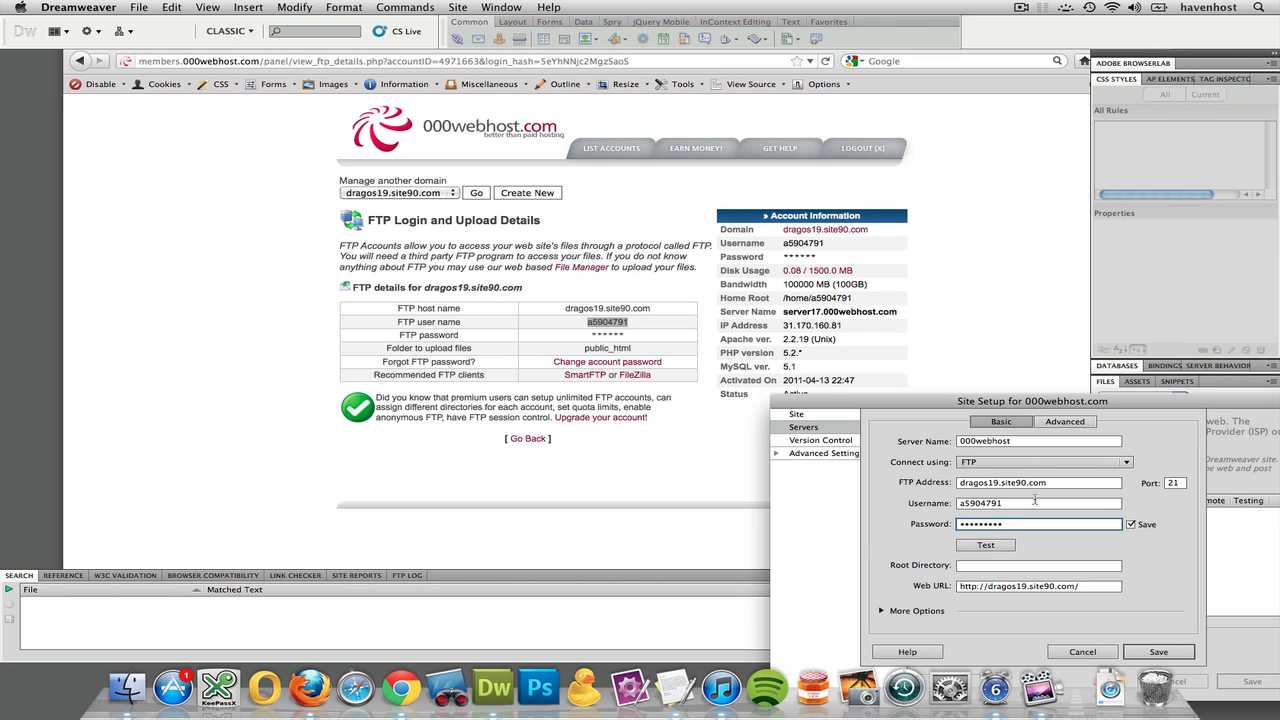
# Step: Test the FTP connection to dragos19.site90.com, allowing it and confirming success
pyautogui.click(985, 545)
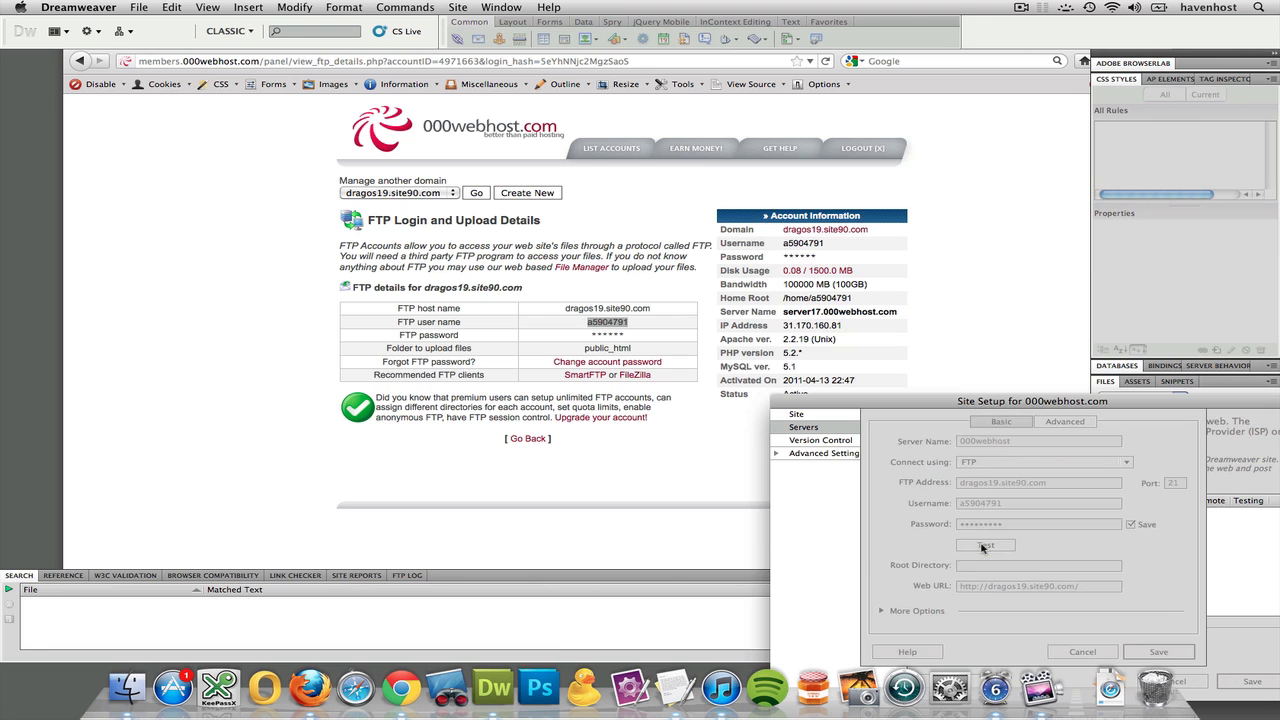
pyautogui.click(985, 545)
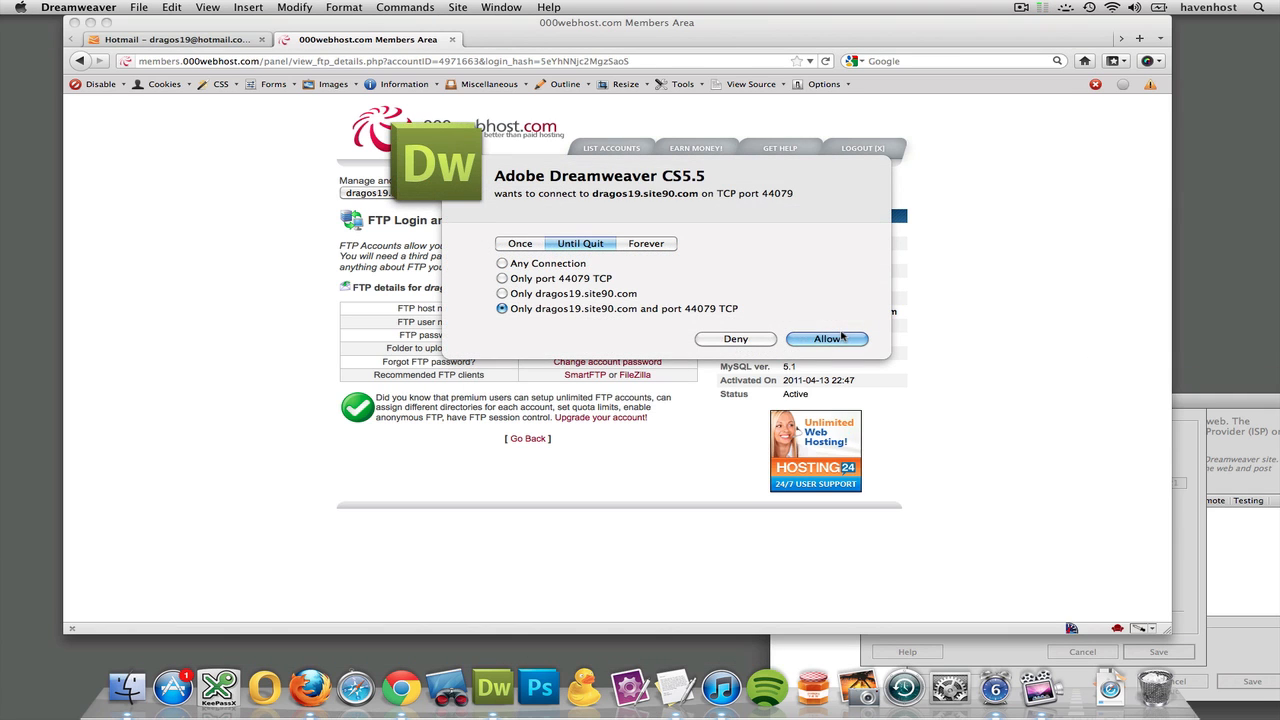
pyautogui.click(827, 338)
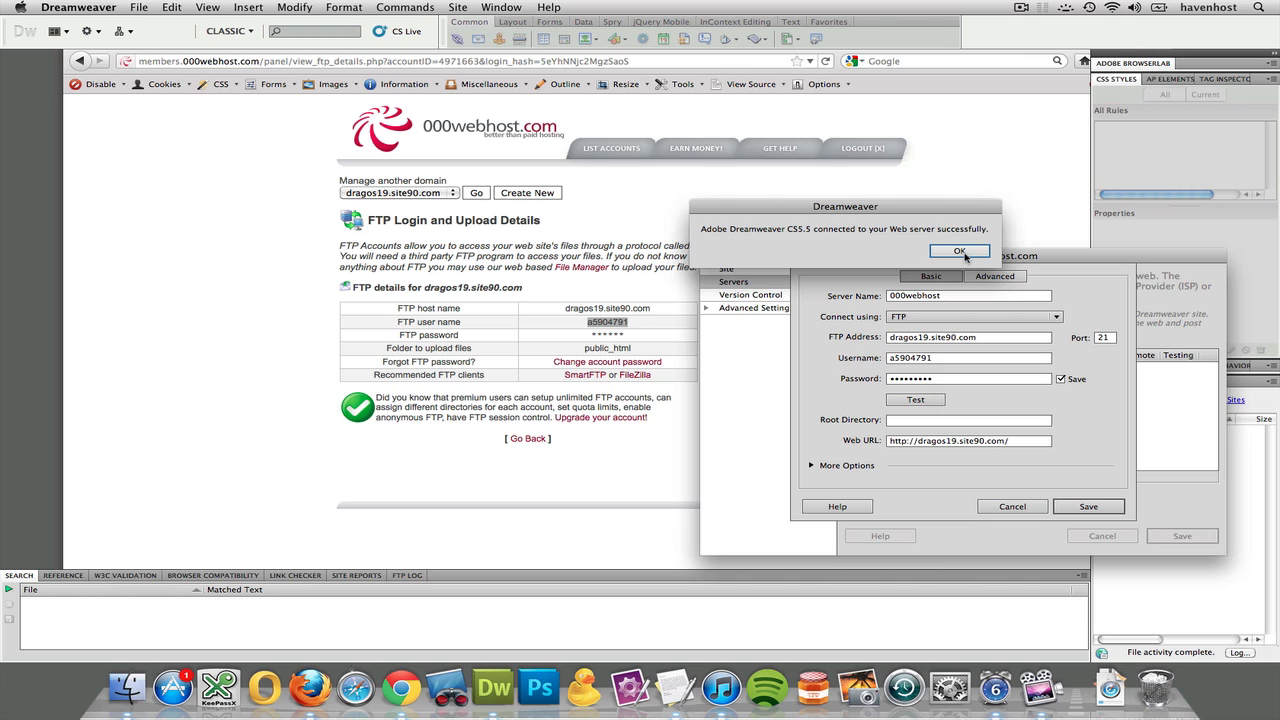
pyautogui.click(958, 250)
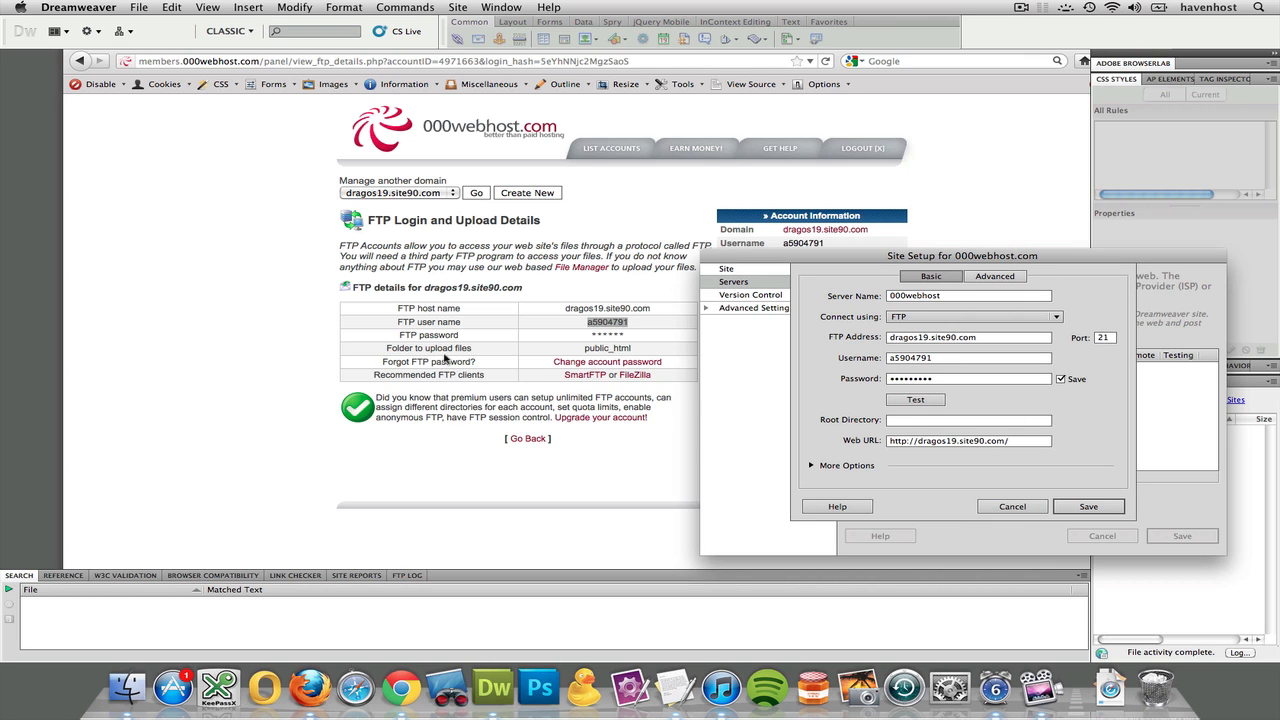
pyautogui.moveTo(592, 367)
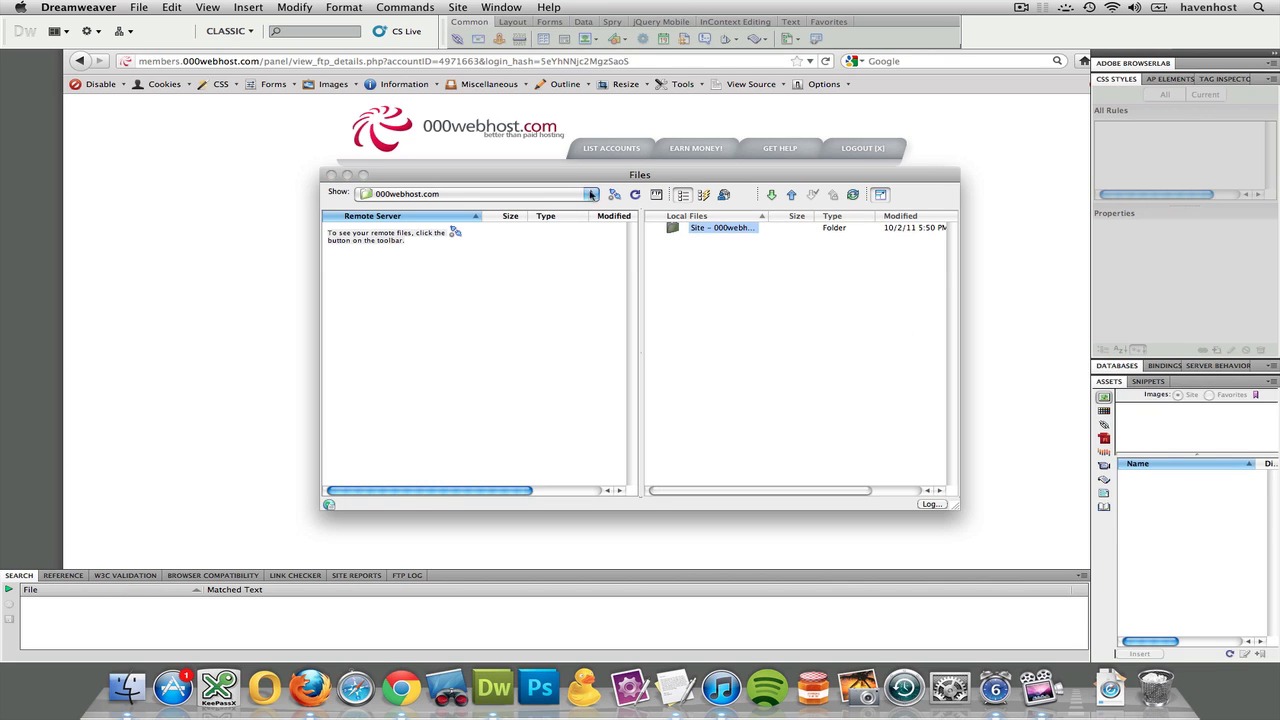
# Step: Connect to the remote host, allow the connection, and enlarge the Files window
pyautogui.click(614, 194)
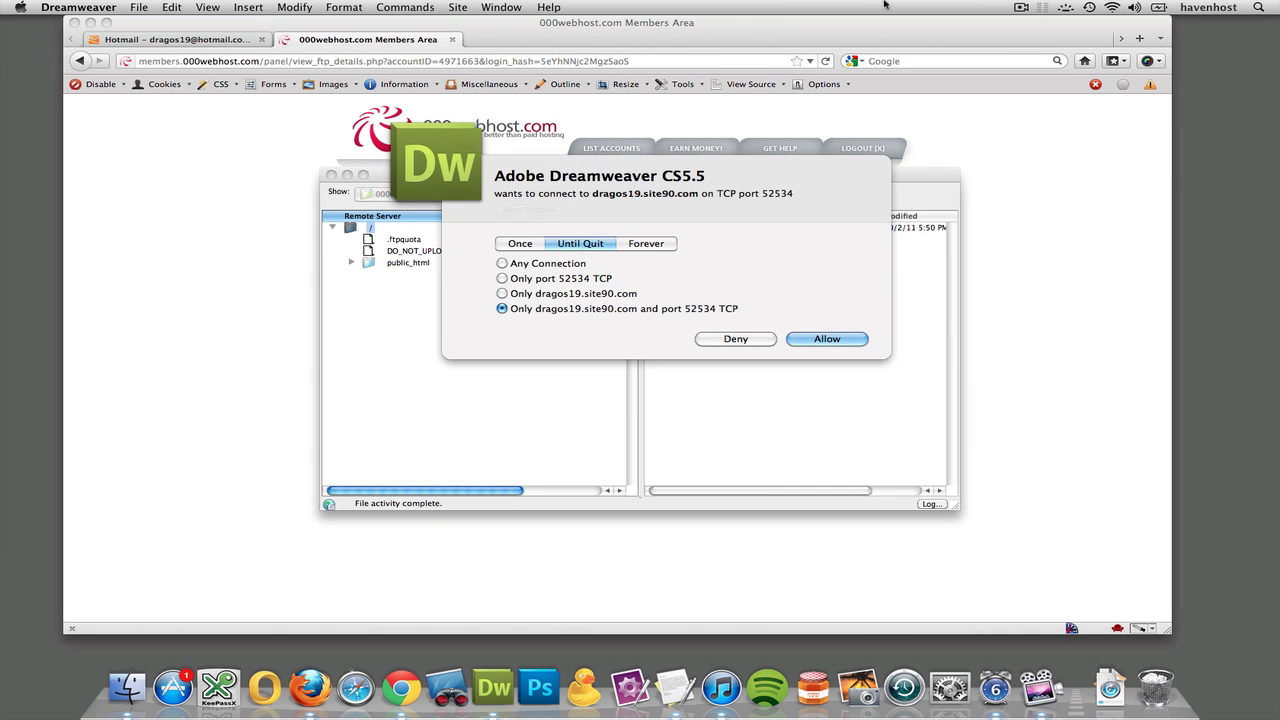
pyautogui.click(1043, 7)
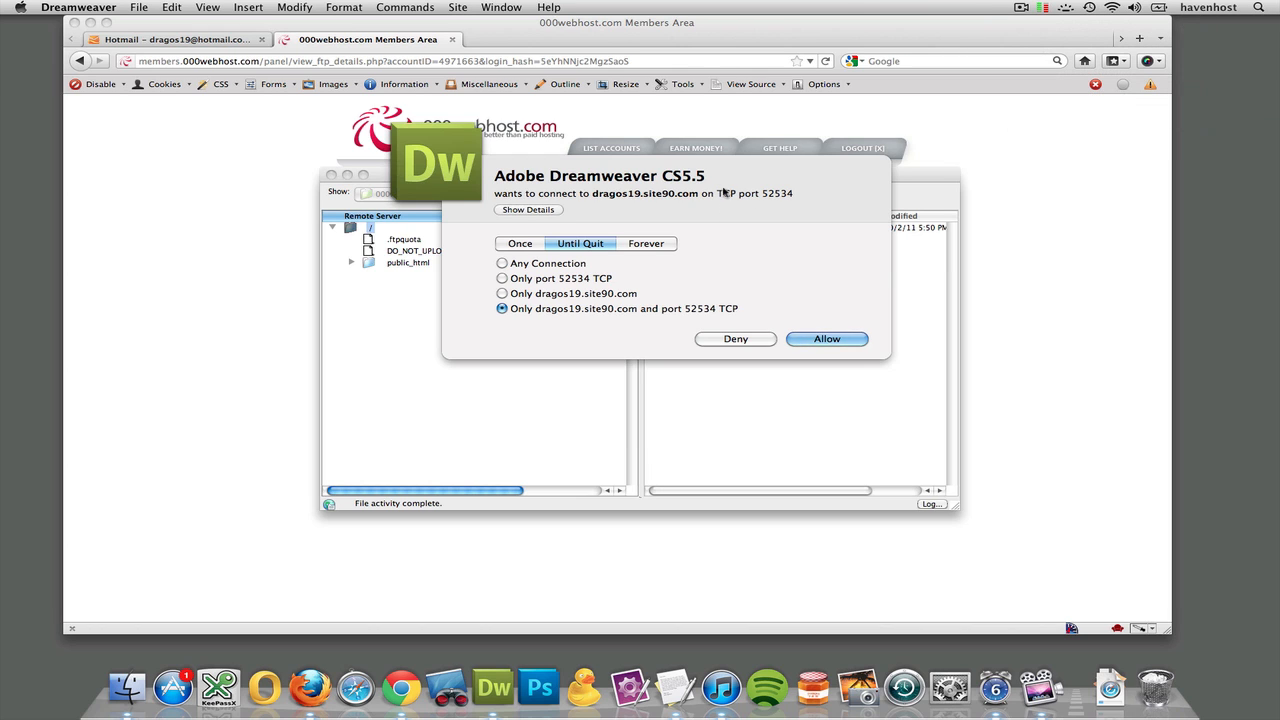
pyautogui.click(826, 338)
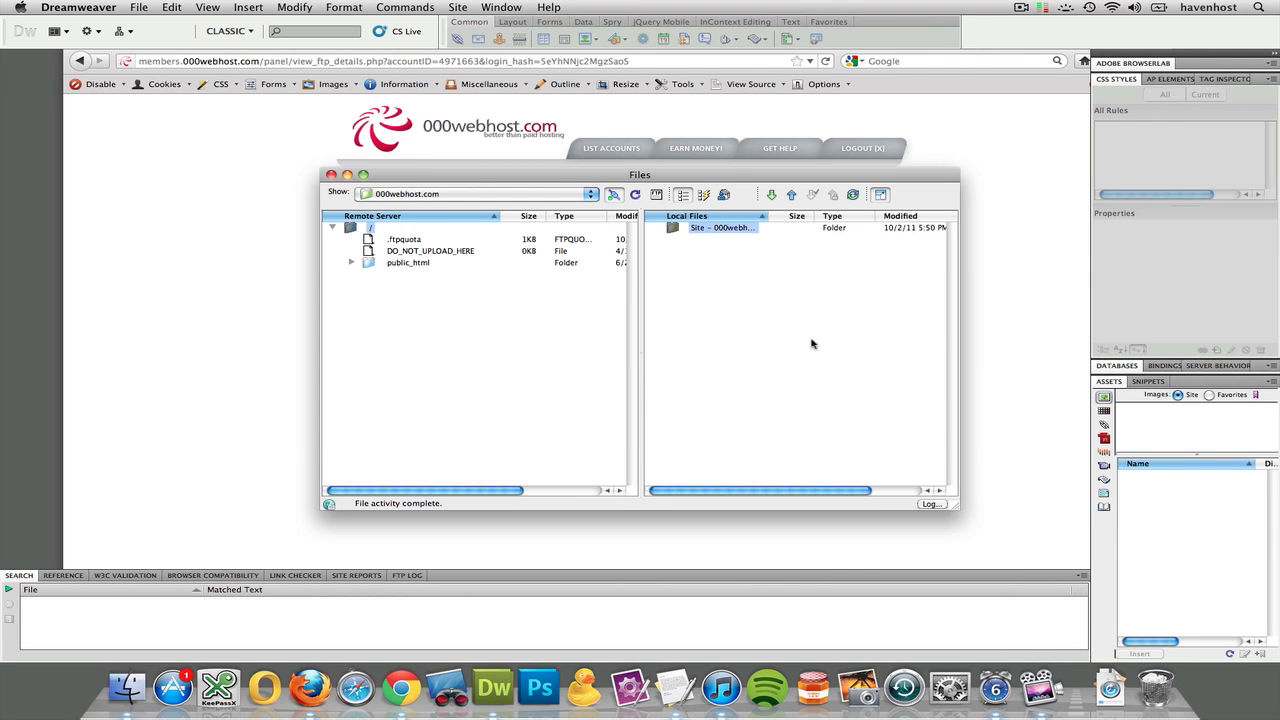
pyautogui.moveTo(797, 343)
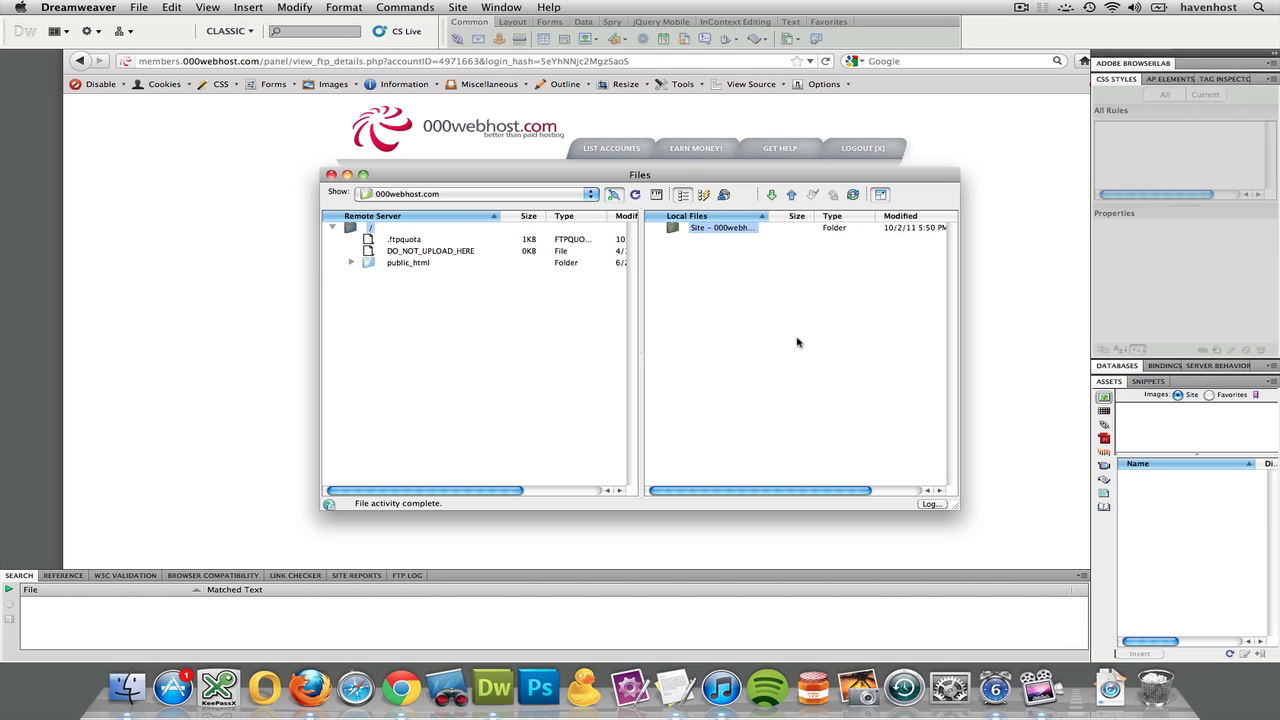
pyautogui.moveTo(639, 174); pyautogui.dragTo(476, 88)
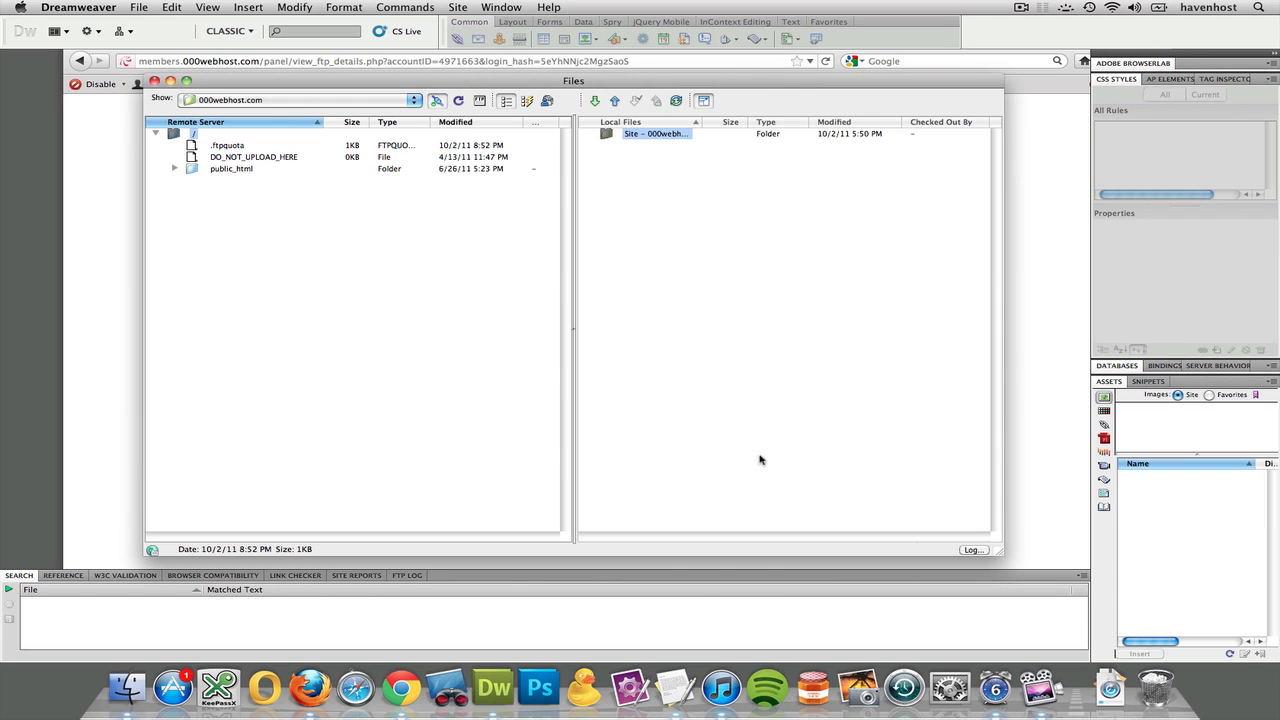
pyautogui.moveTo(266, 153)
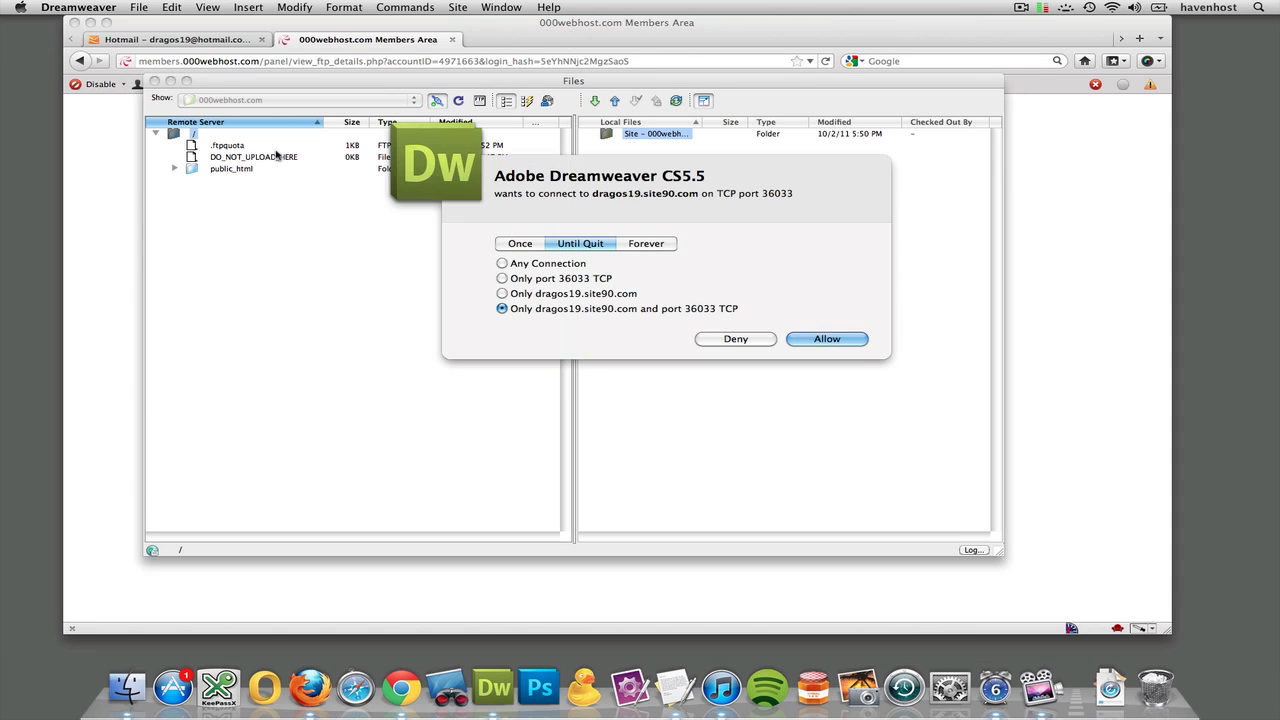
# Step: Allow the connection, then expand remote public_html to show .htaccess and index.html files
pyautogui.click(826, 338)
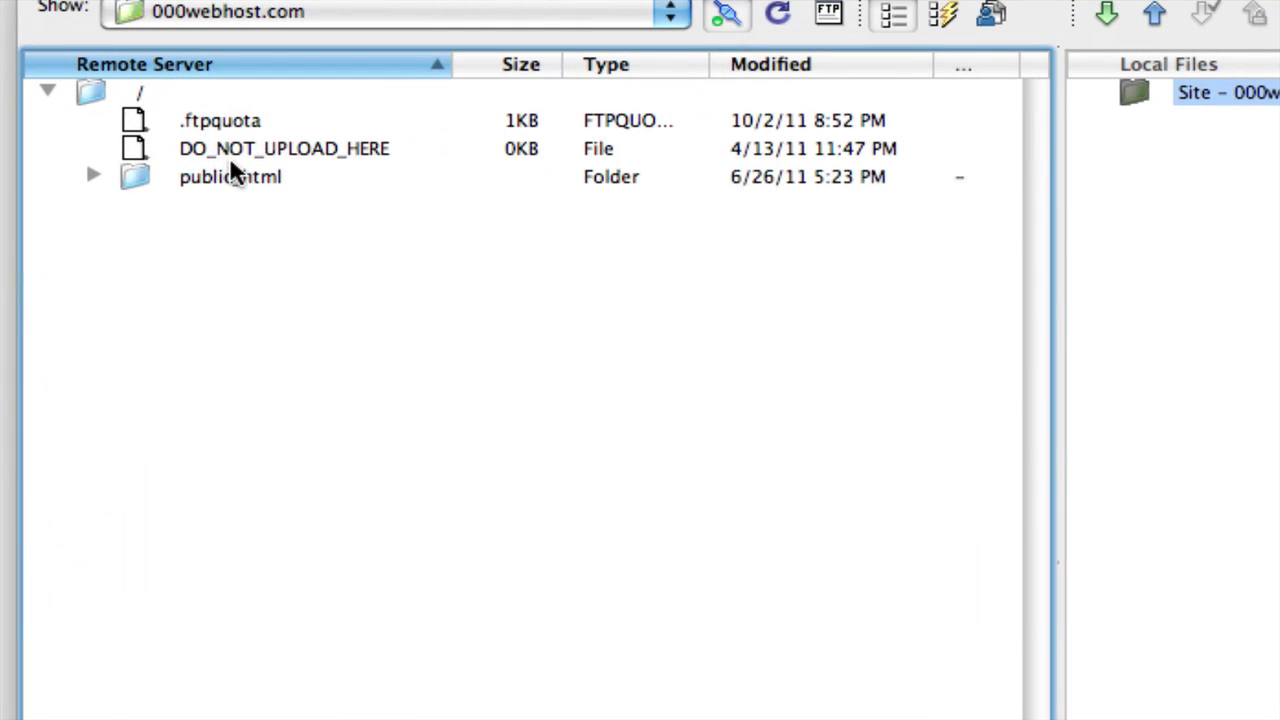
pyautogui.moveTo(360, 165)
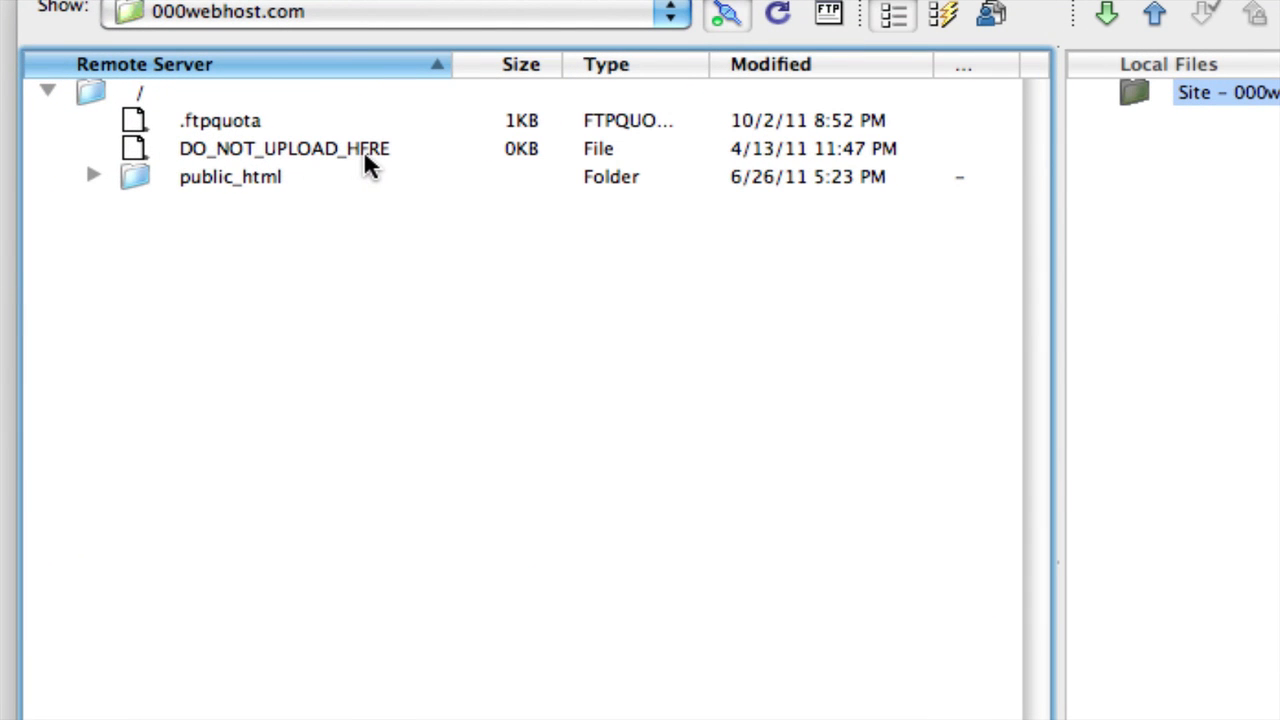
pyautogui.moveTo(288, 268)
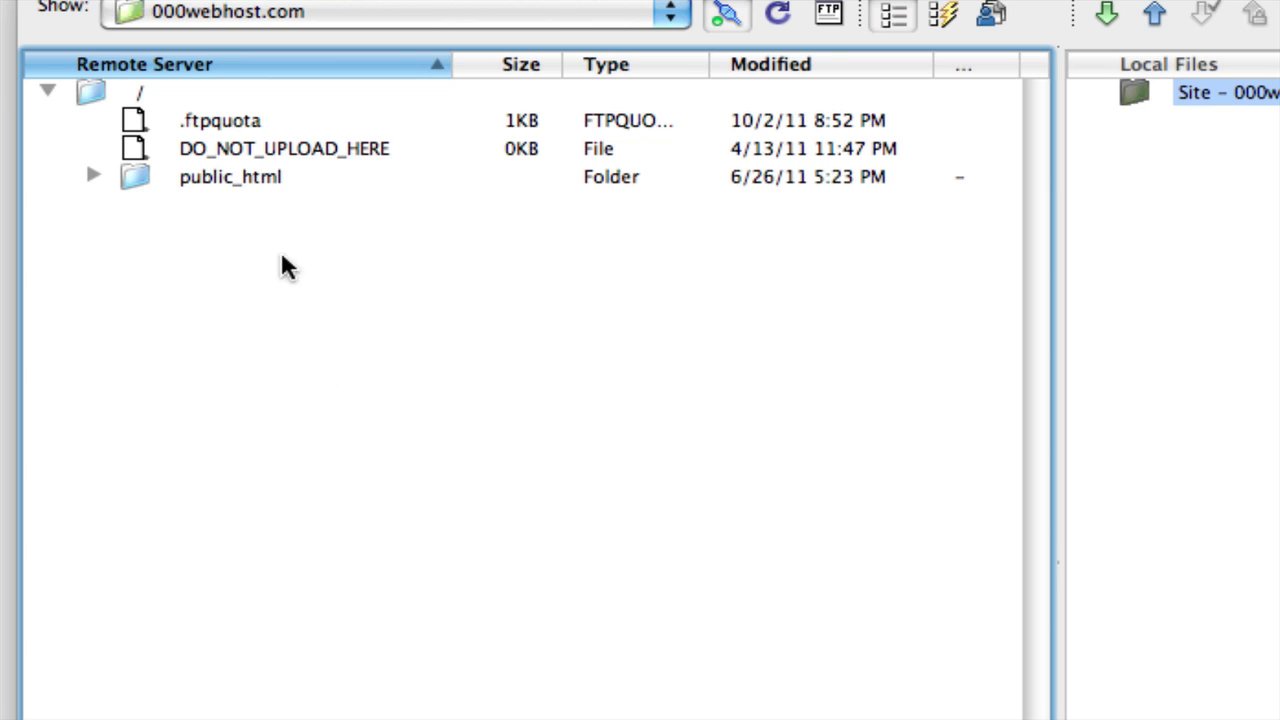
pyautogui.moveTo(300, 308)
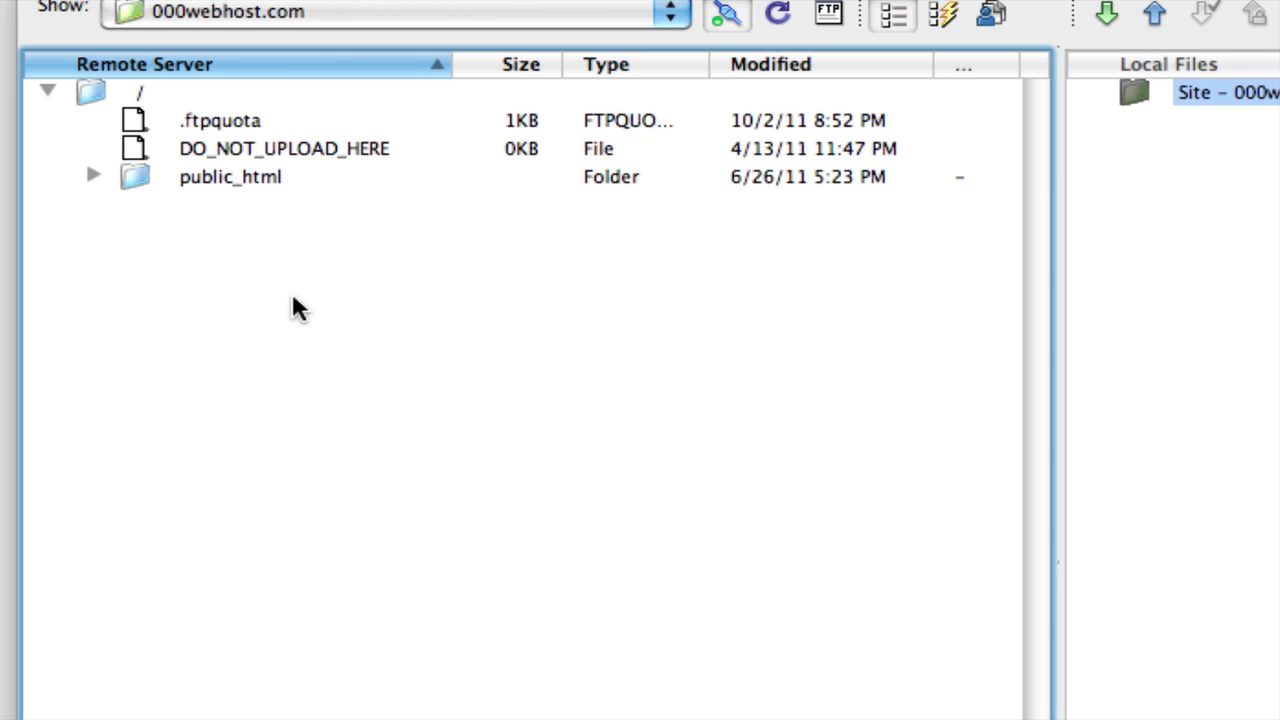
pyautogui.moveTo(248, 188)
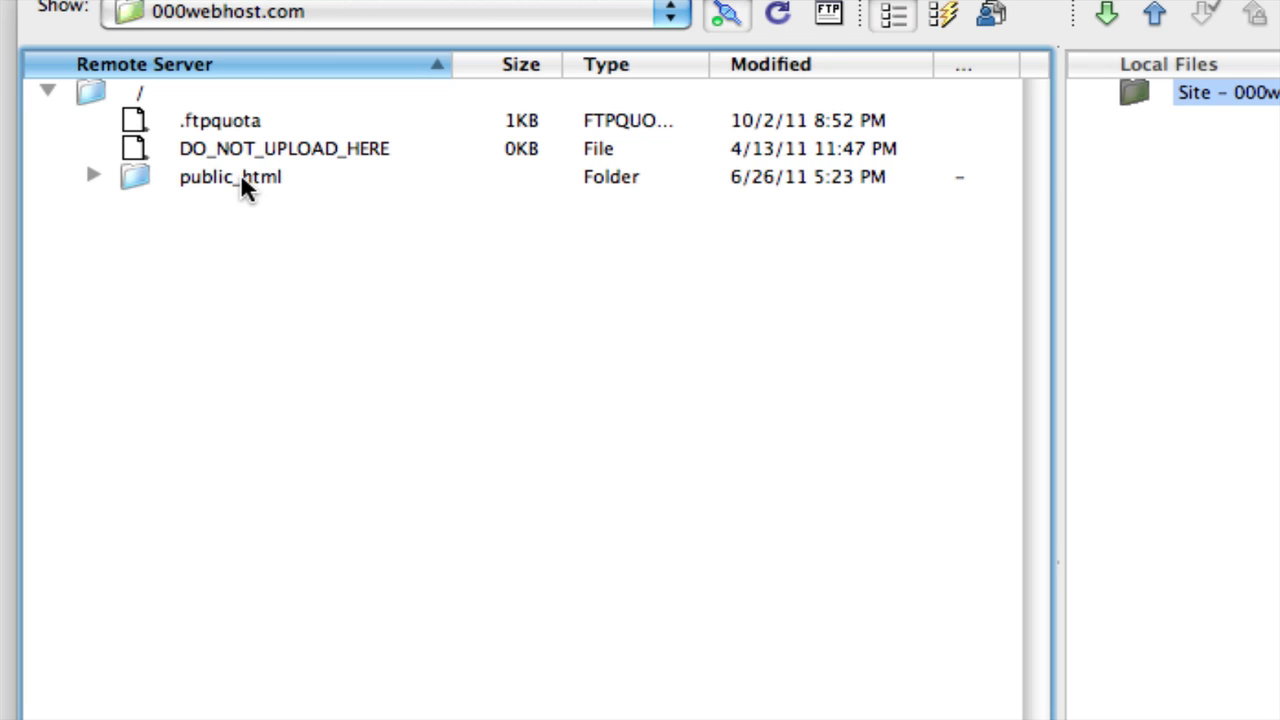
pyautogui.click(230, 176)
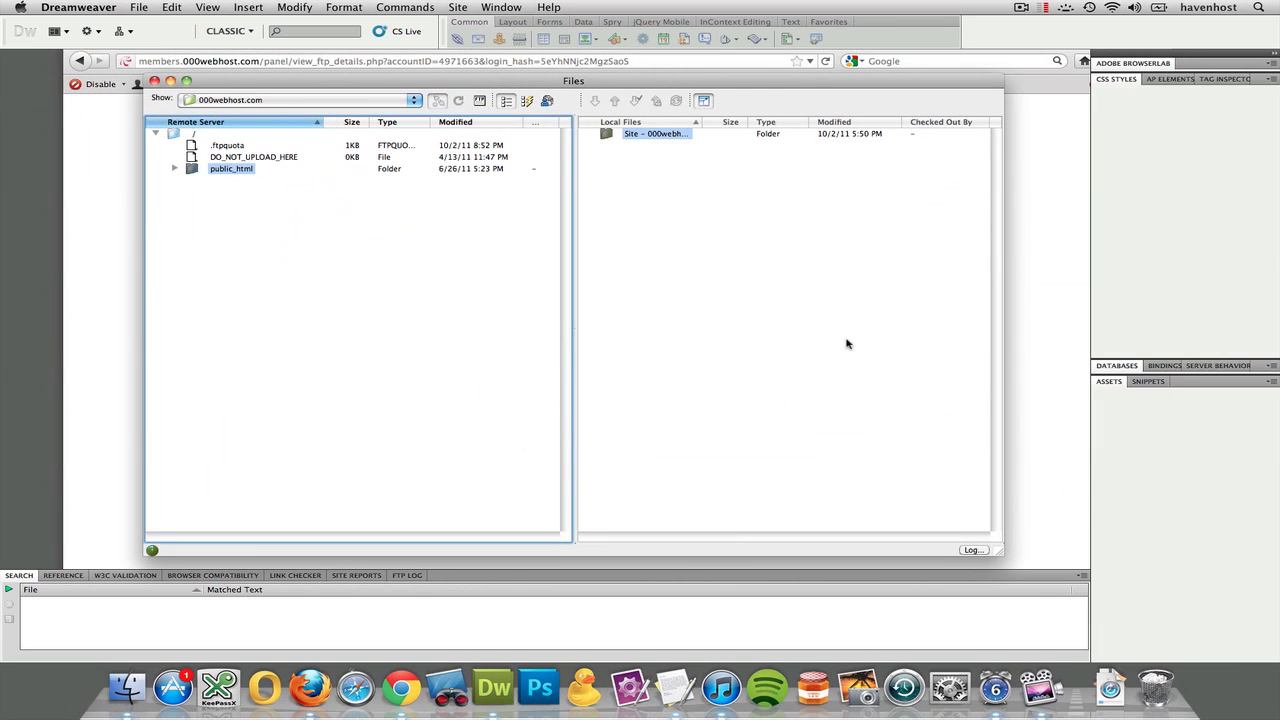
pyautogui.click(175, 168)
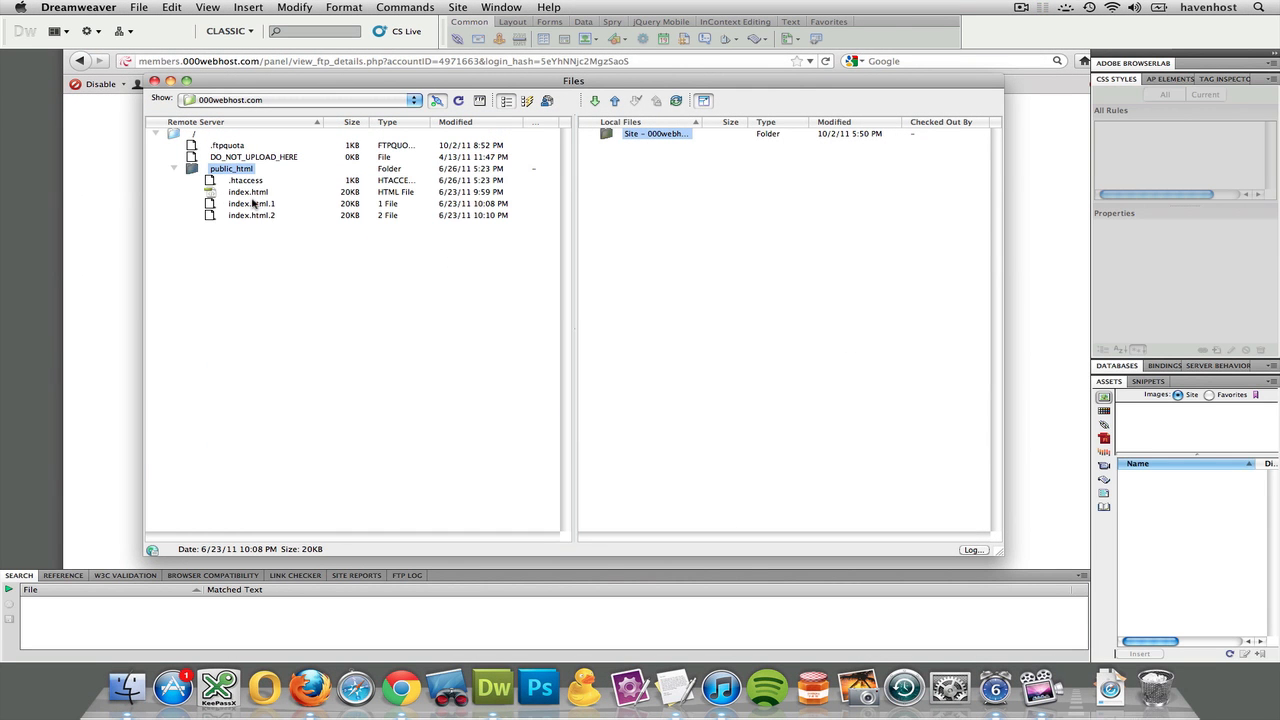
pyautogui.click(248, 191)
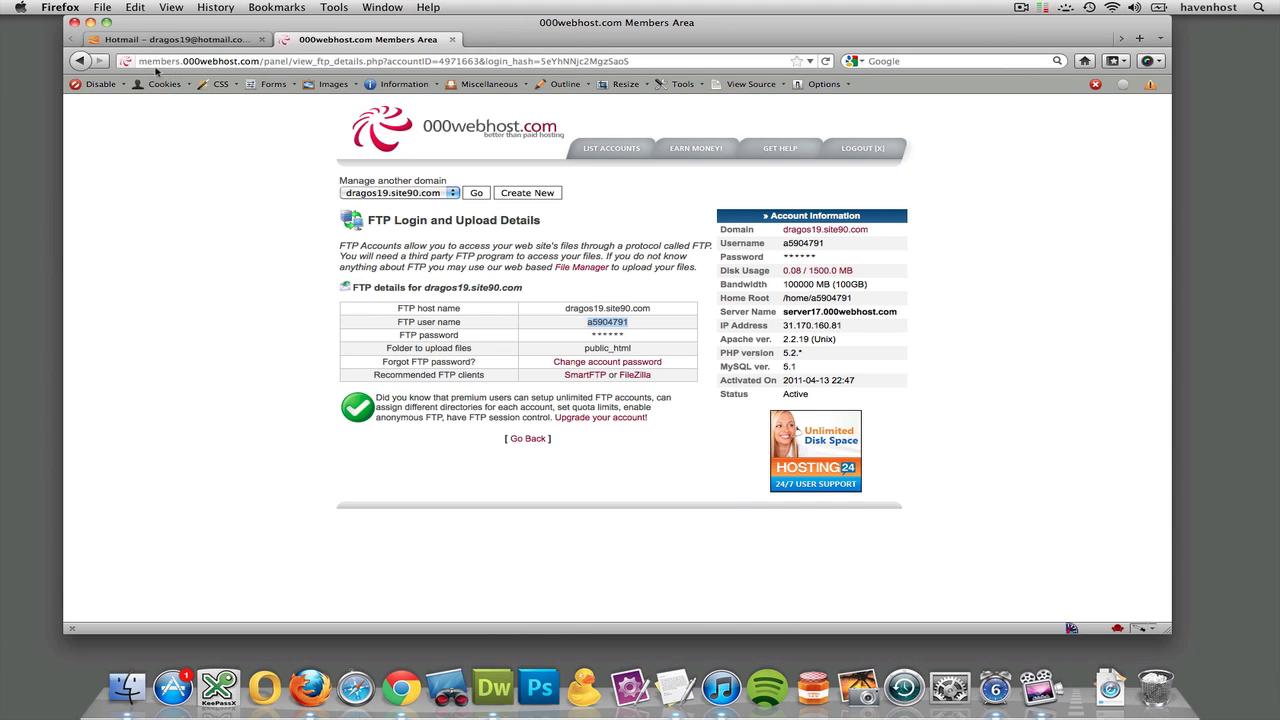
# Step: View the live dragos19.site90.com page, then return to the members area
pyautogui.write('dragos')
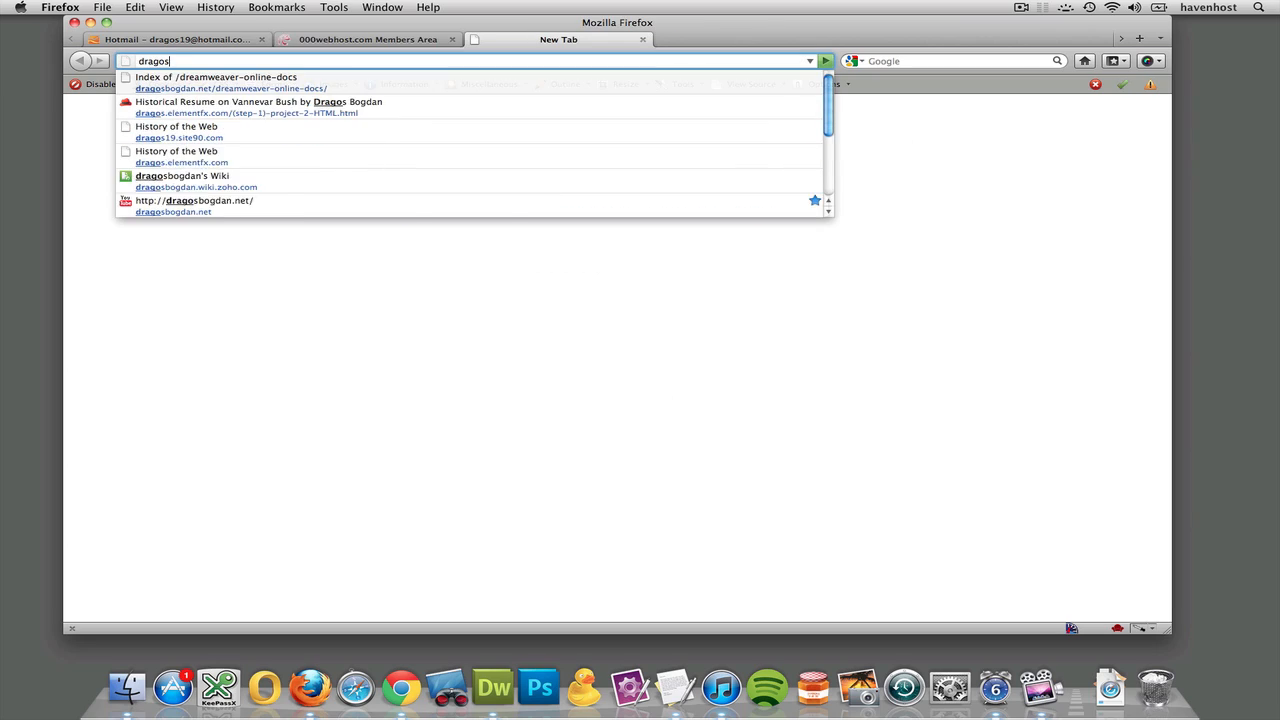
pyautogui.click(180, 130)
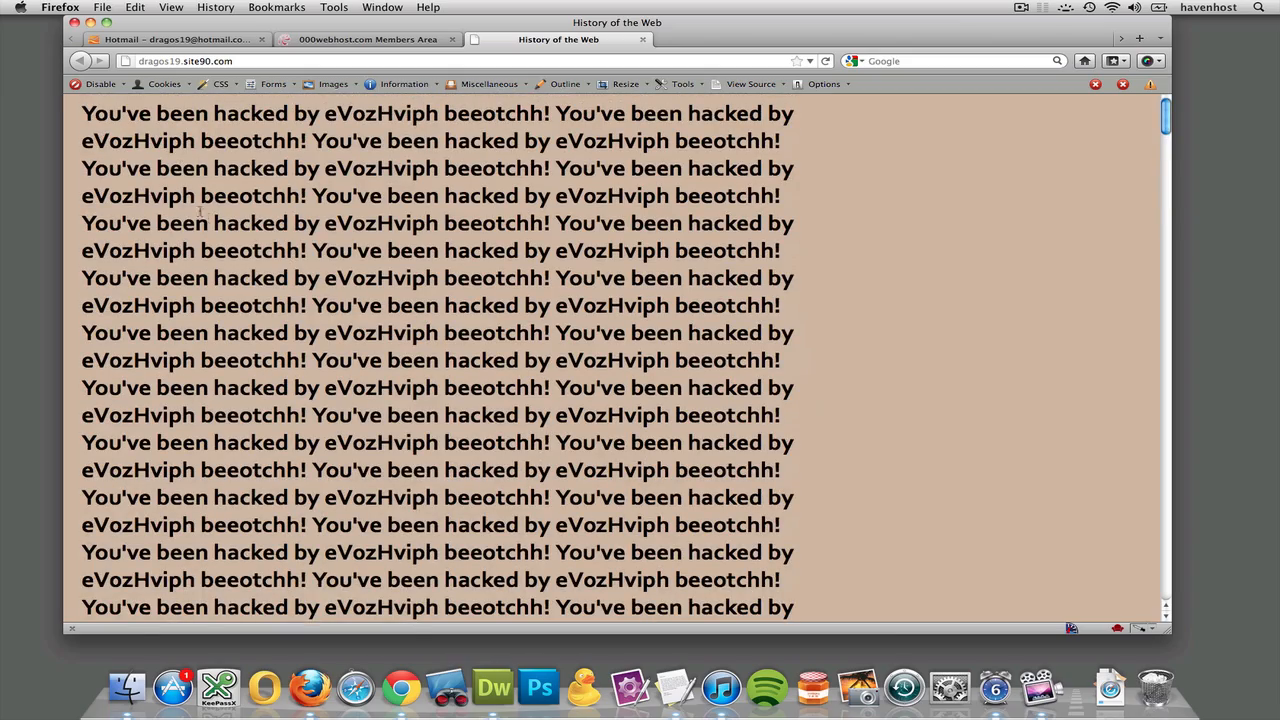
pyautogui.scroll(-3)
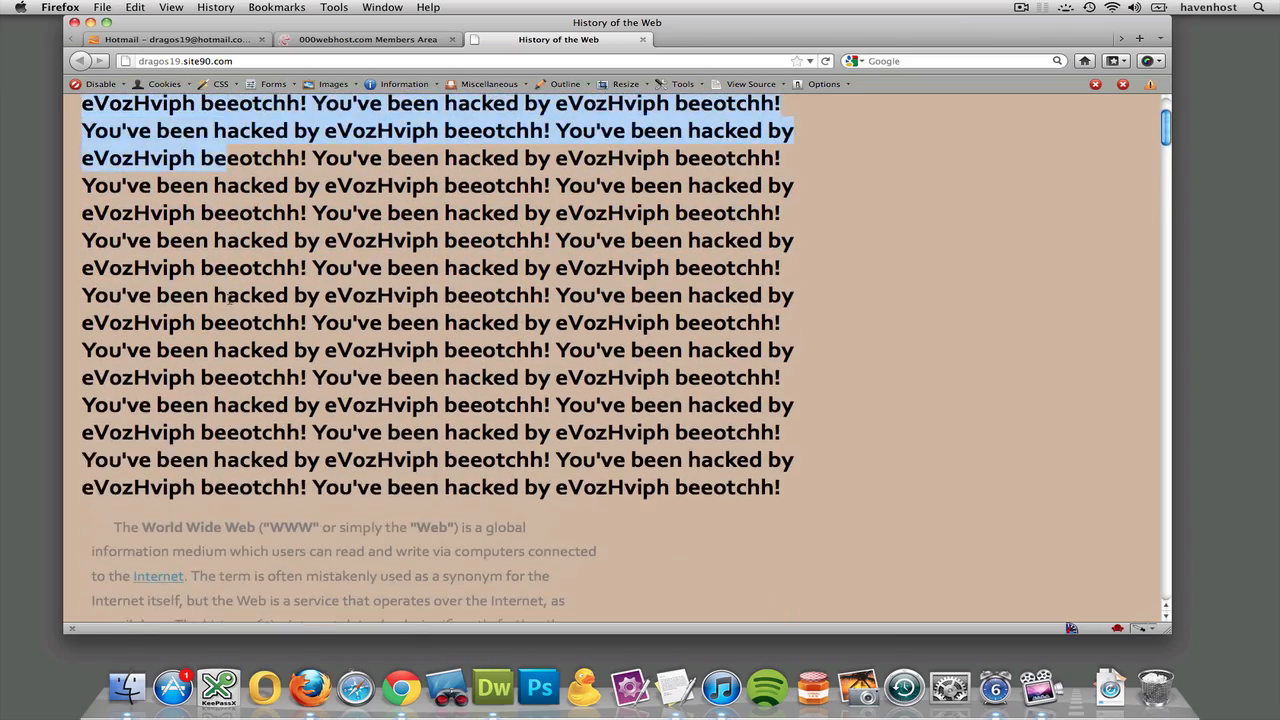
pyautogui.scroll(-3)
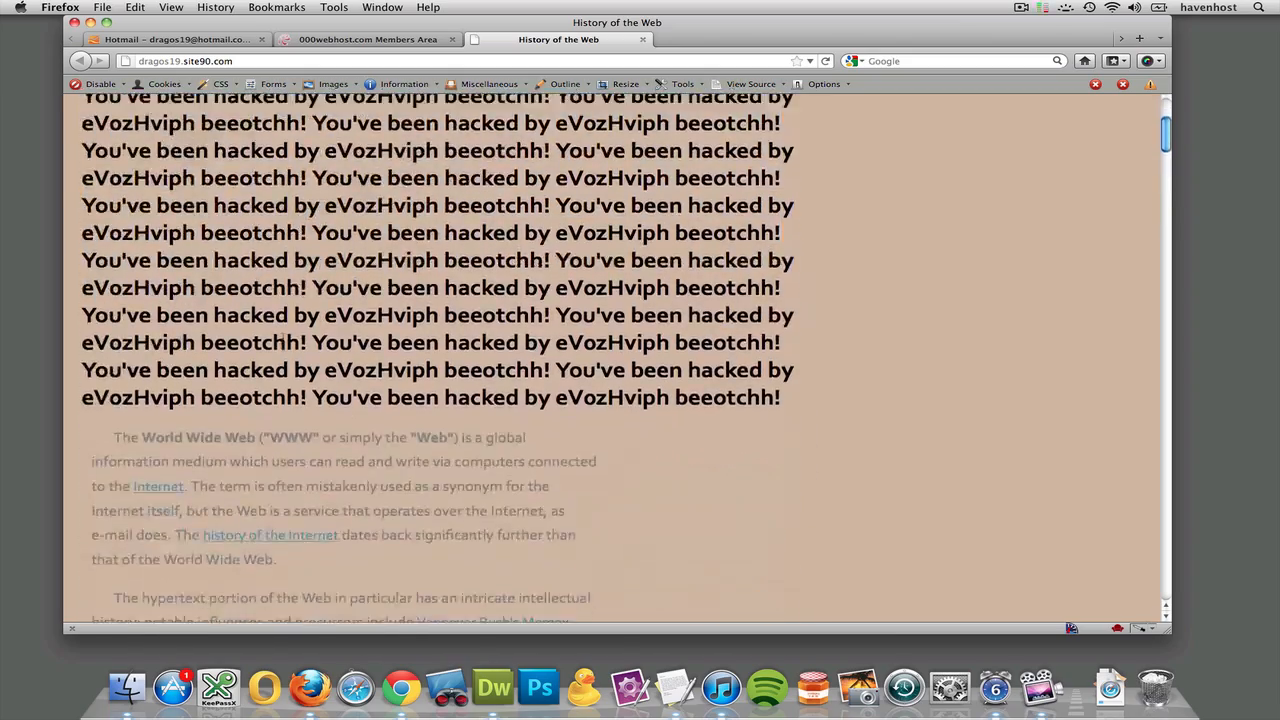
pyautogui.scroll(-3)
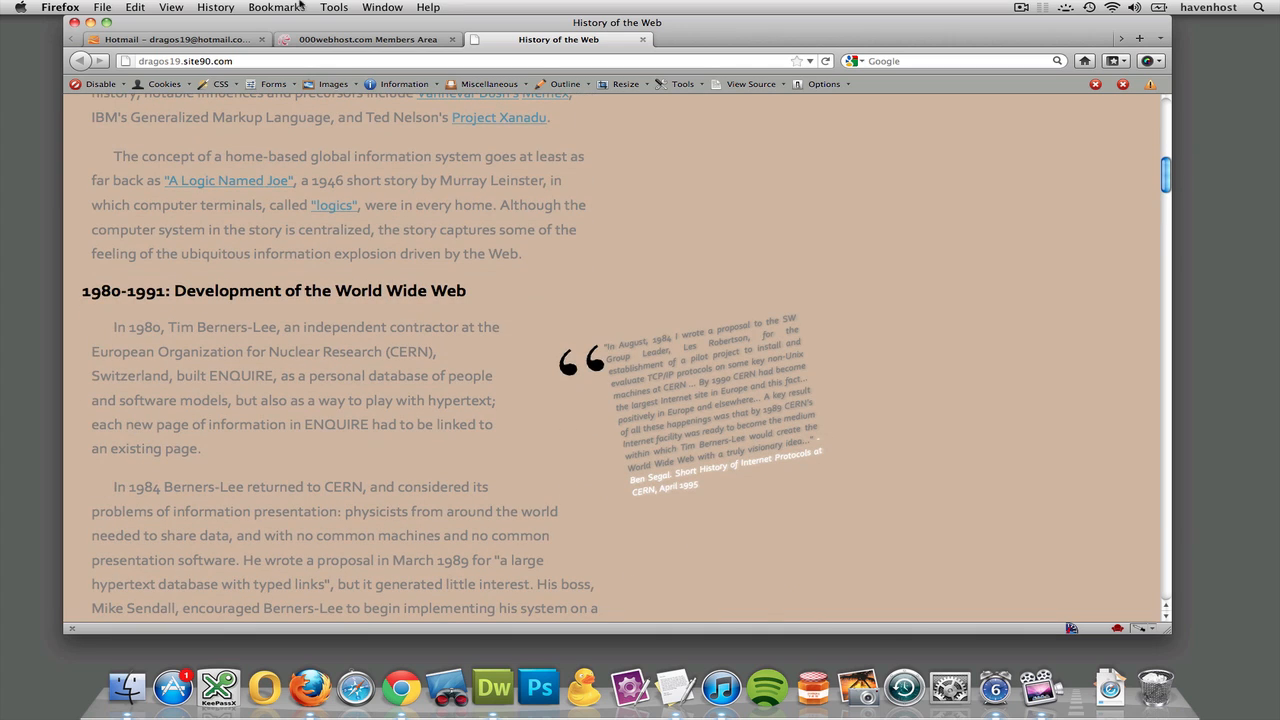
pyautogui.click(368, 39)
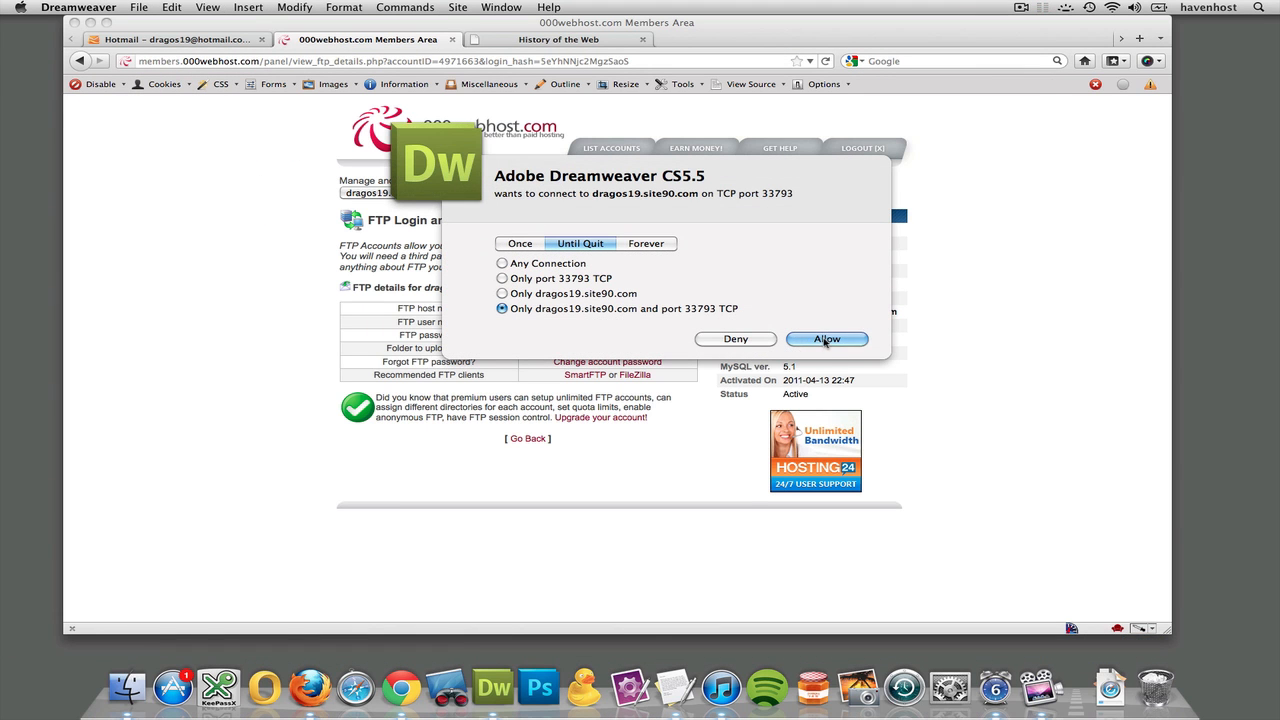
# Step: Allow the connection and set the 000webhost server's root directory to public_html
pyautogui.click(826, 339)
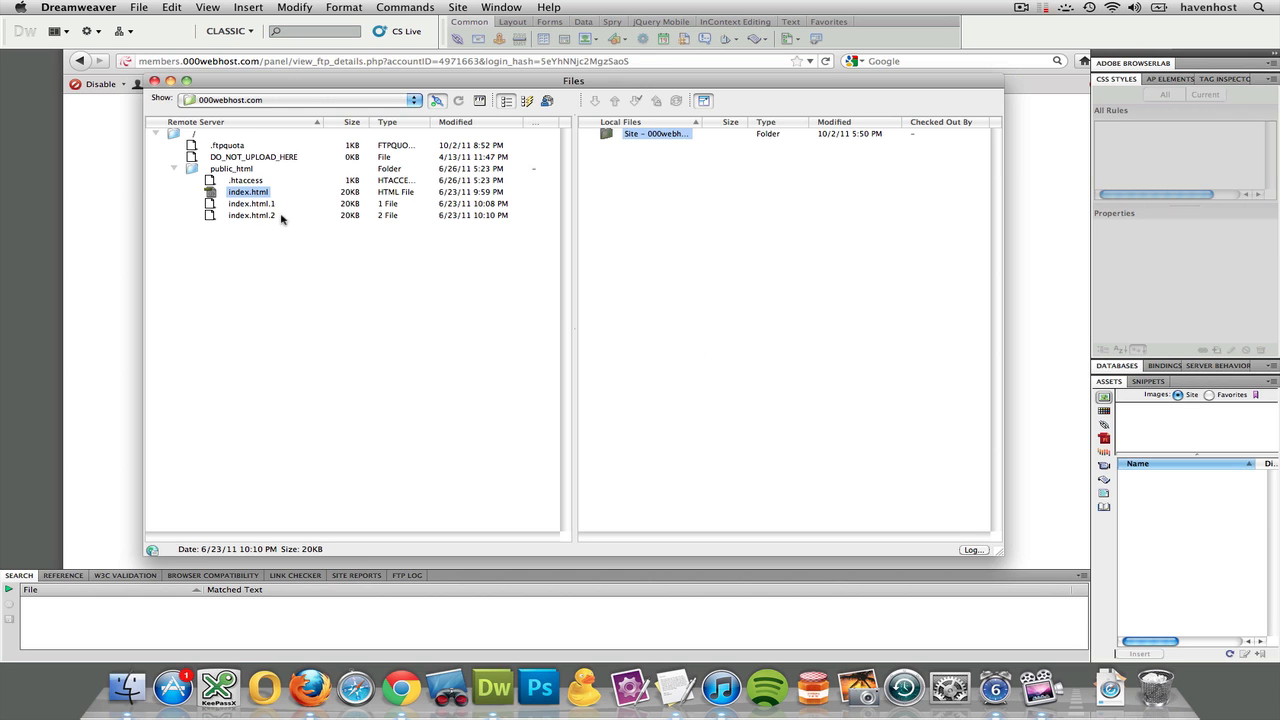
pyautogui.click(502, 7)
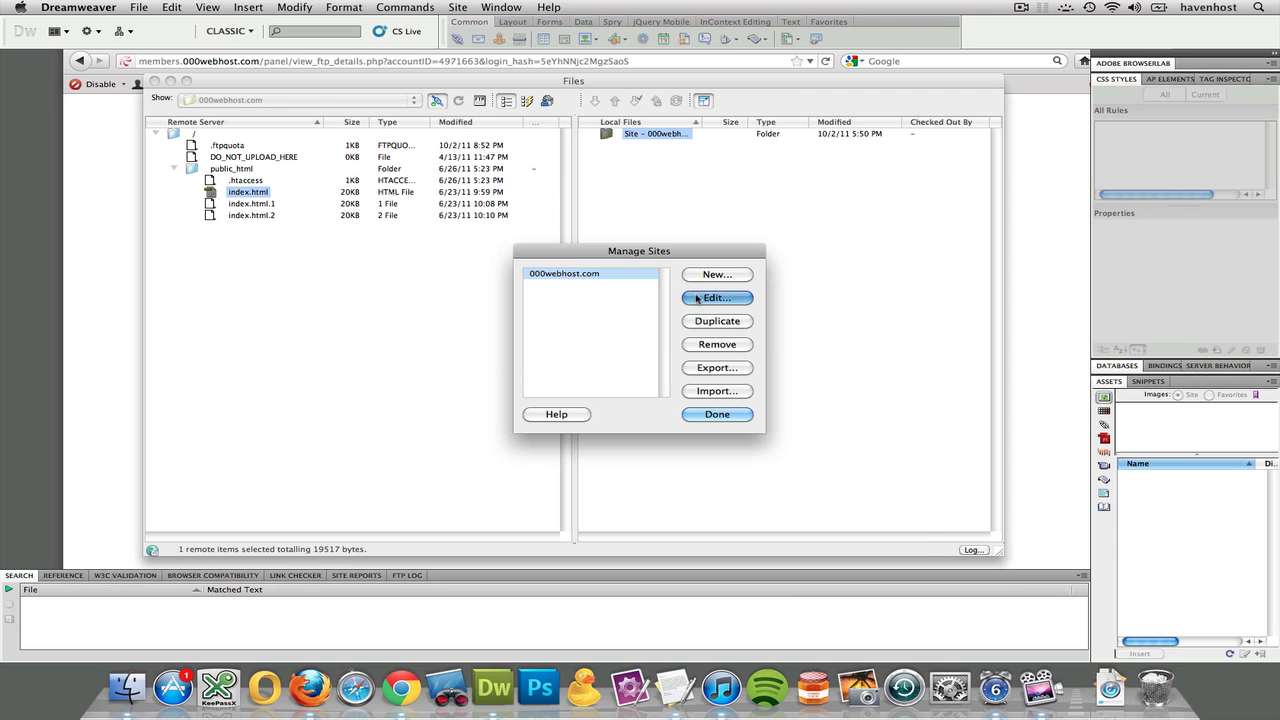
pyautogui.click(716, 297)
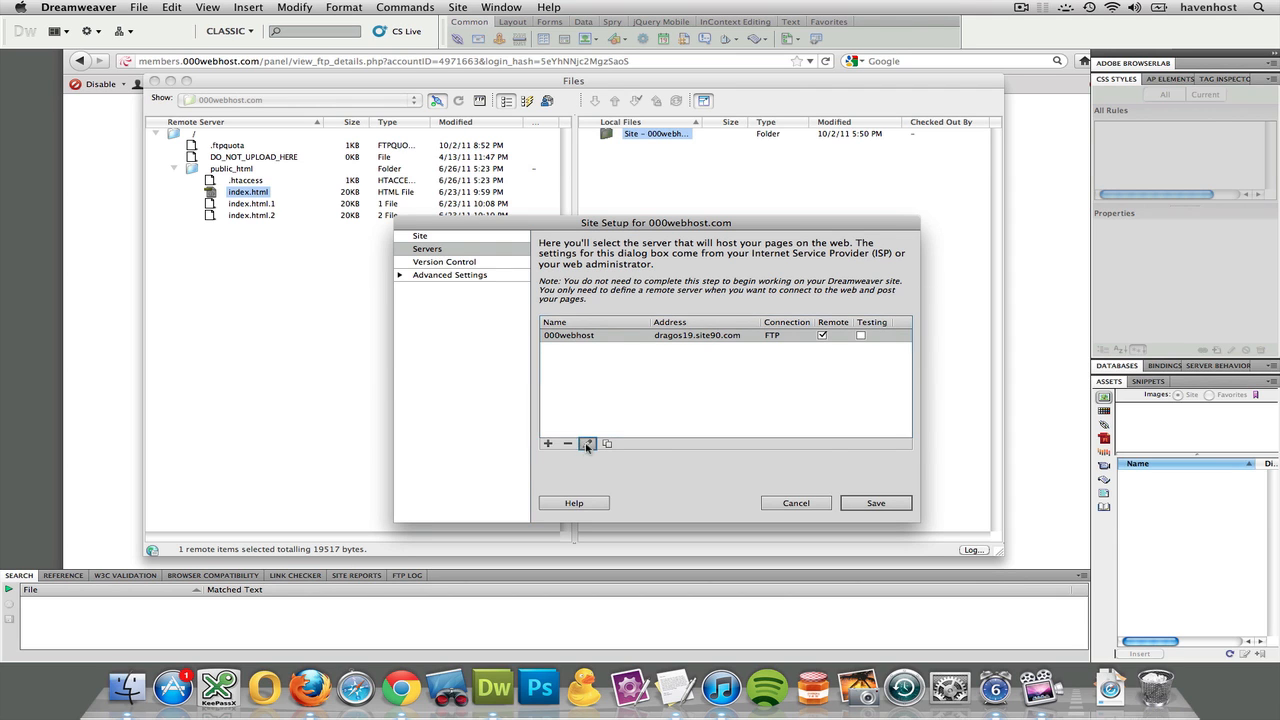
pyautogui.click(588, 443)
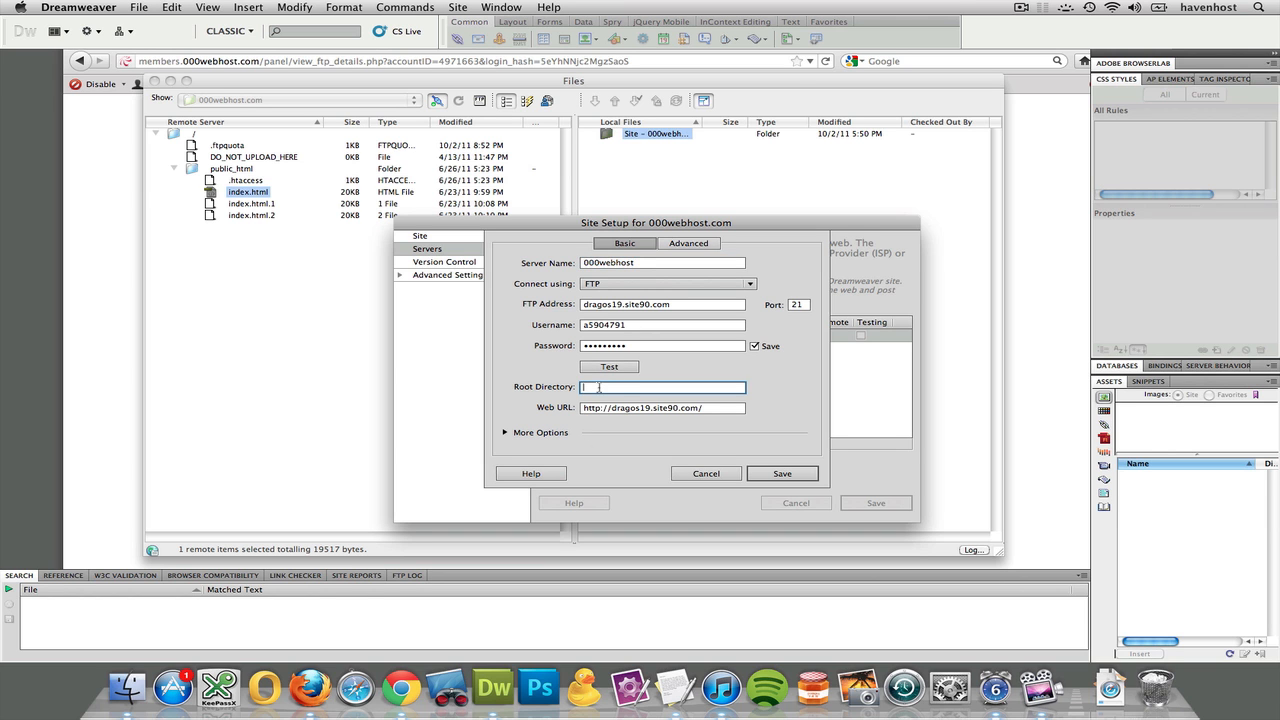
pyautogui.write('public_html')
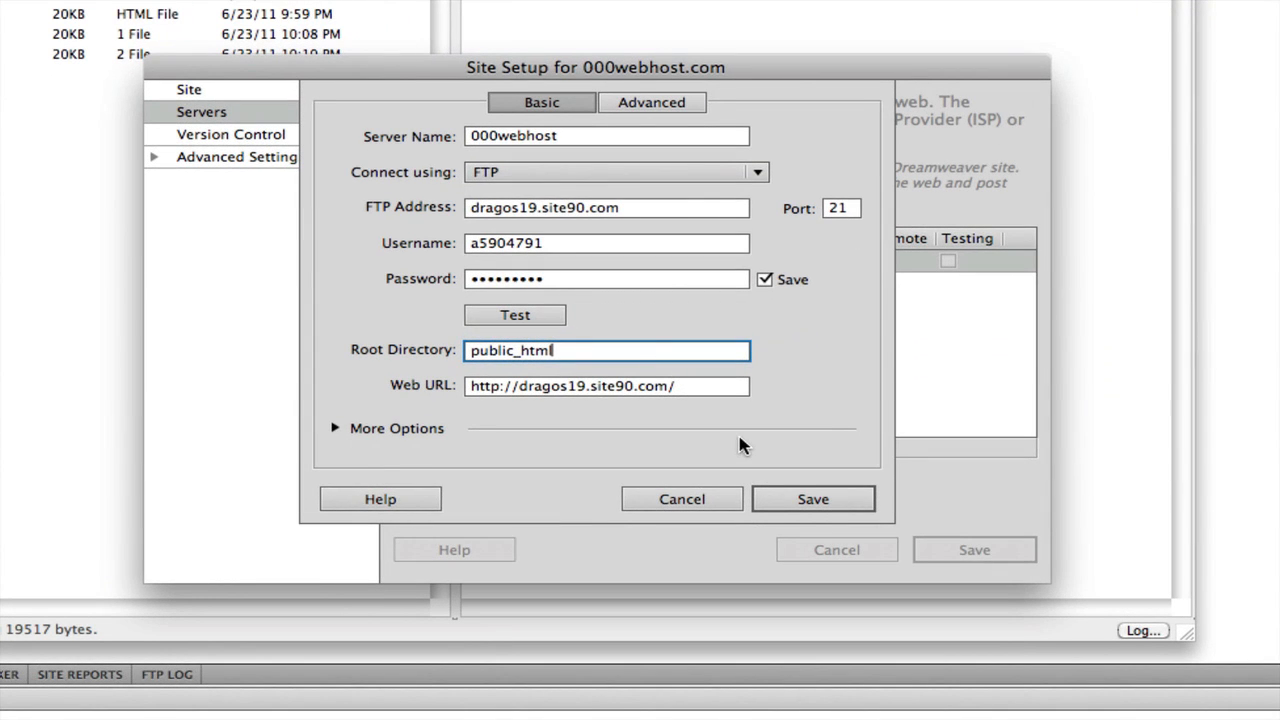
pyautogui.moveTo(590, 369)
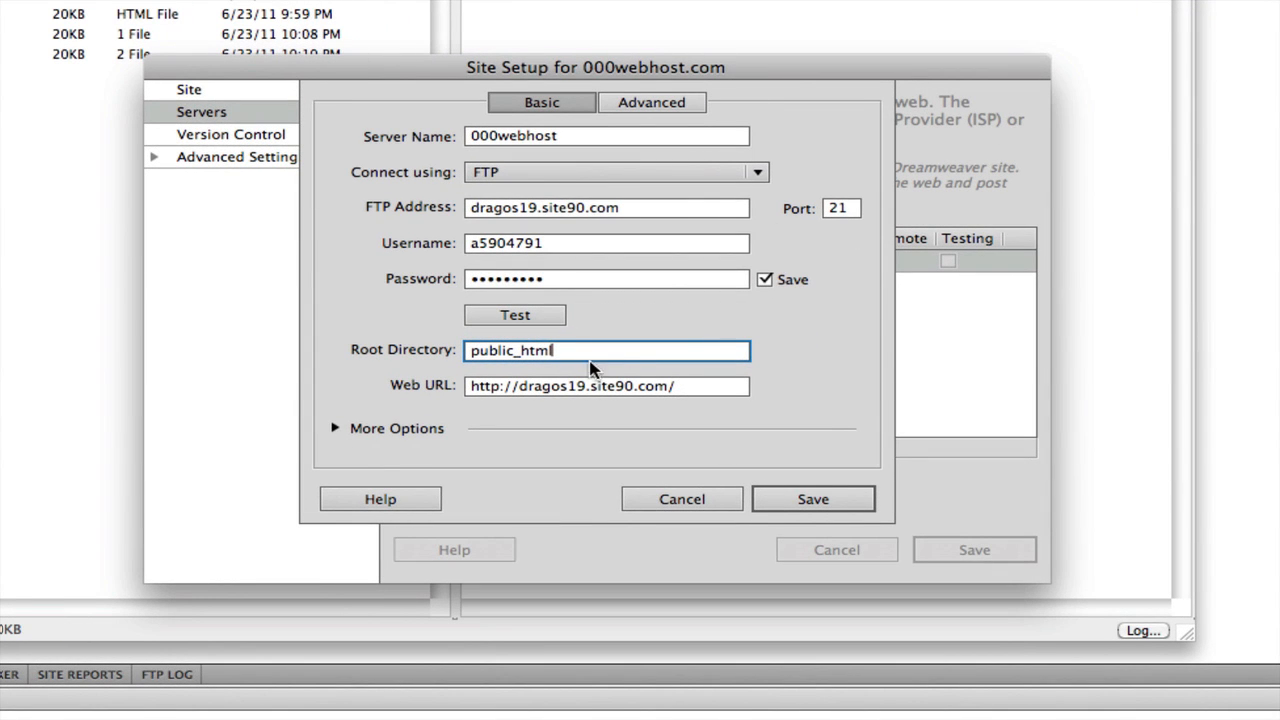
pyautogui.moveTo(473, 208)
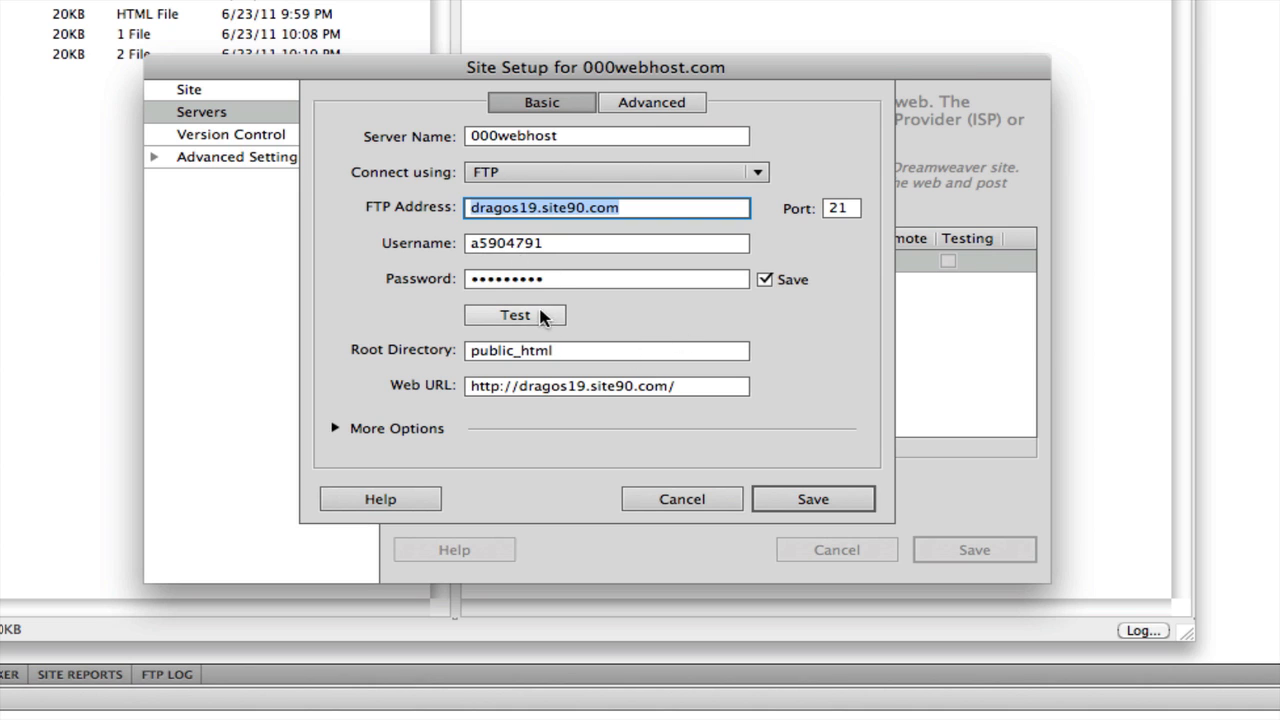
pyautogui.moveTo(679, 171)
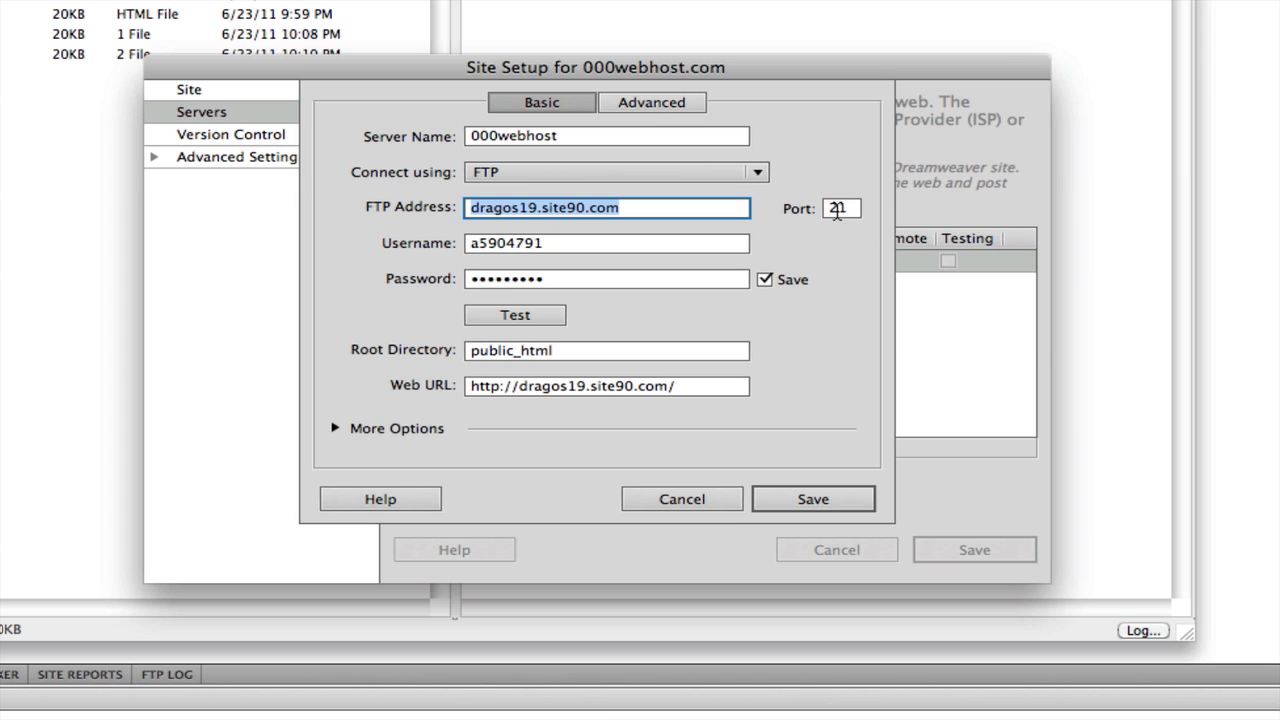
pyautogui.moveTo(465, 347)
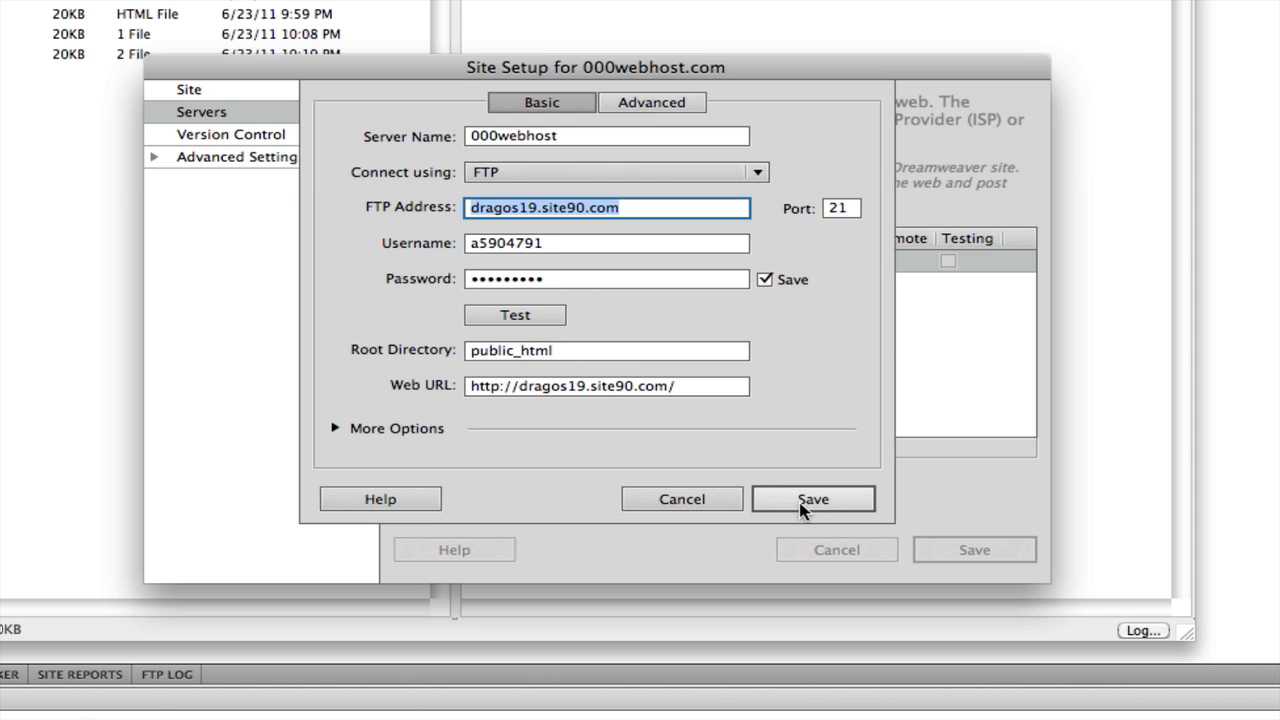
# Step: Save the server settings and reconnect to list /public_html/ remotely, allowing both prompts
pyautogui.click(813, 499)
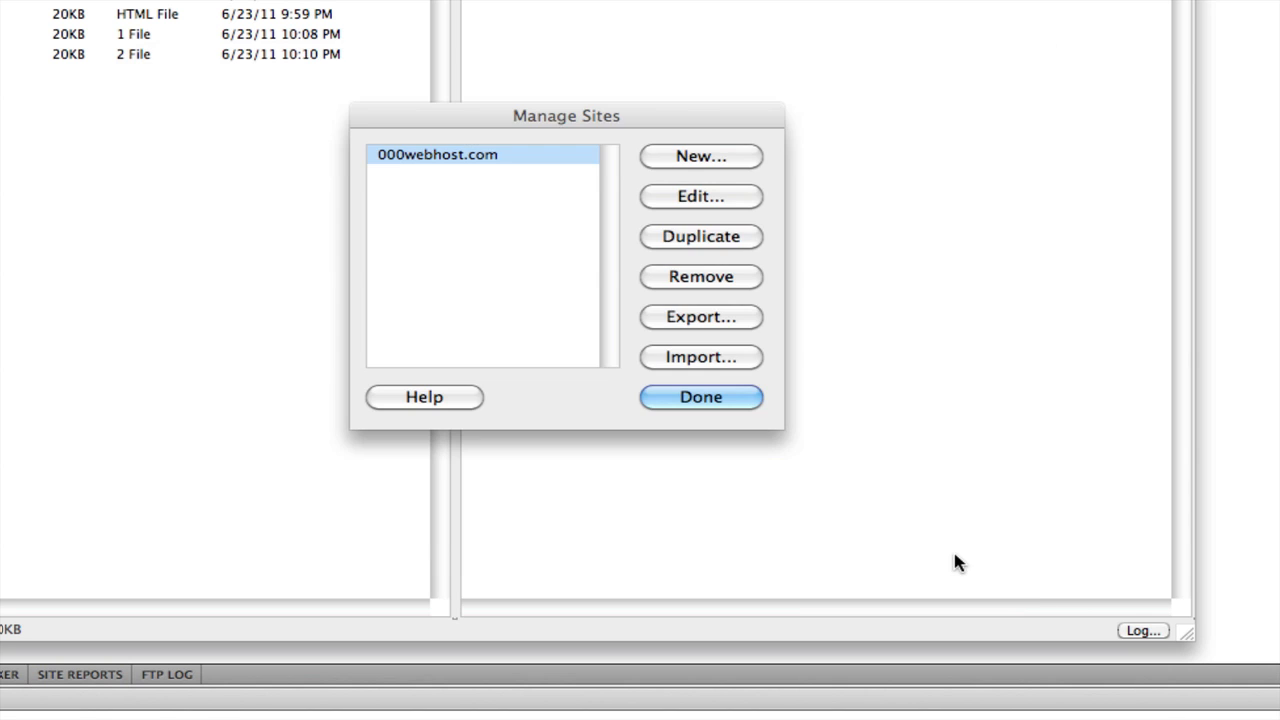
pyautogui.click(700, 397)
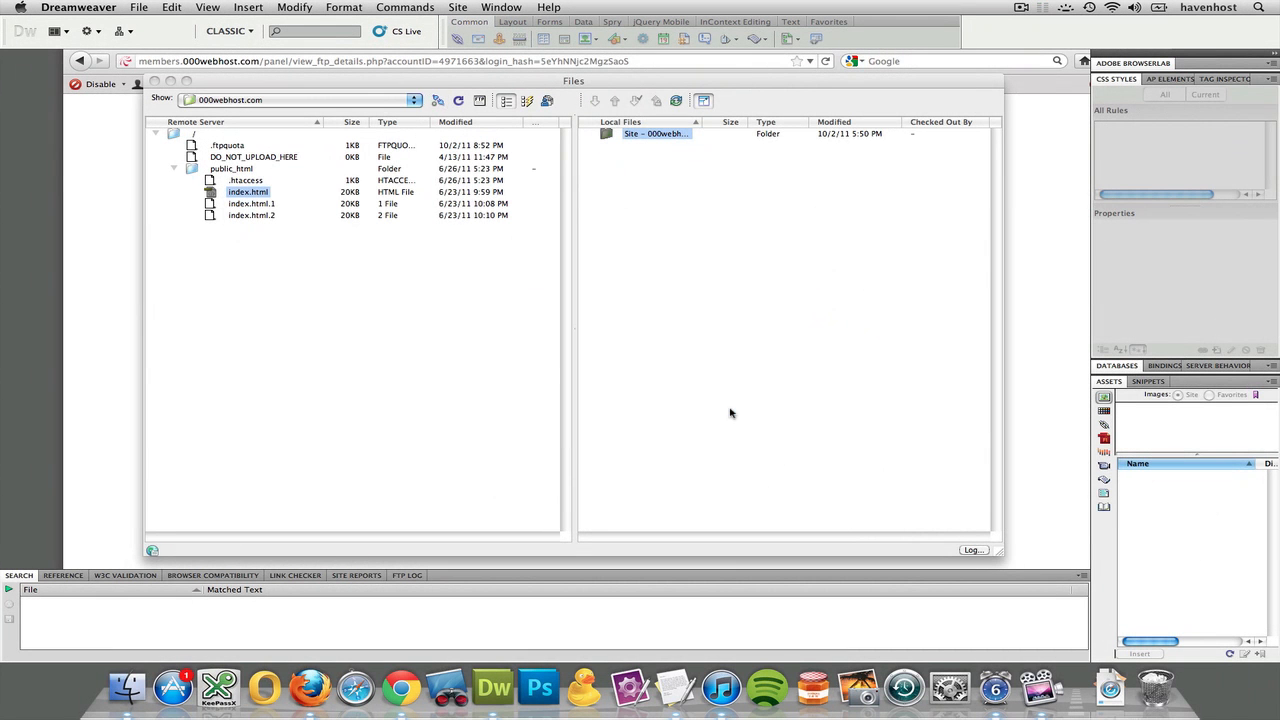
pyautogui.click(438, 100)
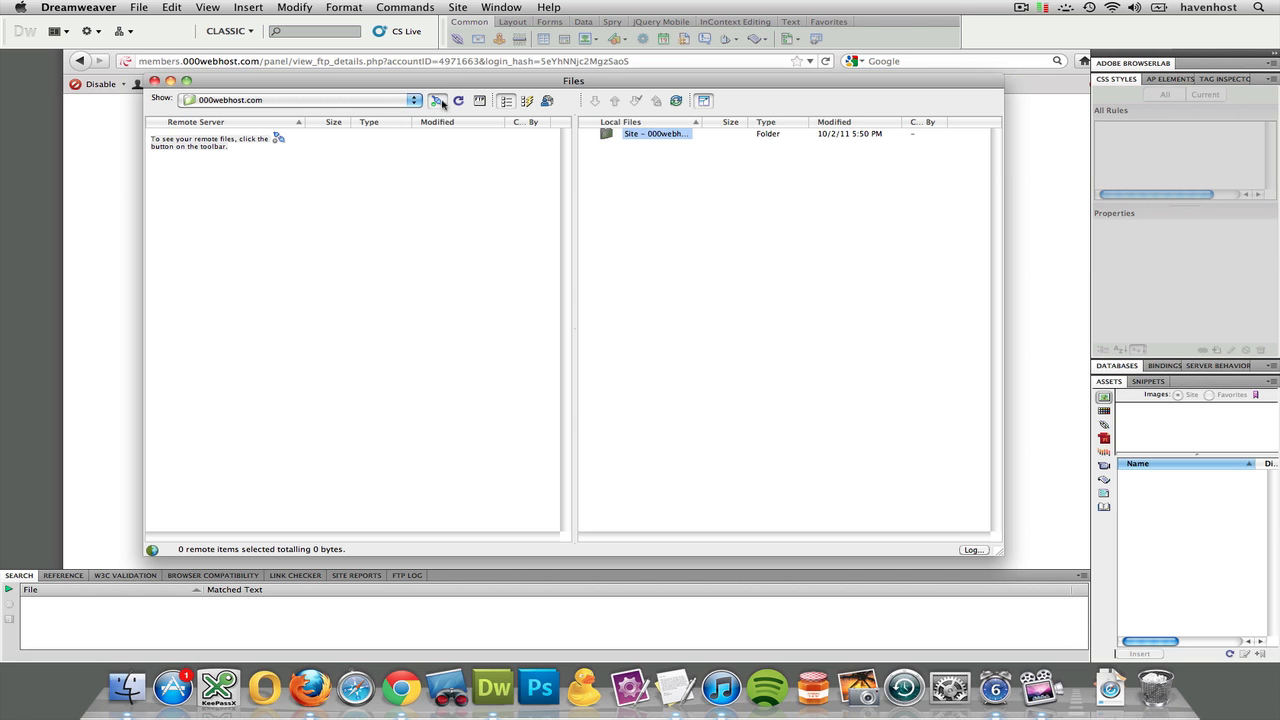
pyautogui.click(437, 100)
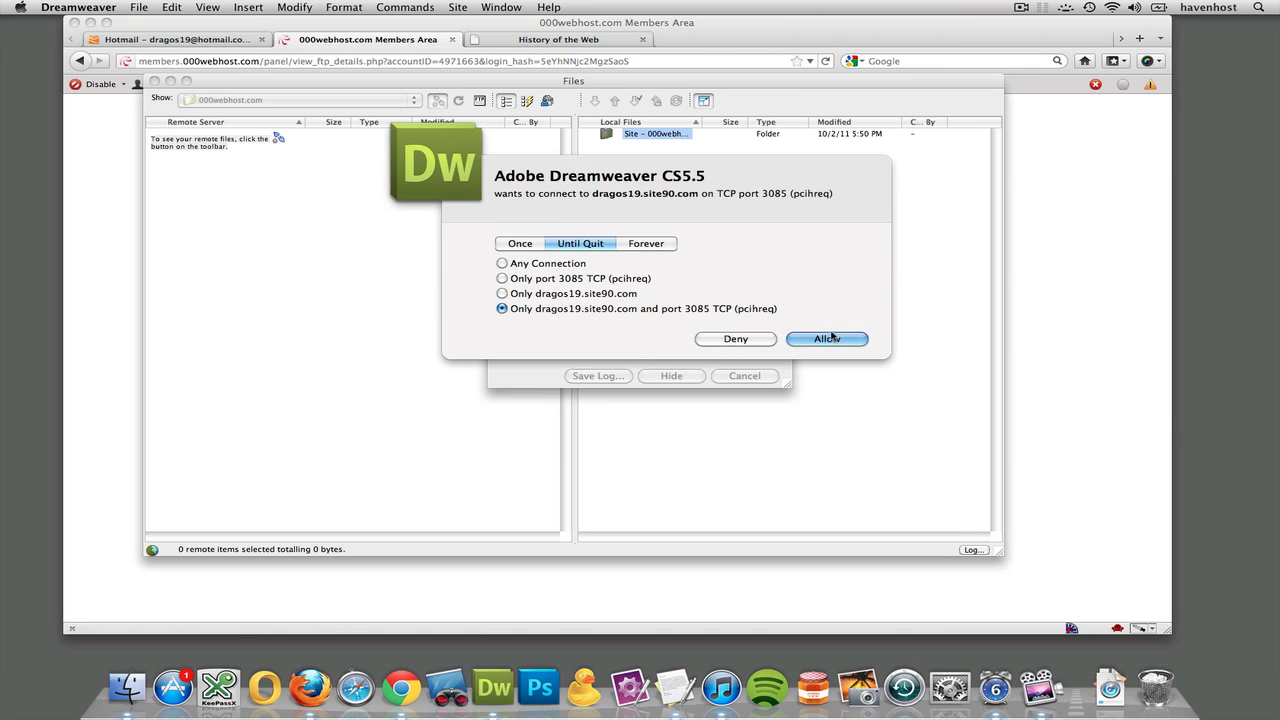
pyautogui.click(826, 338)
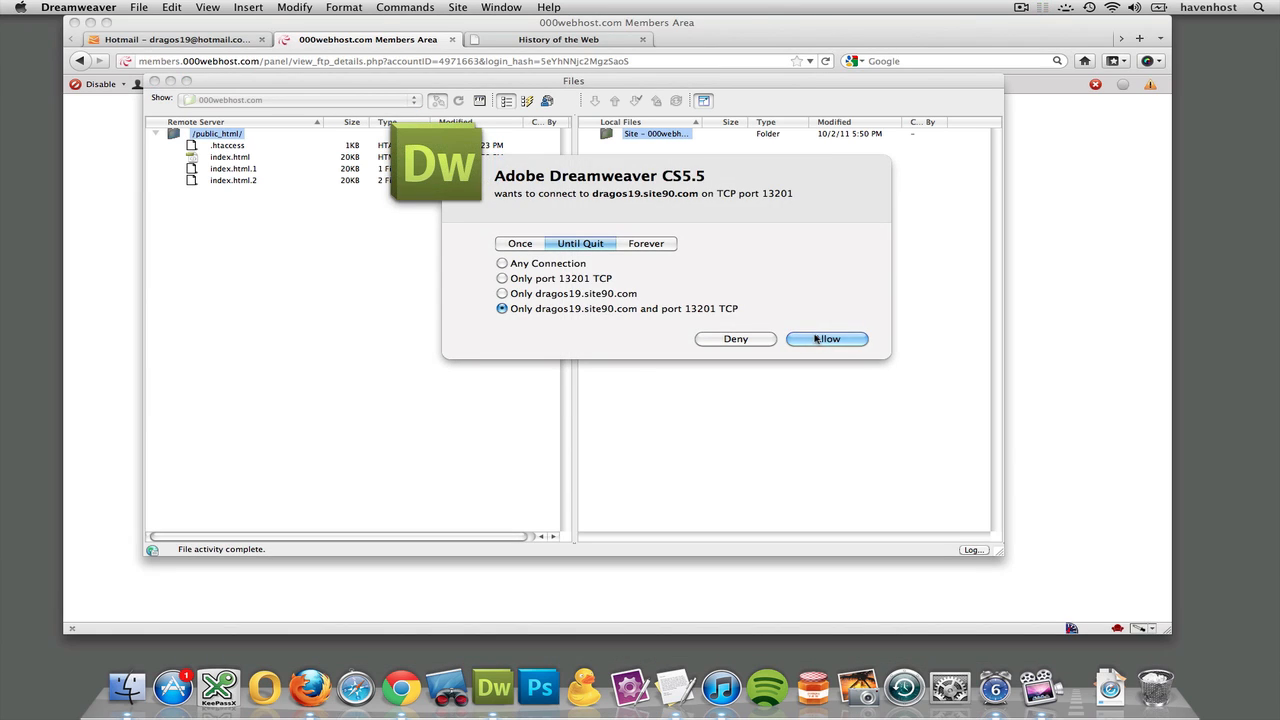
pyautogui.click(827, 338)
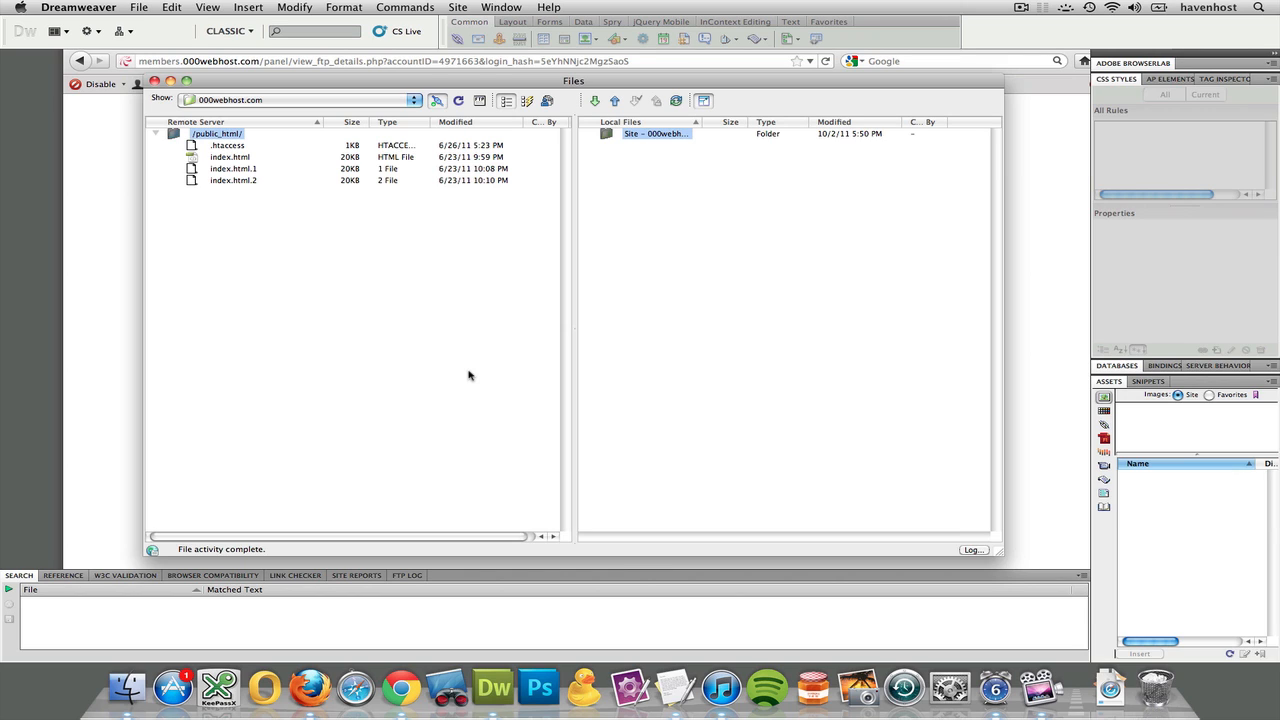
pyautogui.moveTo(258, 534)
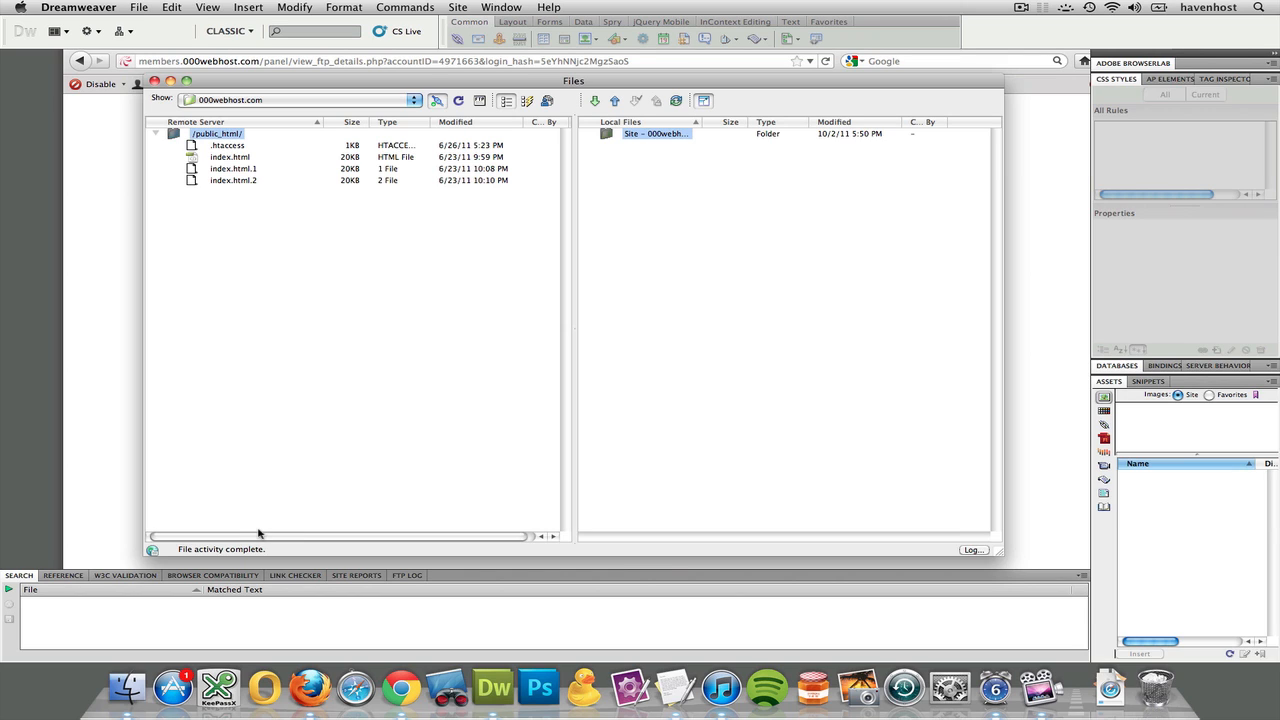